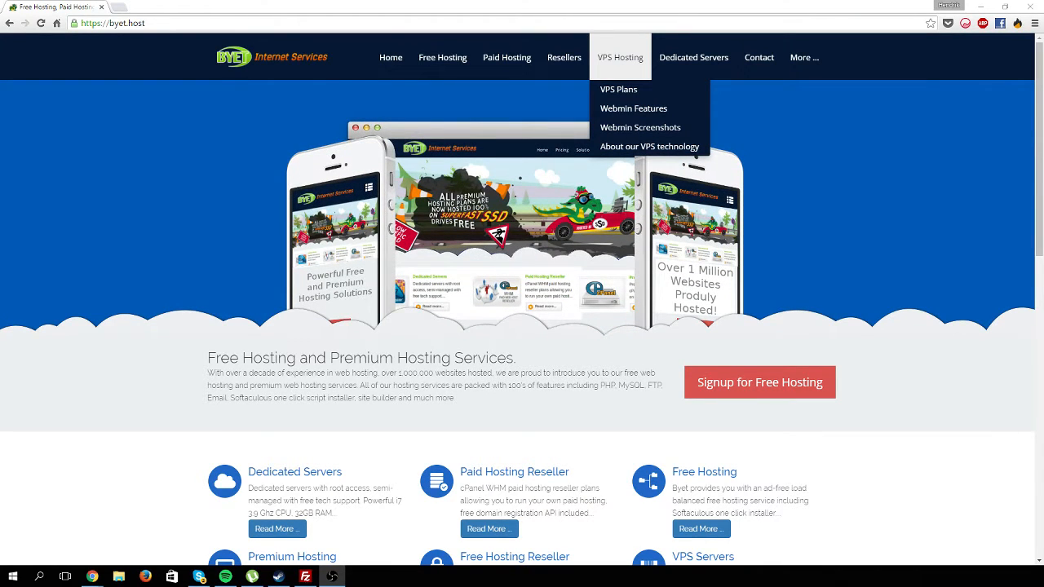
mouse_move(255, 64)
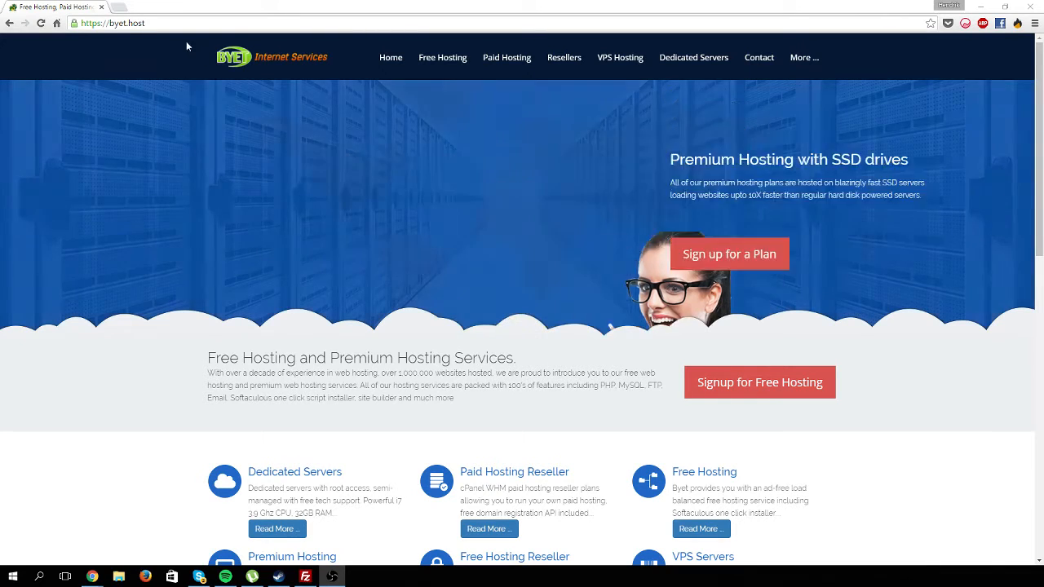
Step: Show the Free Hosting dropdown on the byet.host homepage, including Signup For Free Hosting
click(442, 57)
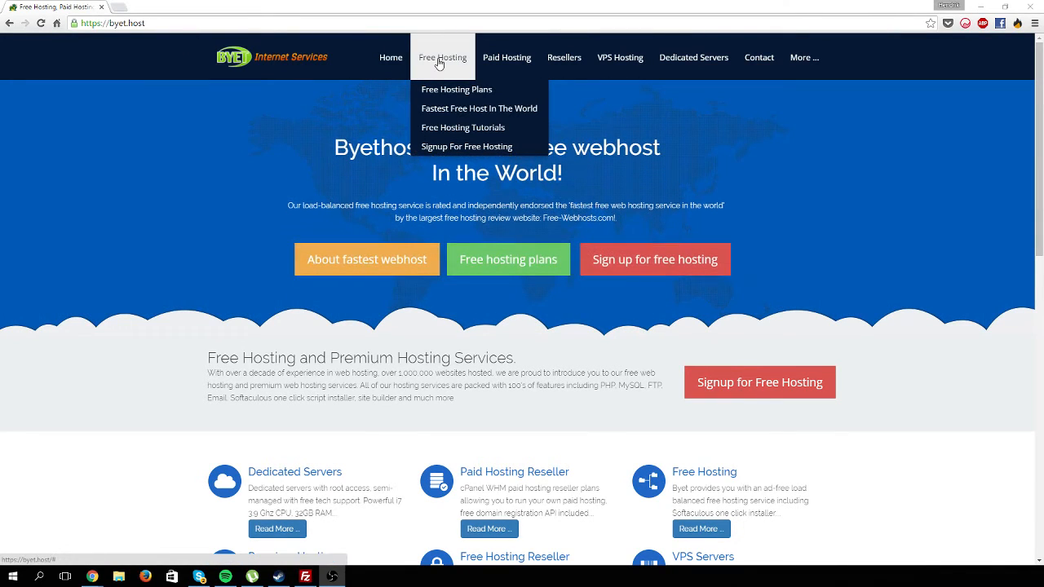
mouse_move(467, 147)
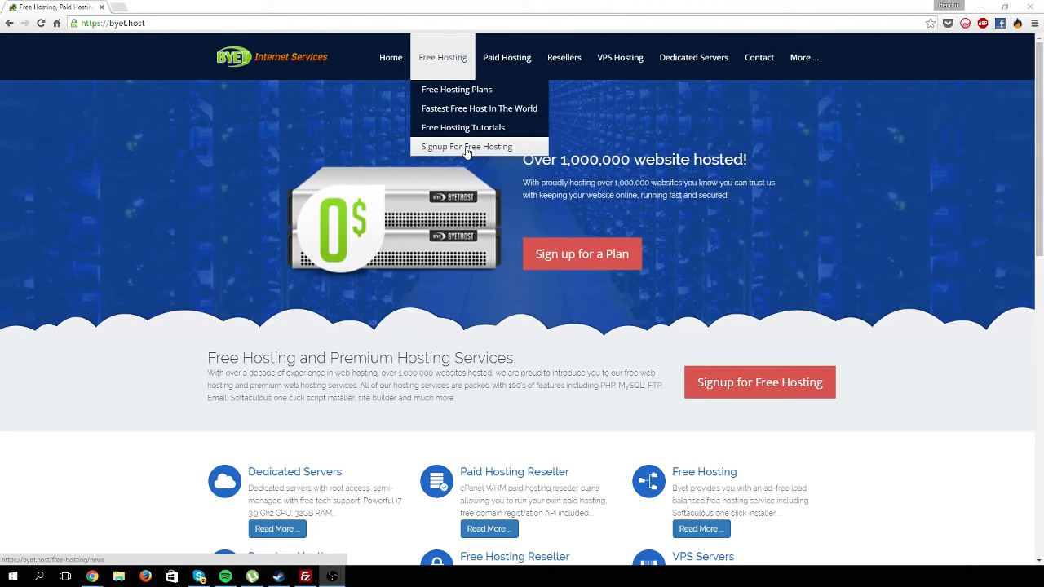
Step: Open the signup form and enter subdomain Constructz, a password and an email
click(466, 146)
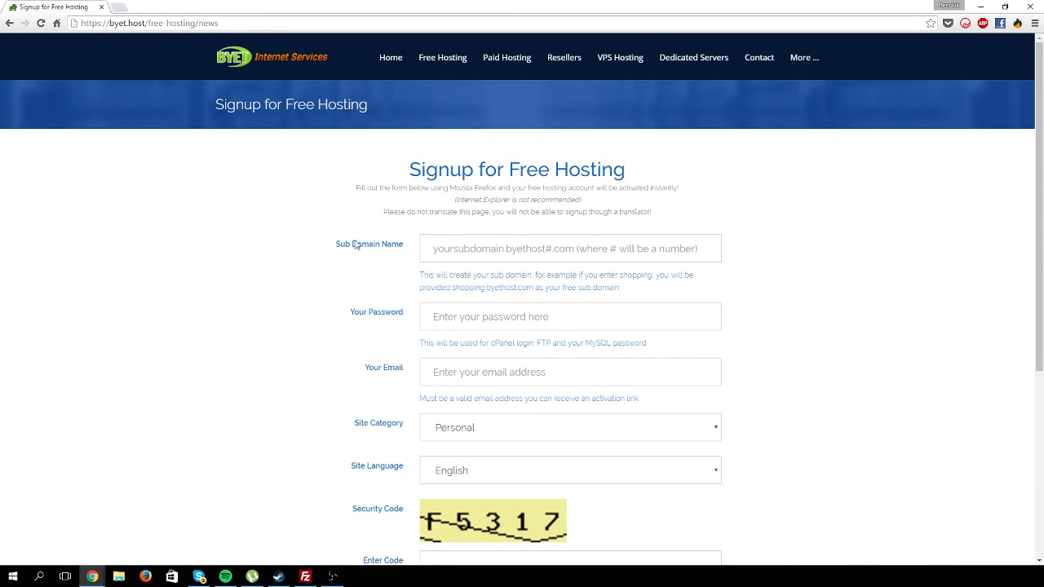
click(570, 248)
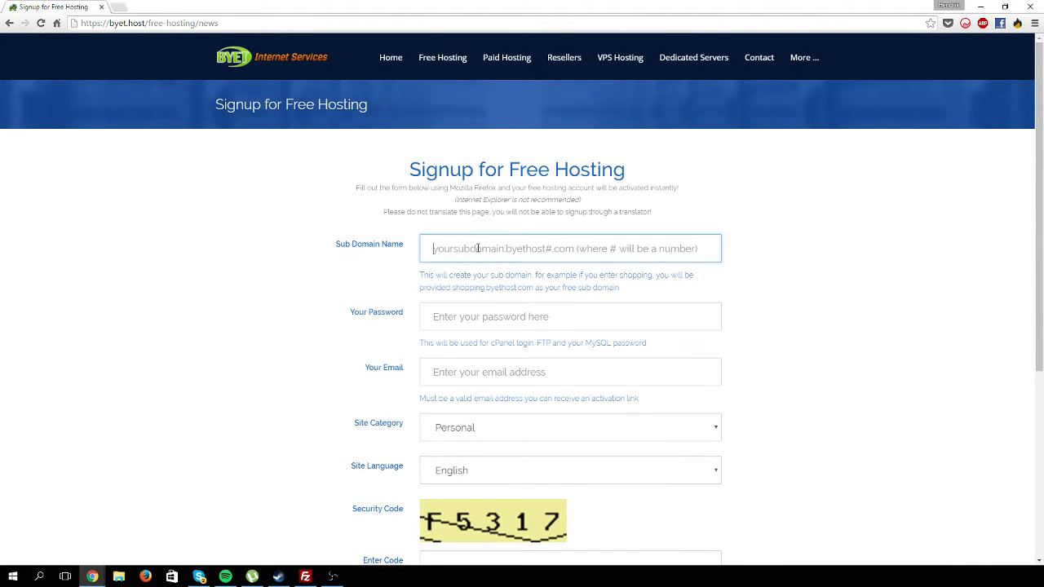
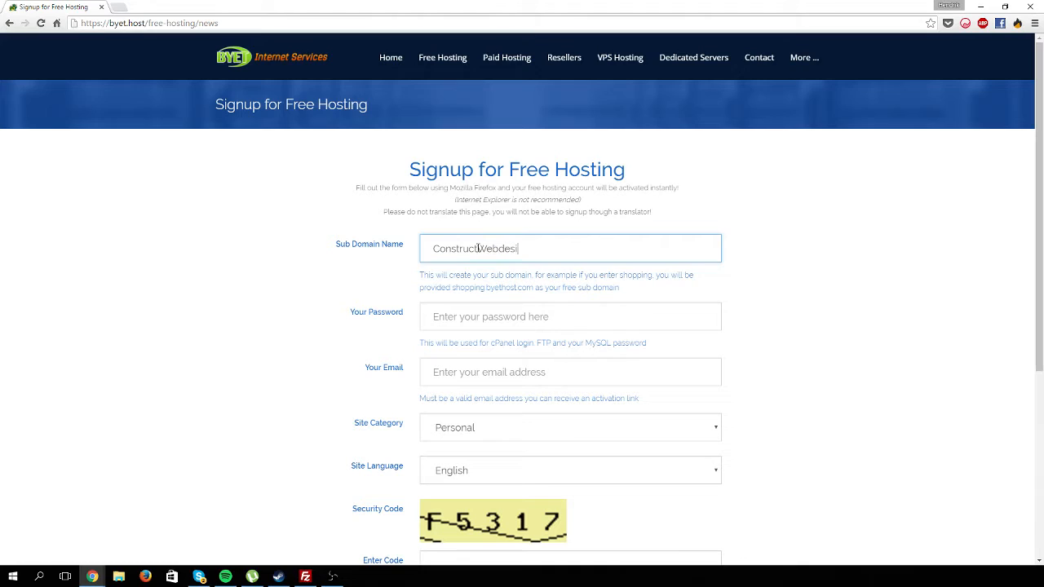
click(570, 317)
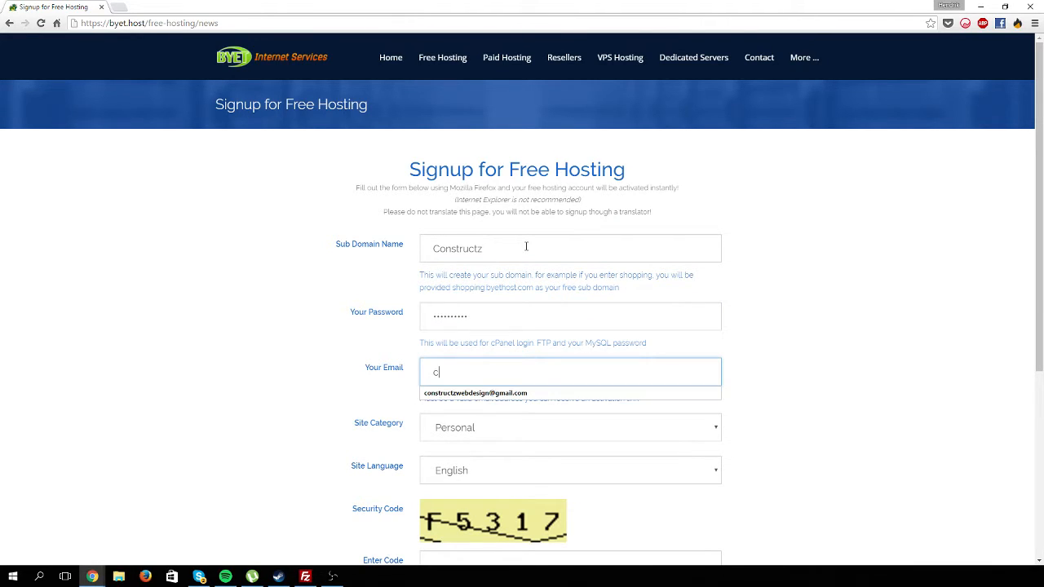
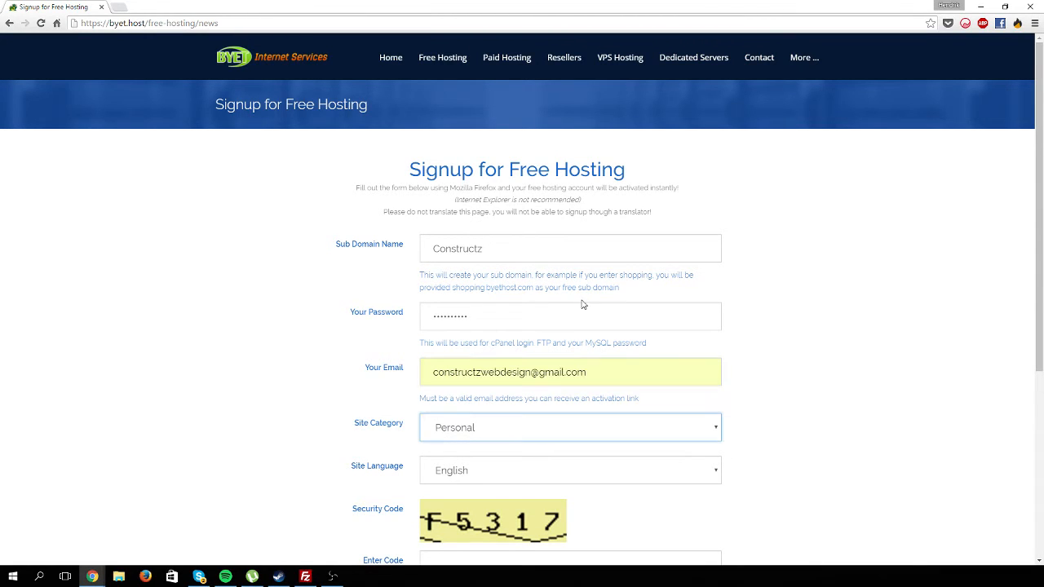
Step: Choose Hobby as the site category and enter the security code
click(571, 427)
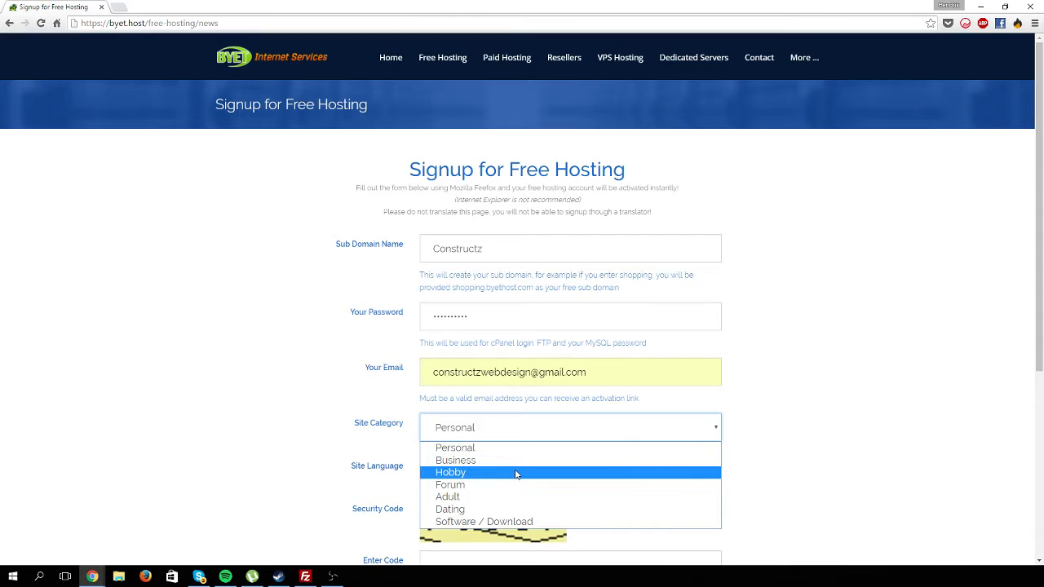
click(450, 473)
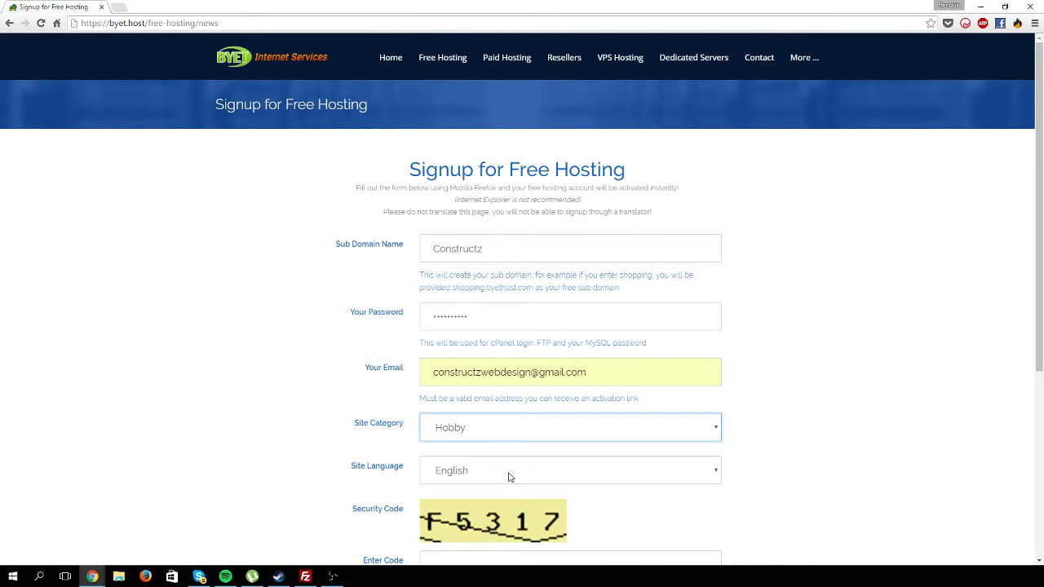
click(569, 470)
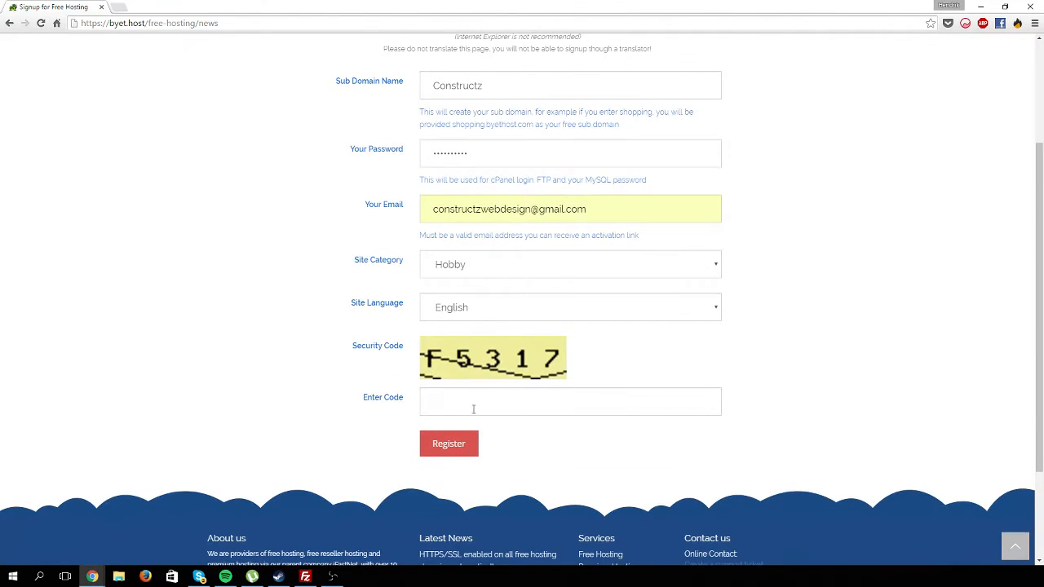
text(F5317)
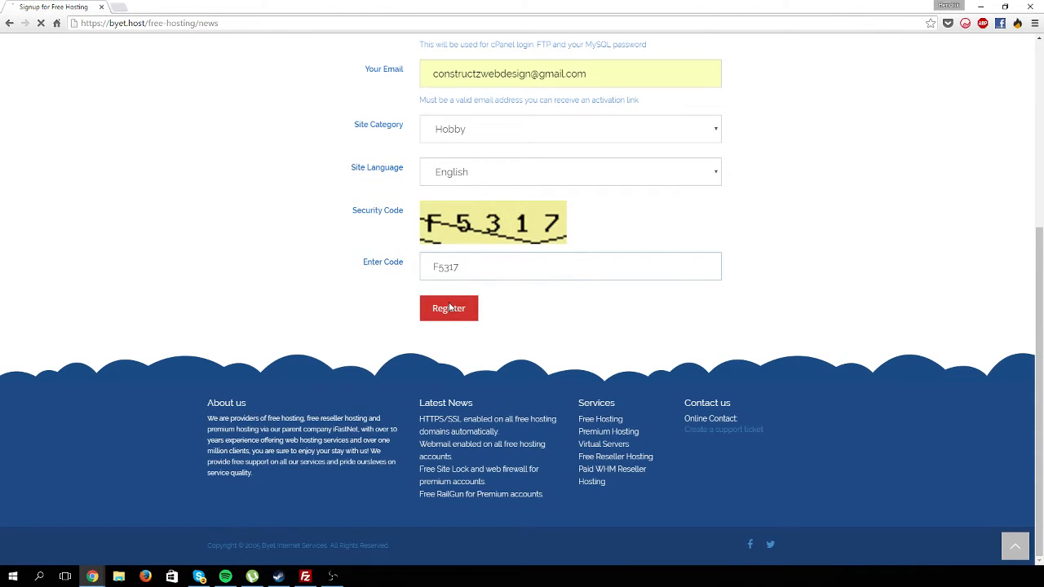
Step: Submit the Constructz free hosting registration and wait for account creation
click(449, 307)
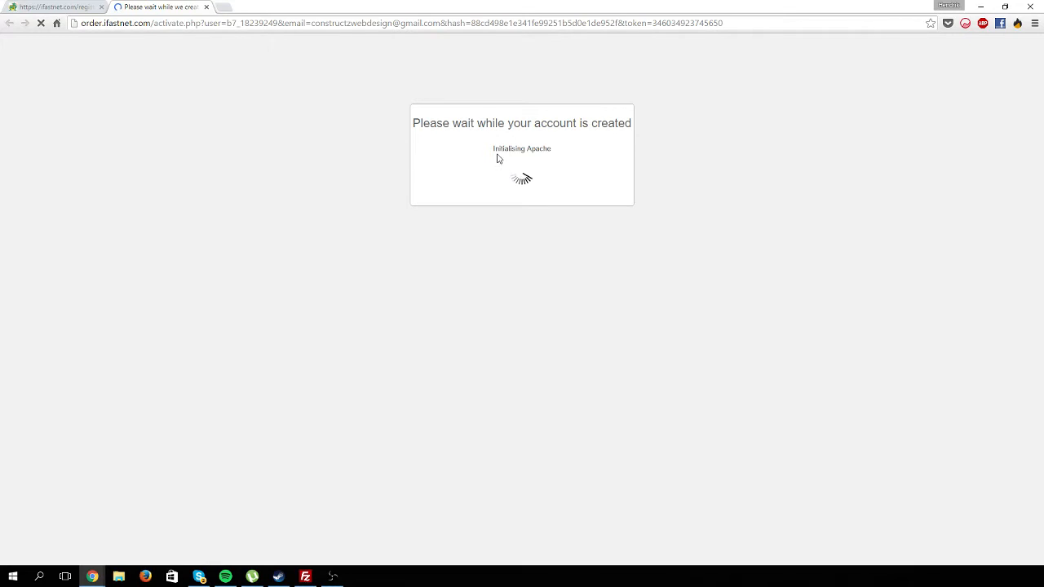
mouse_move(565, 158)
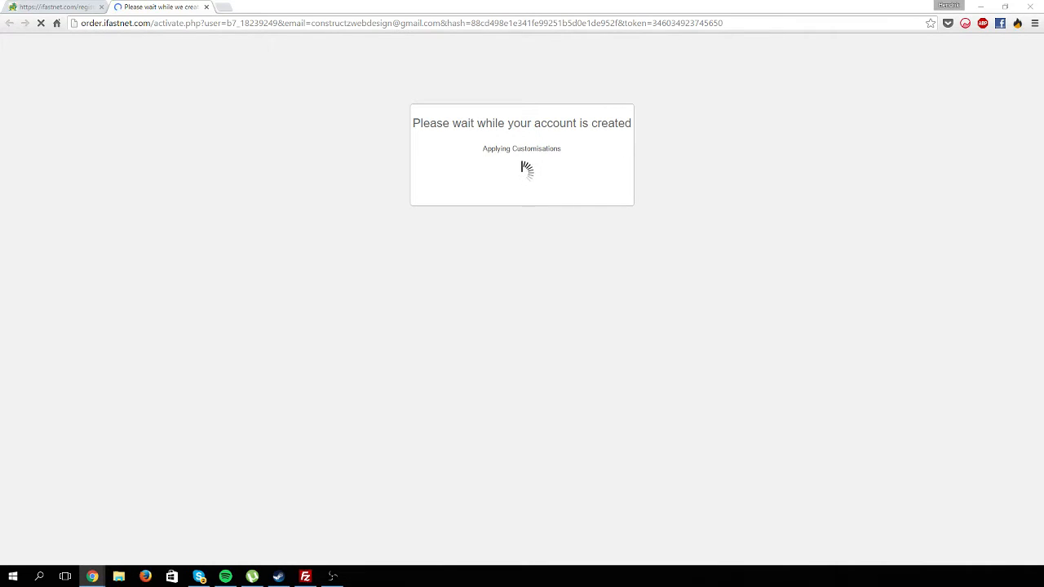
mouse_move(504, 190)
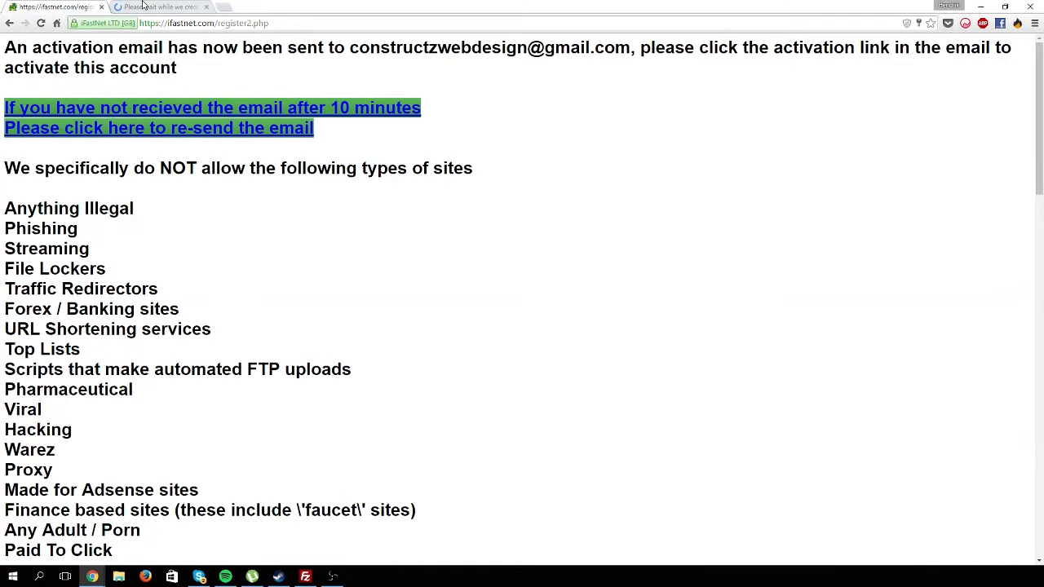
Step: Switch to the Account Order Confirmation page and select its main hosting details
click(163, 7)
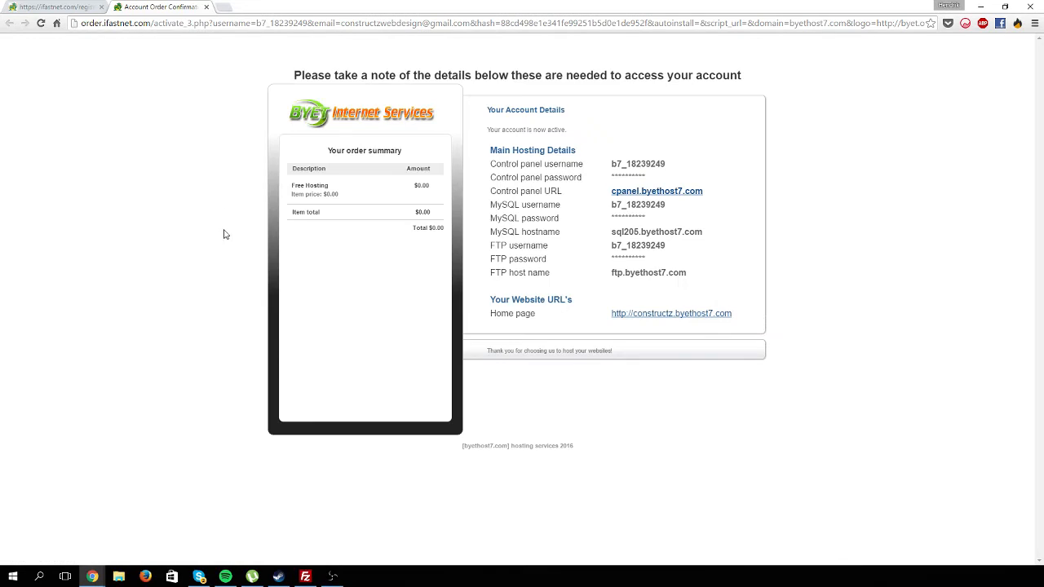
mouse_move(453, 503)
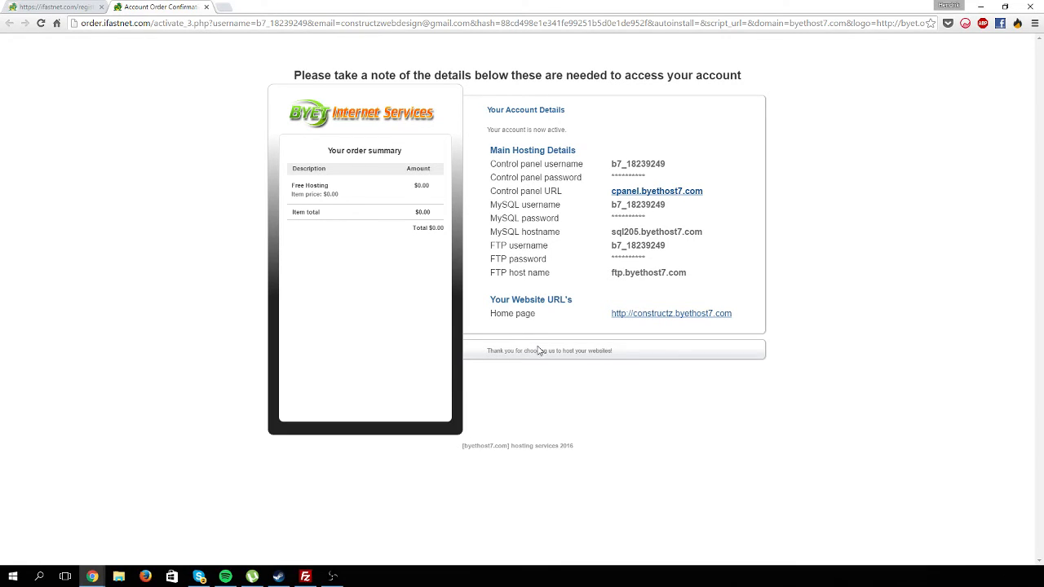
mouse_move(515, 206)
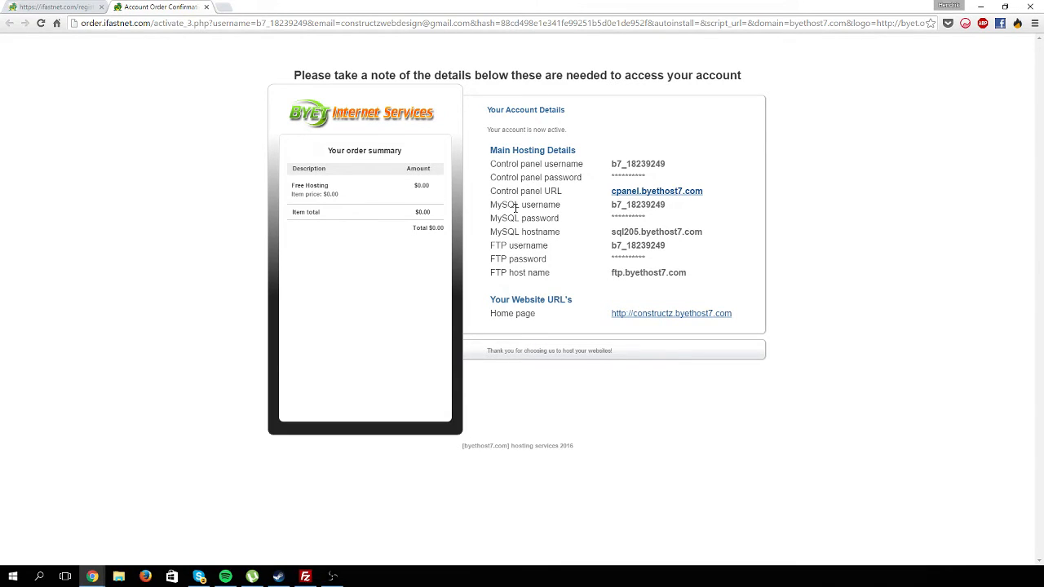
mouse_move(523, 199)
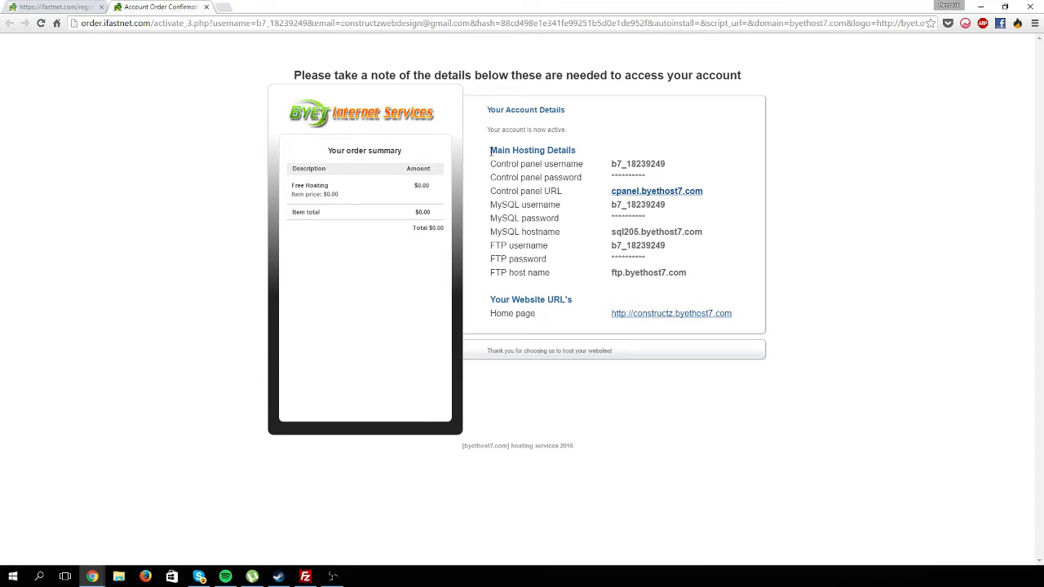
drag(489, 150, 691, 195)
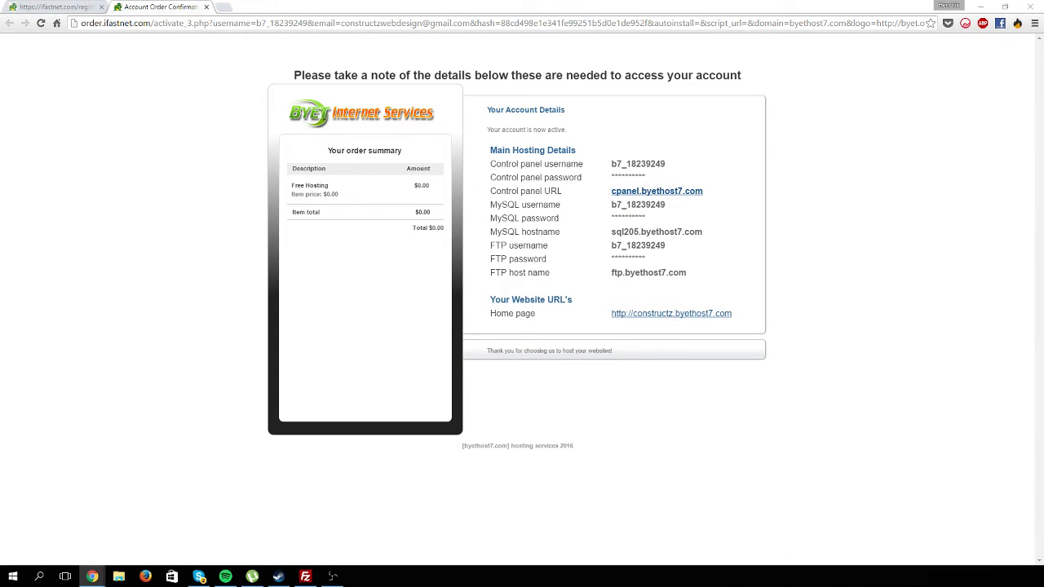
mouse_move(367, 357)
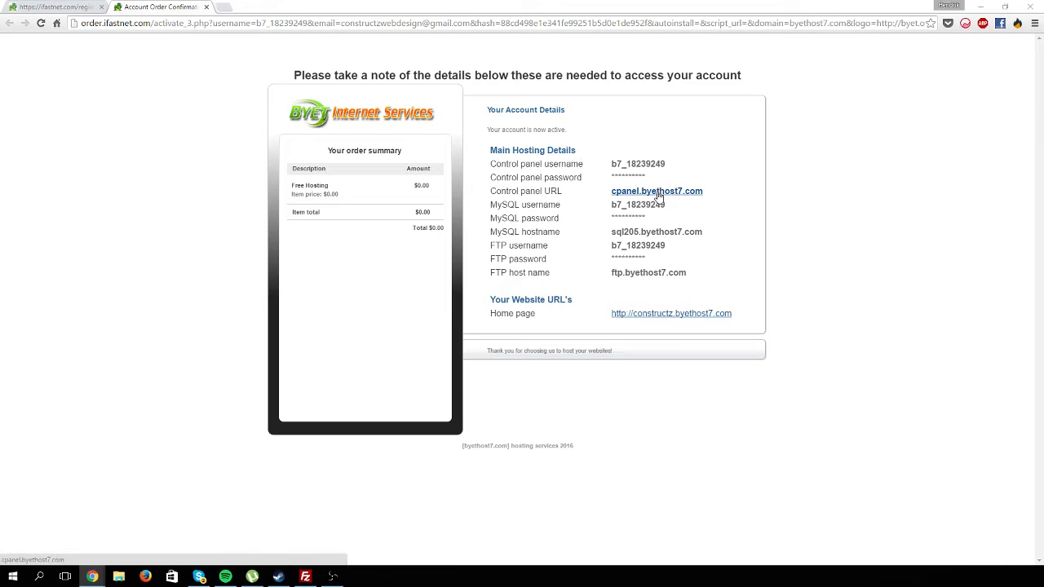
mouse_move(667, 200)
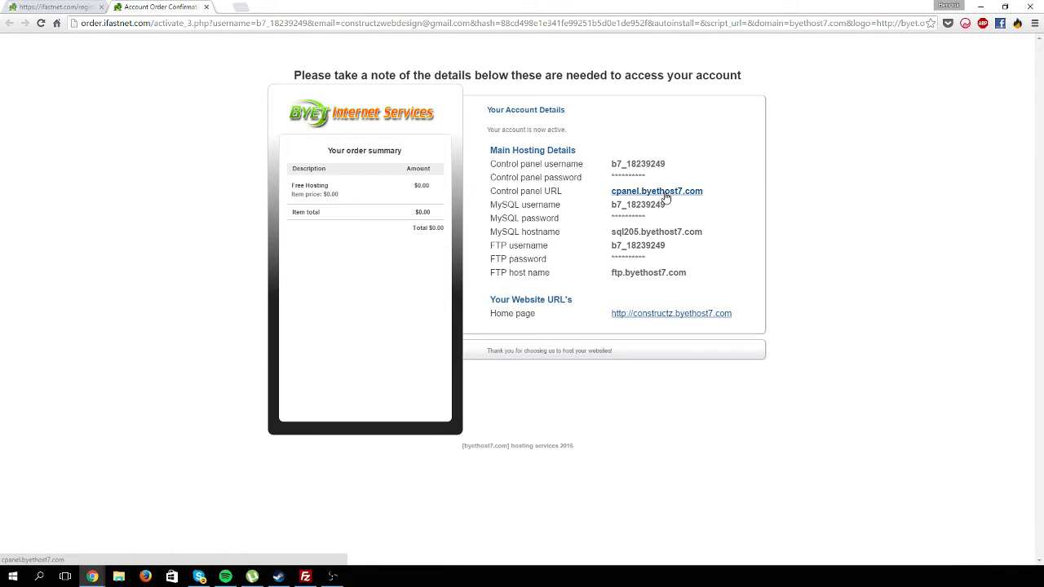
Step: Try logging into VistaPanel twice with the account credentials, ending on the failure message
click(656, 190)
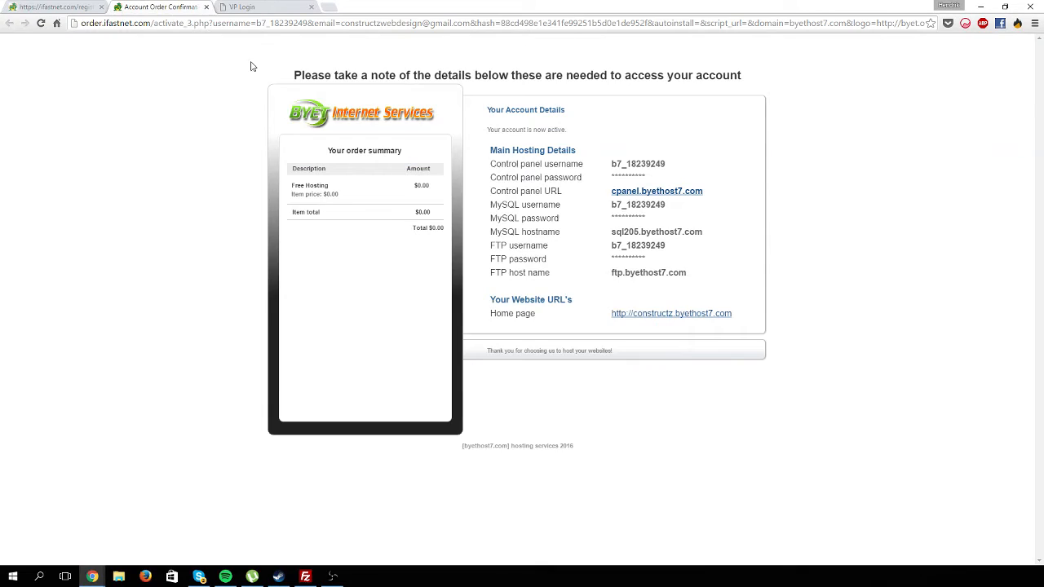
click(655, 191)
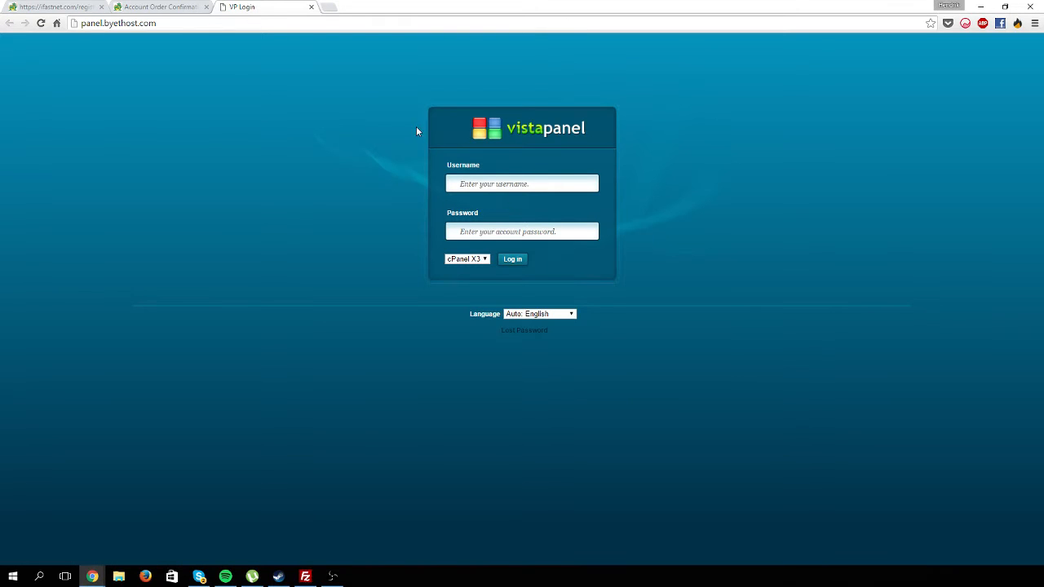
click(159, 8)
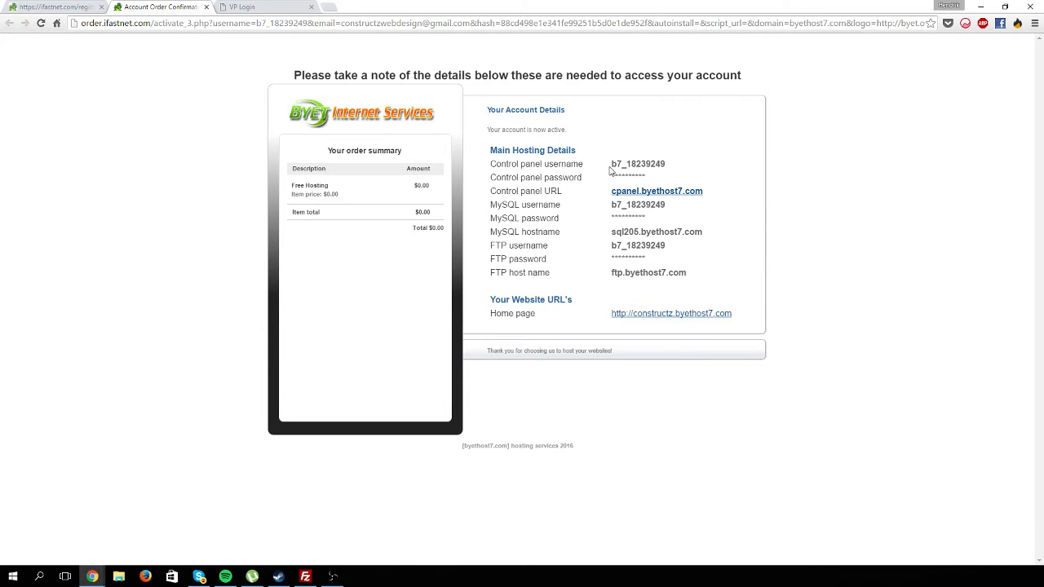
double_click(638, 163)
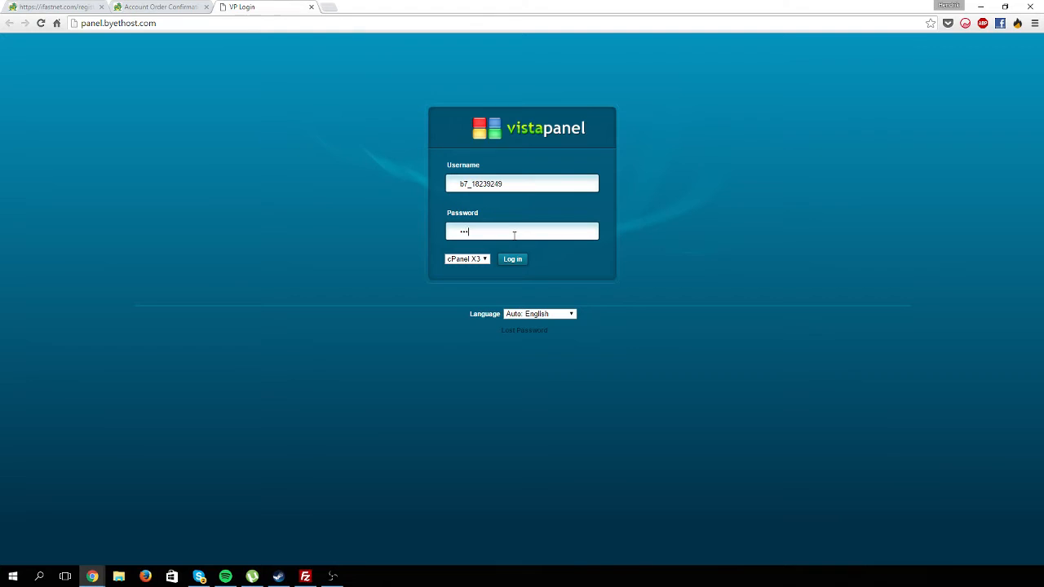
click(512, 259)
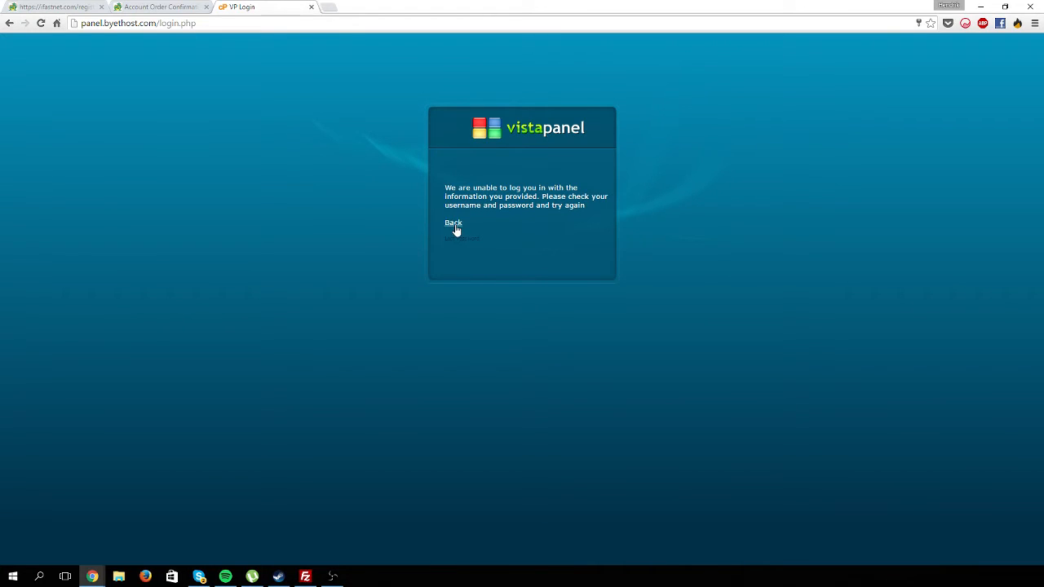
click(452, 222)
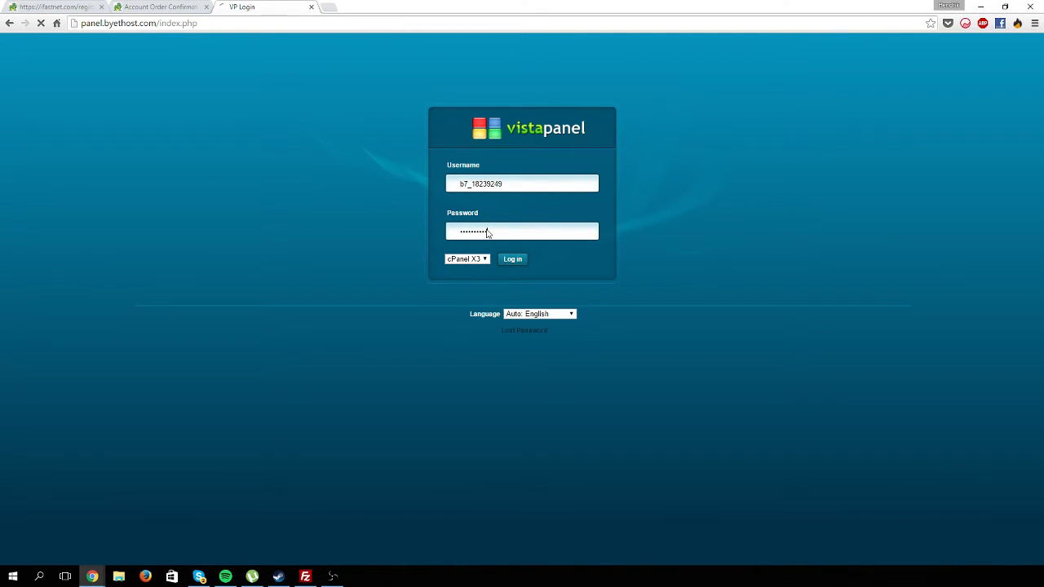
click(512, 258)
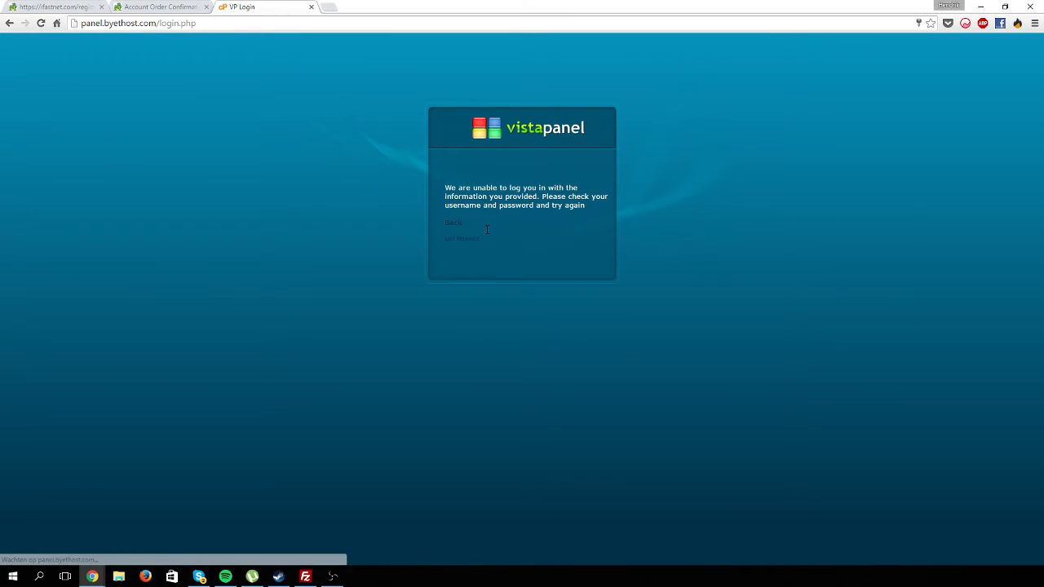
click(461, 238)
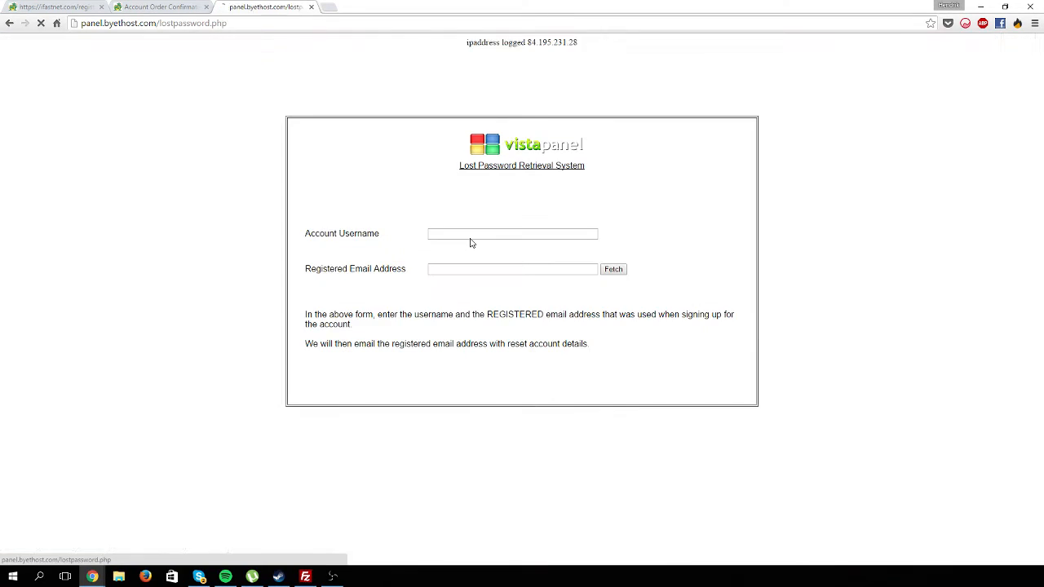
text(b7_18239249)
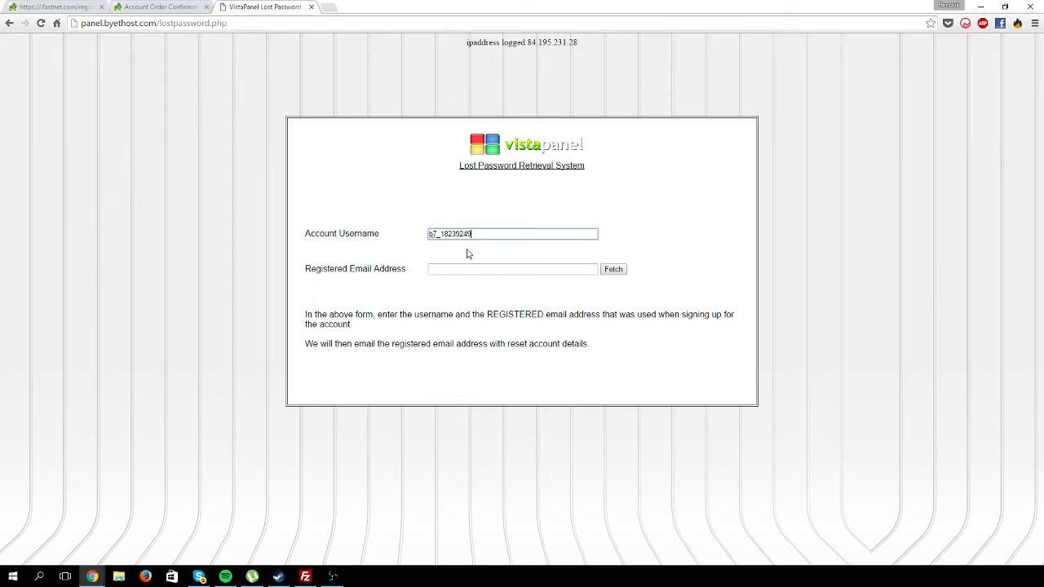
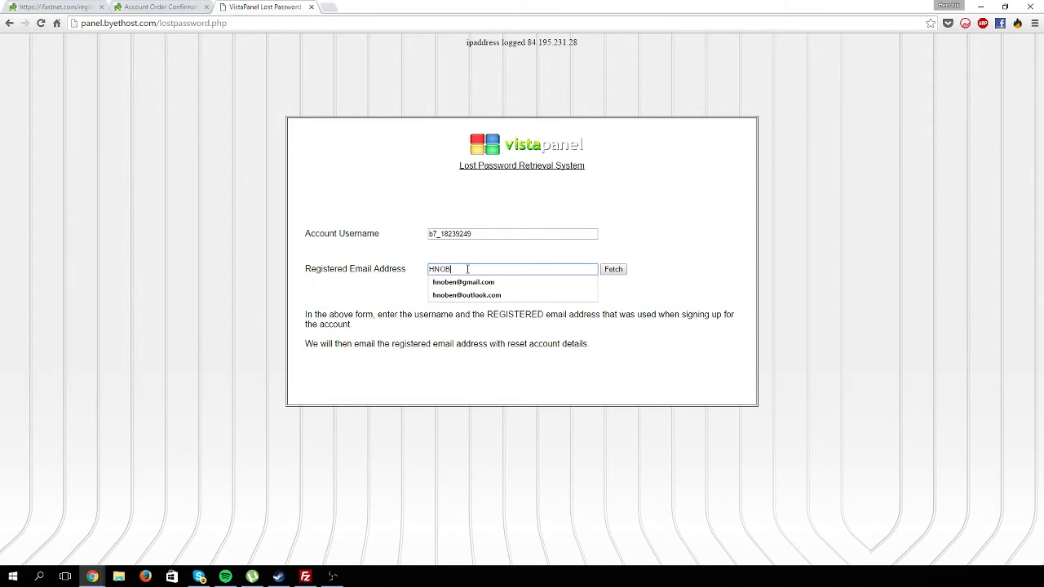
click(463, 282)
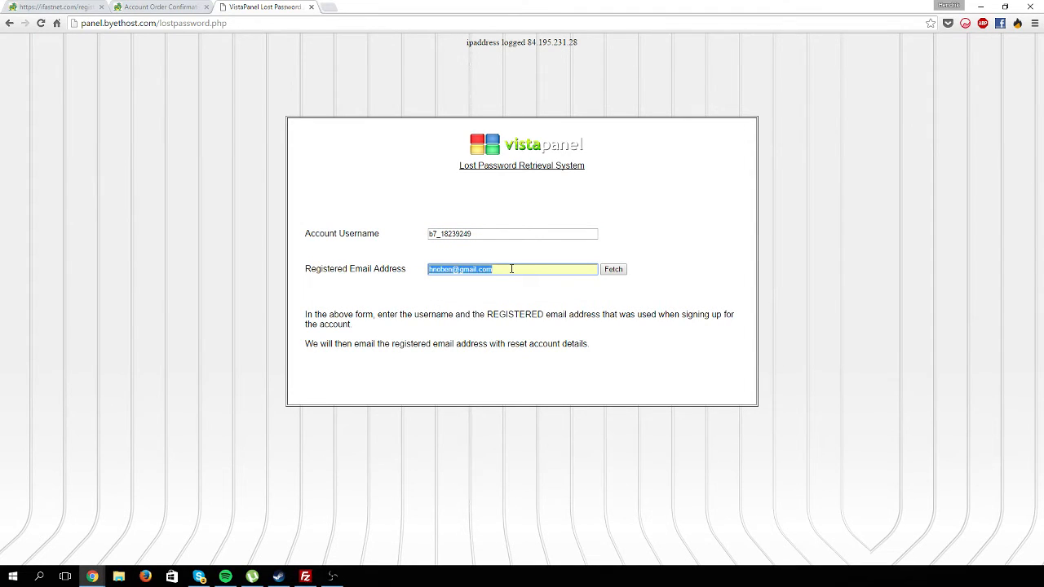
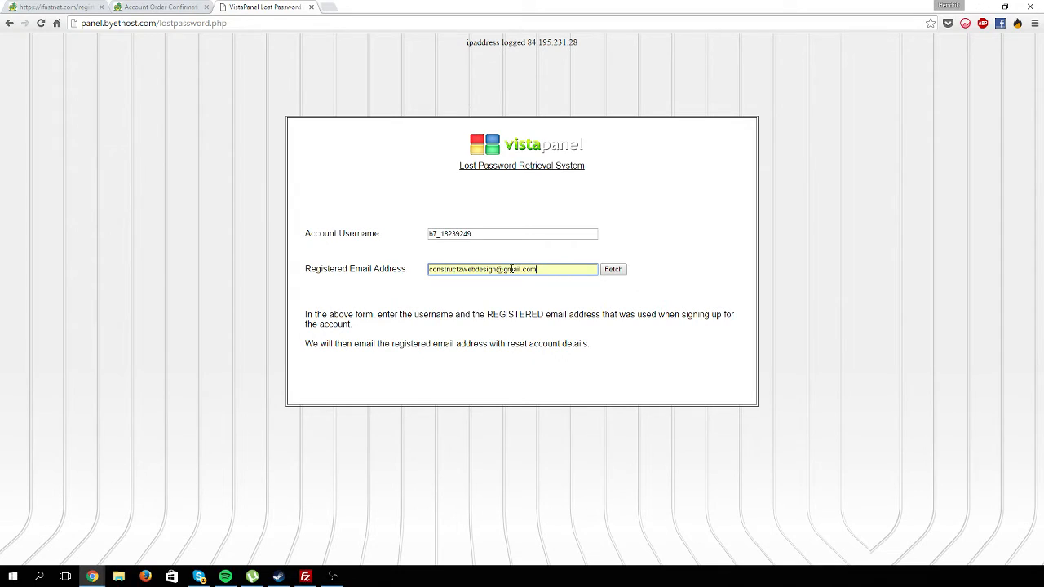
click(613, 269)
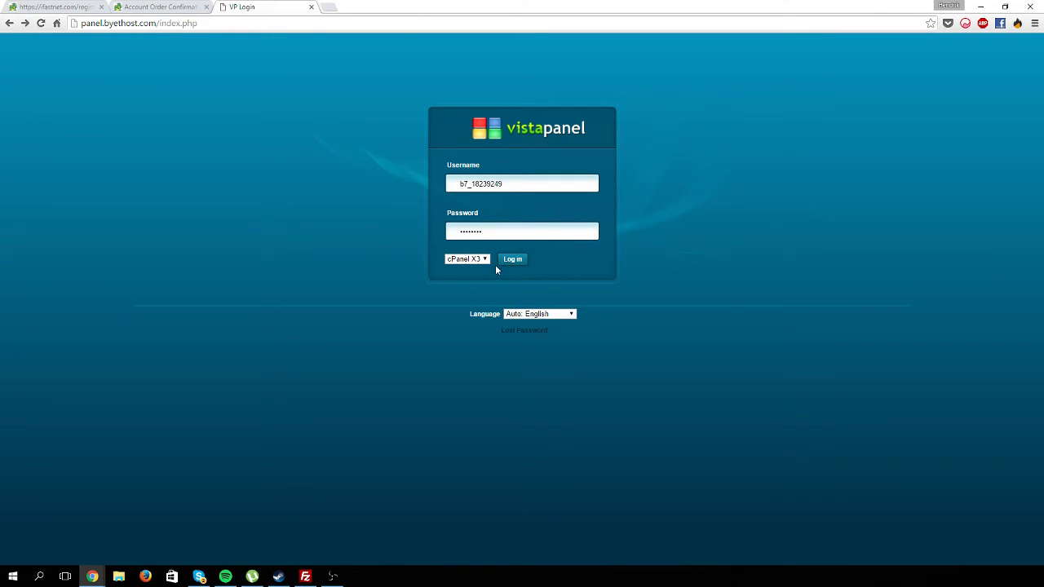
Step: Log into VistaPanel, open the site's home page in another tab, and browse the dashboard
click(513, 258)
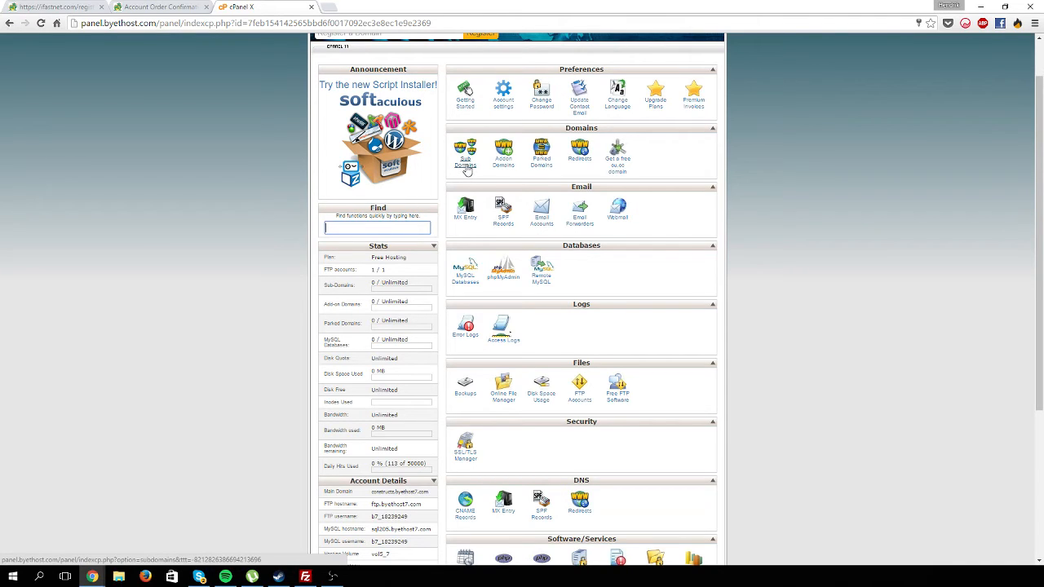
click(163, 6)
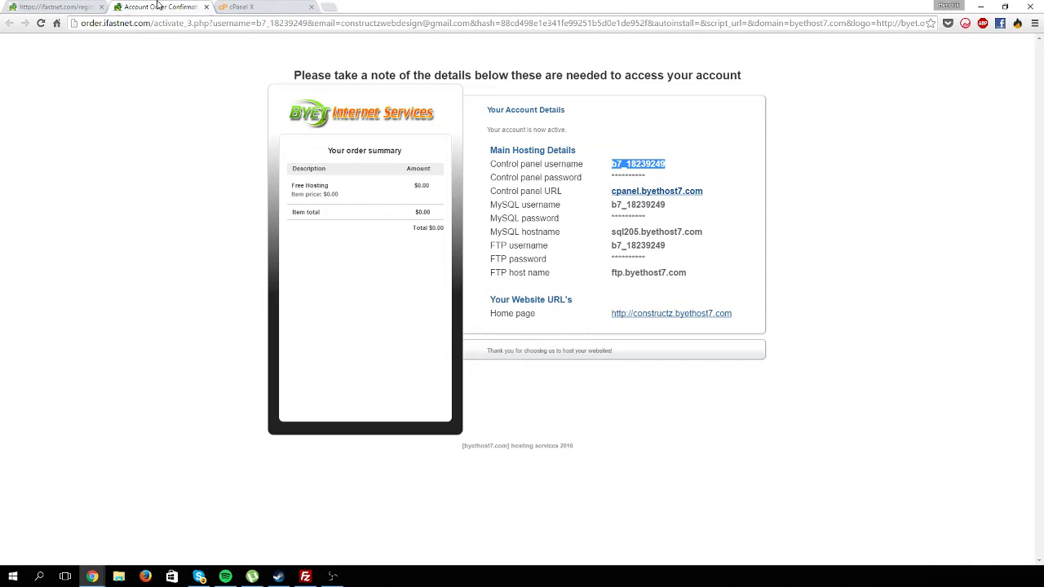
click(671, 313)
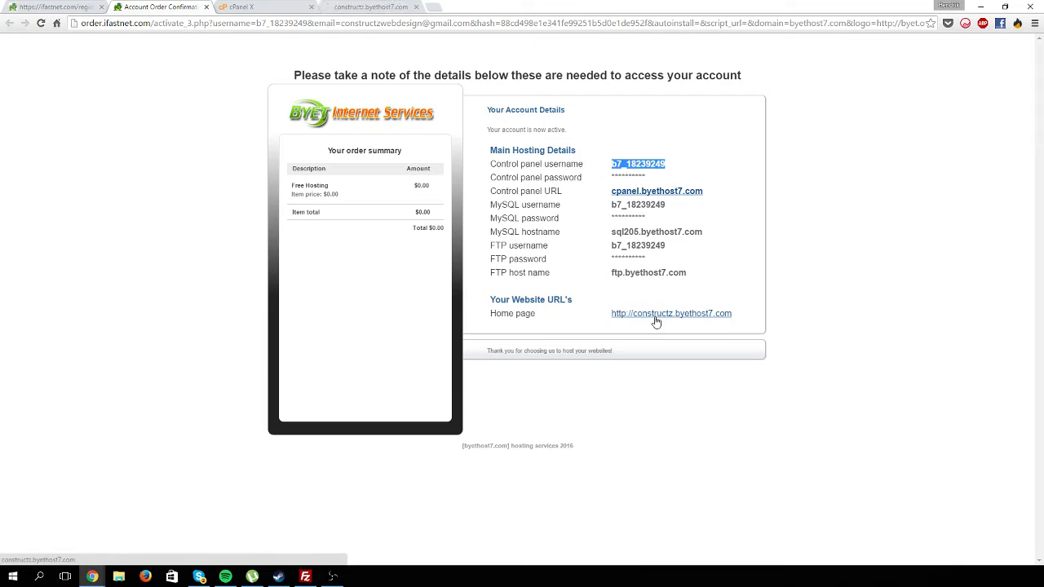
click(656, 191)
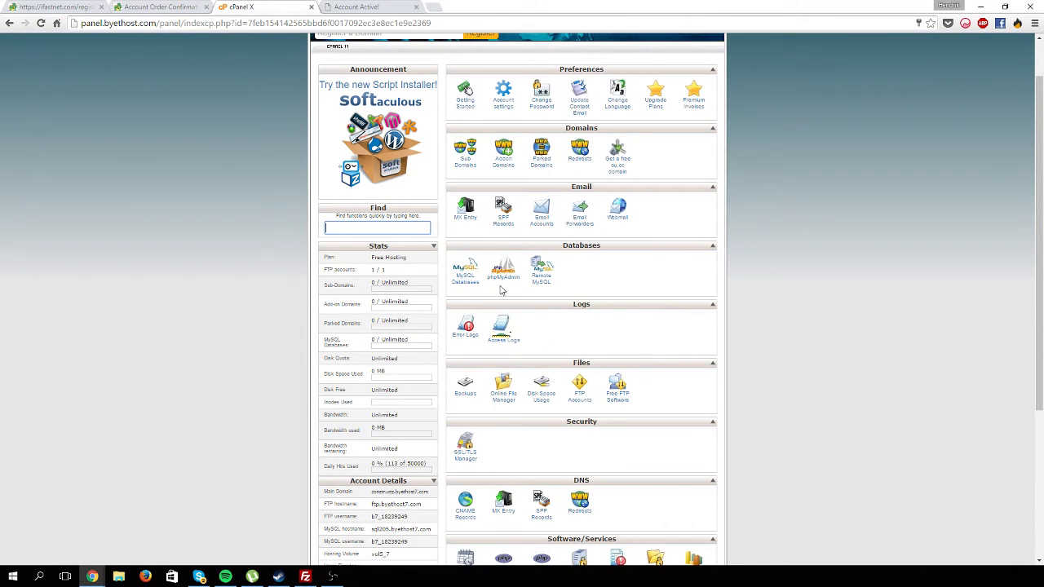
mouse_move(565, 189)
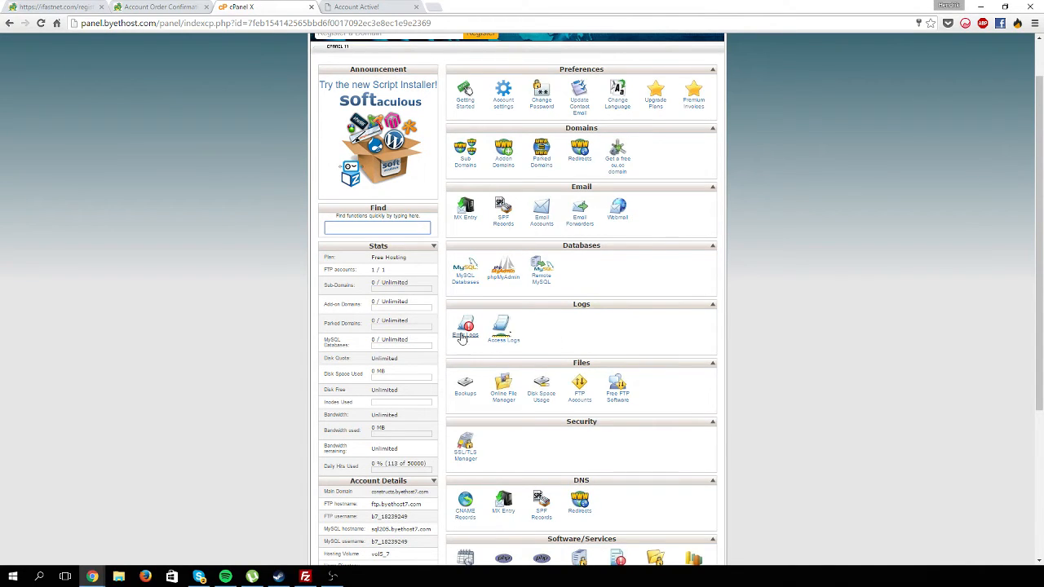
mouse_move(522, 412)
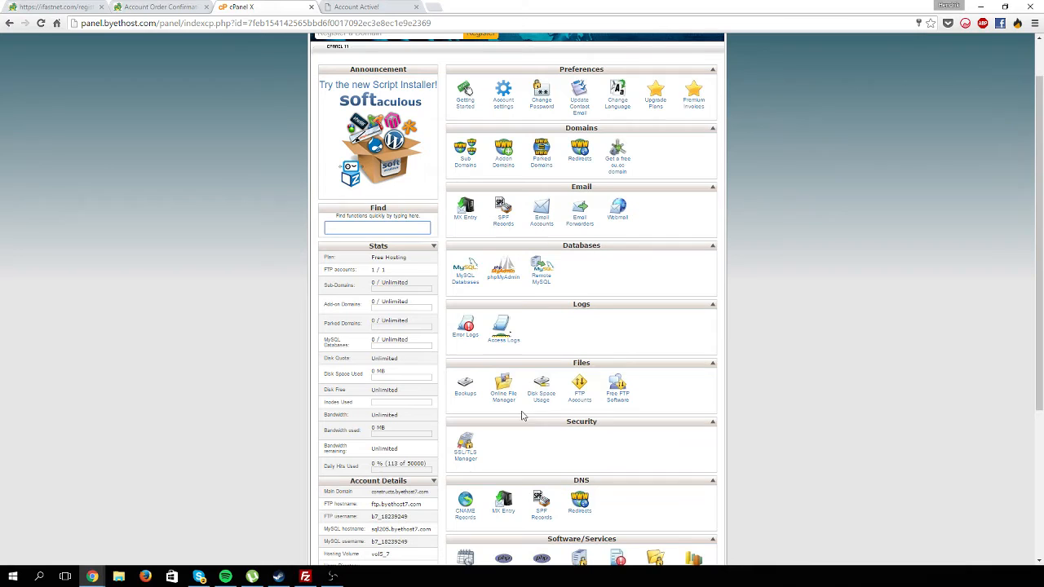
scroll(down, 3)
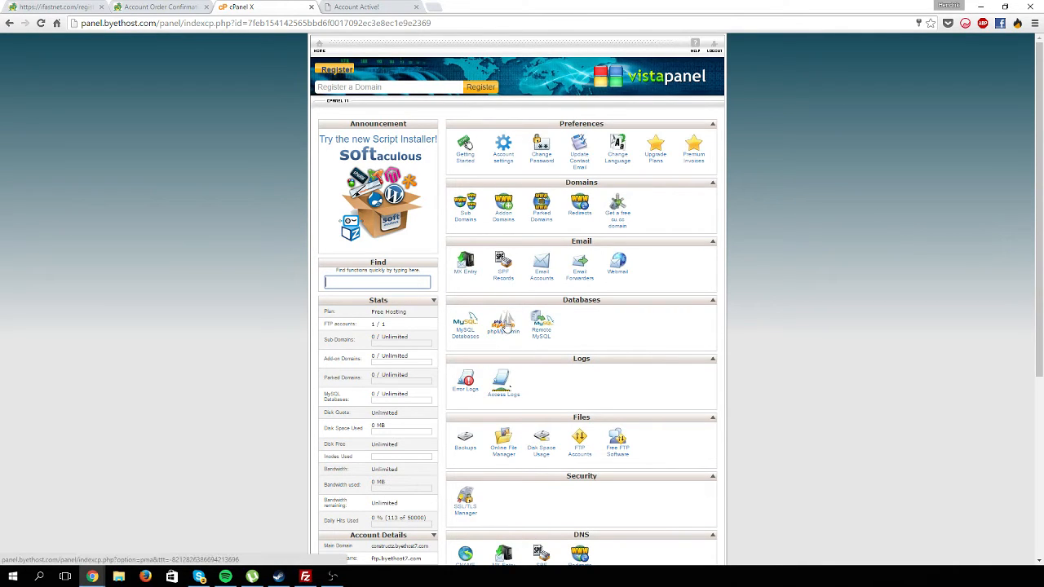
scroll(down, 3)
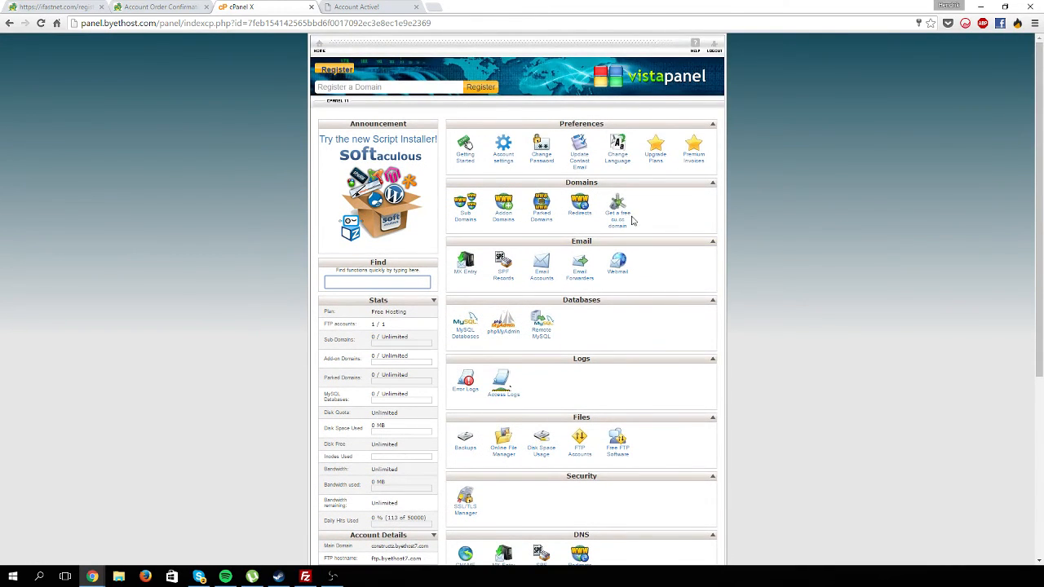
scroll(down, 3)
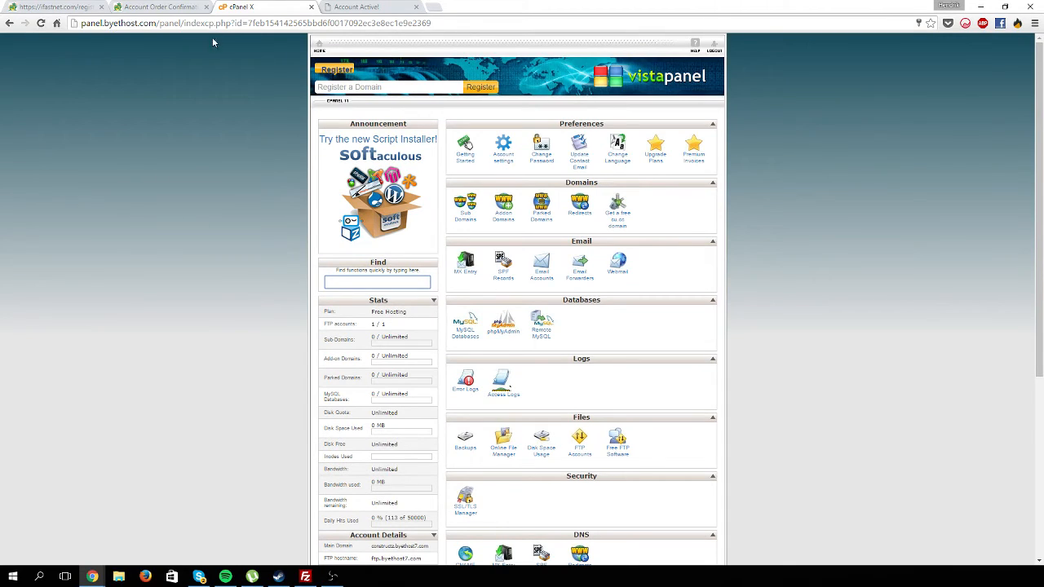
Step: Open a new browser tab for the FileZilla search
click(371, 8)
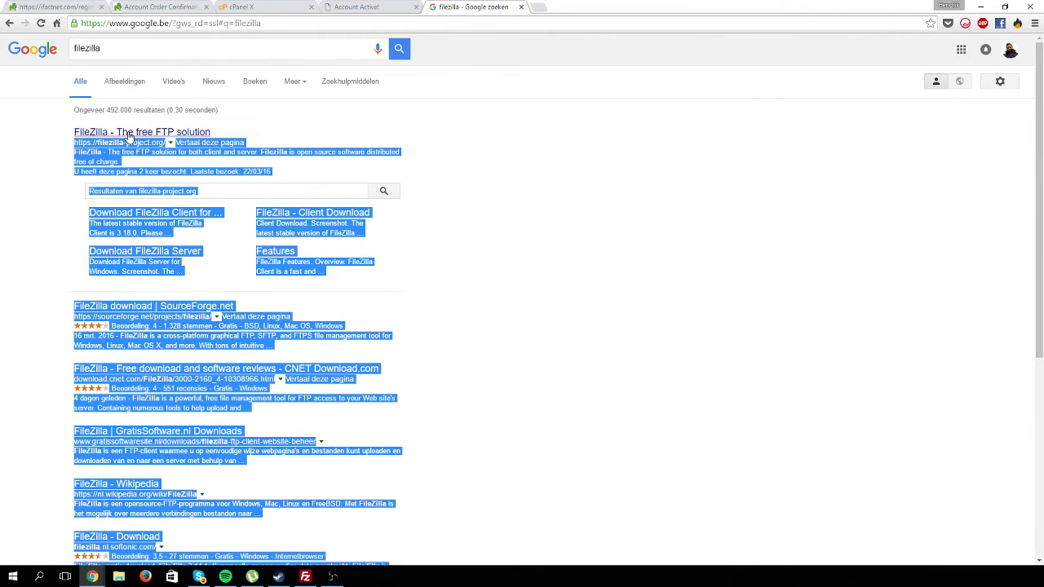
Step: Go to the FileZilla Client download page and request the 64-bit installer
click(140, 131)
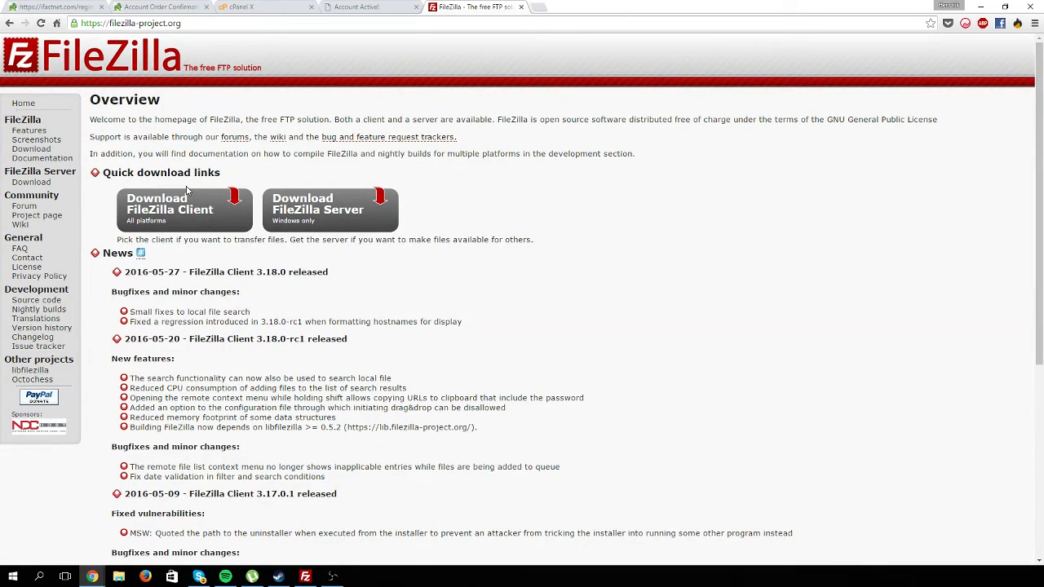
click(169, 208)
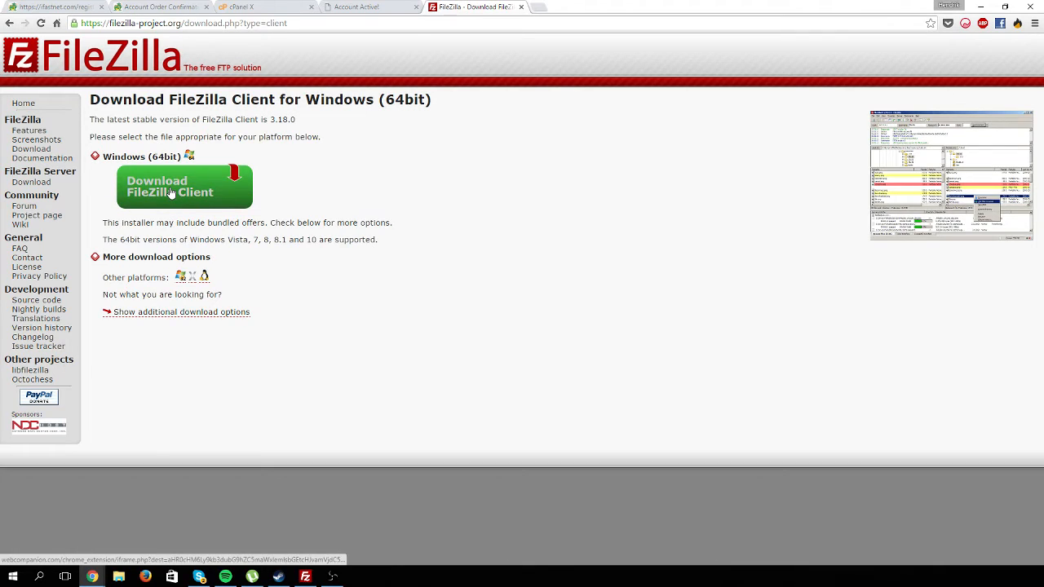
click(171, 192)
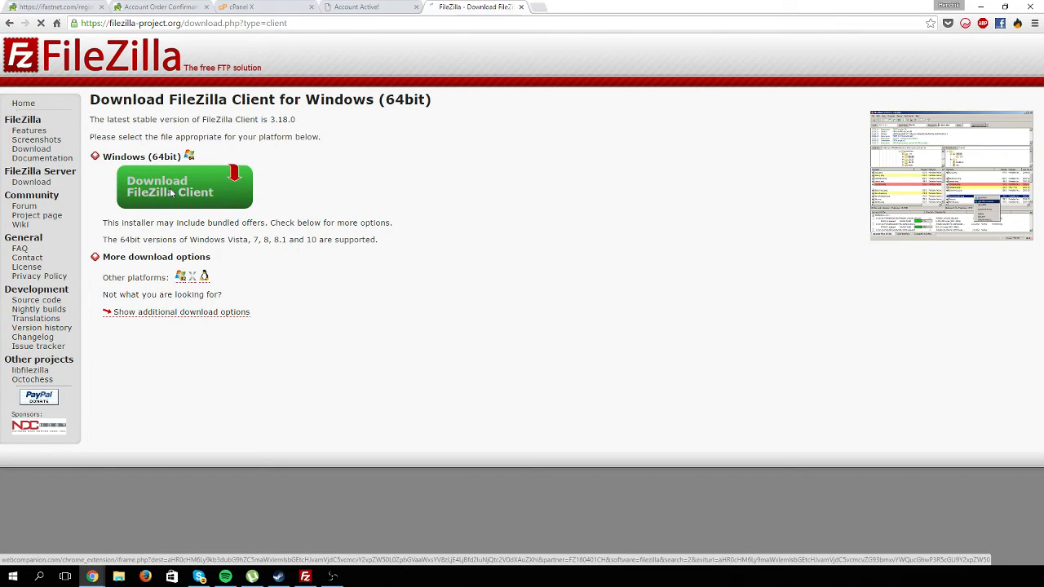
click(169, 191)
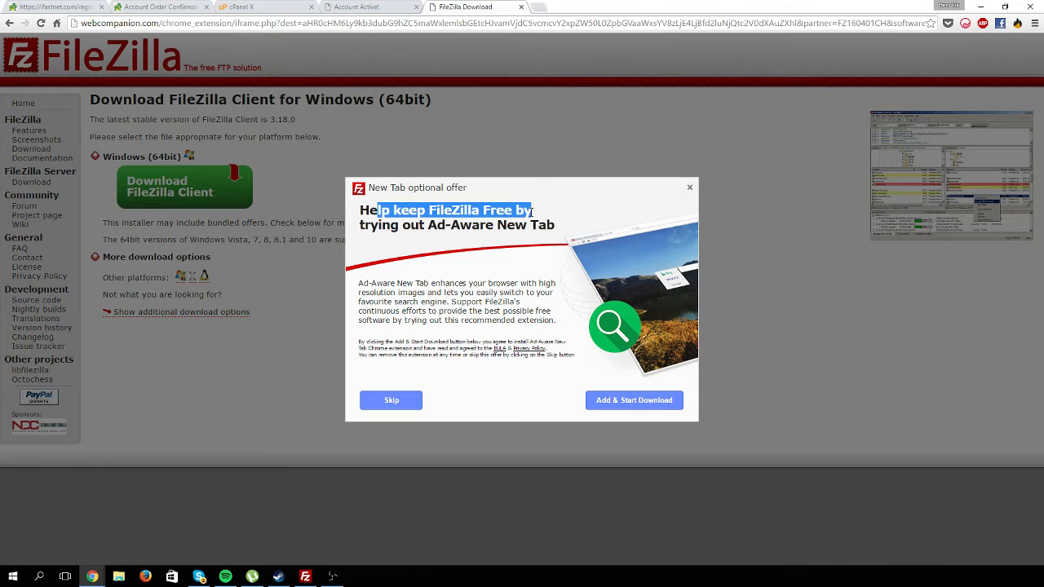
Step: Decline the bundled offer and save the FileZilla installer to the desktop
drag(530, 210, 551, 225)
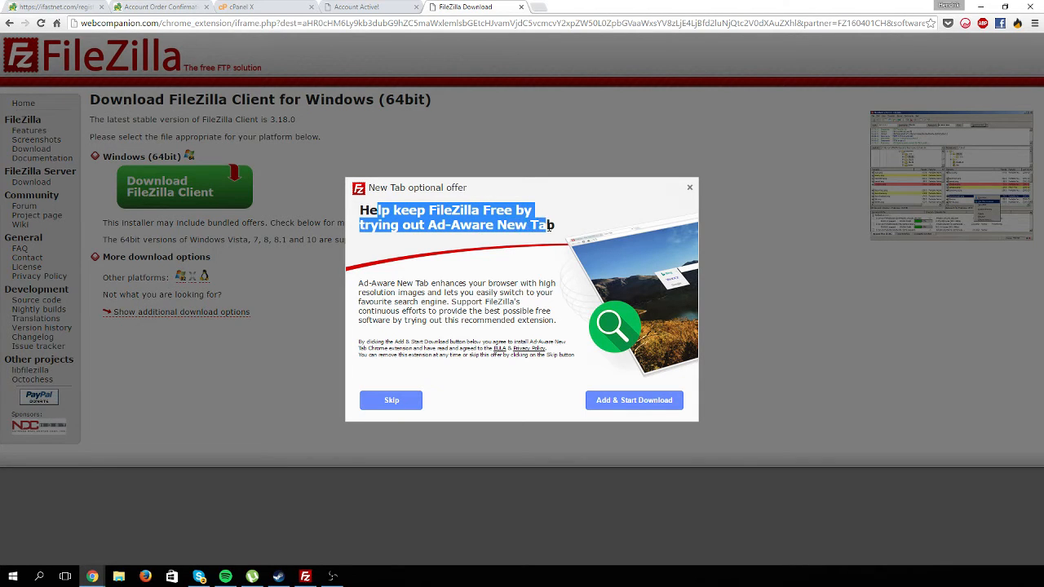
click(392, 400)
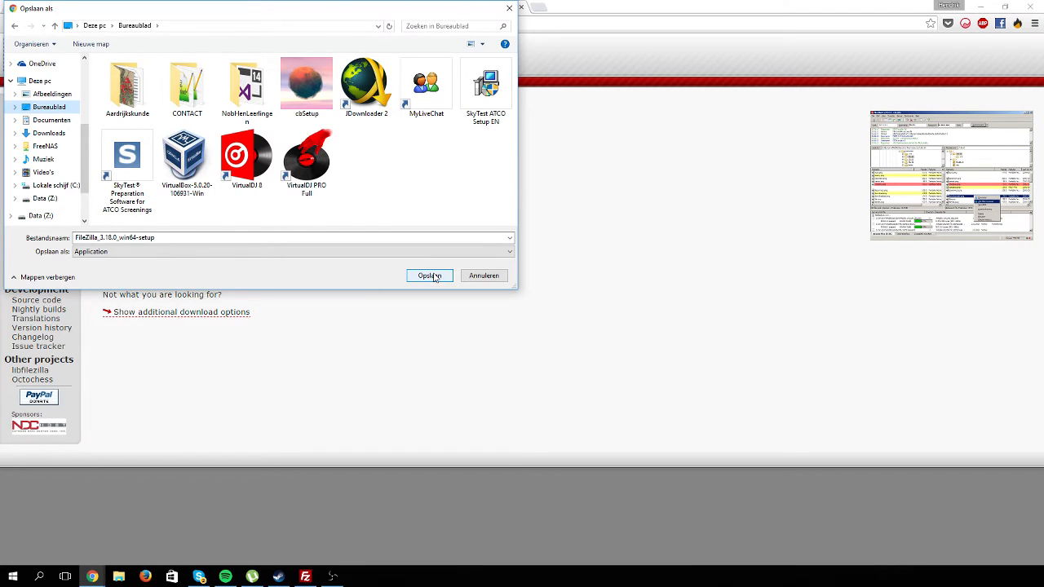
click(429, 275)
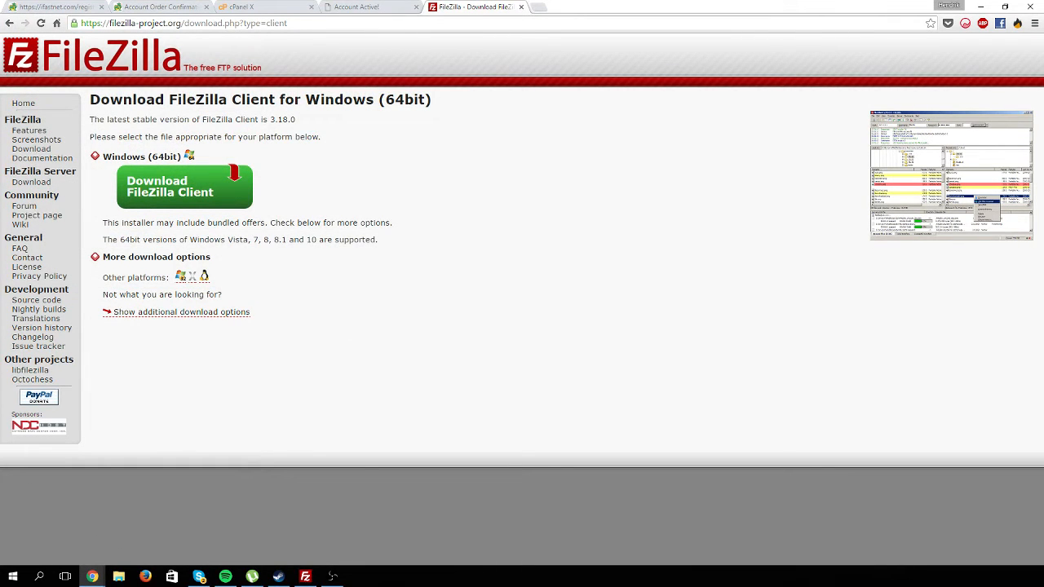
mouse_move(194, 280)
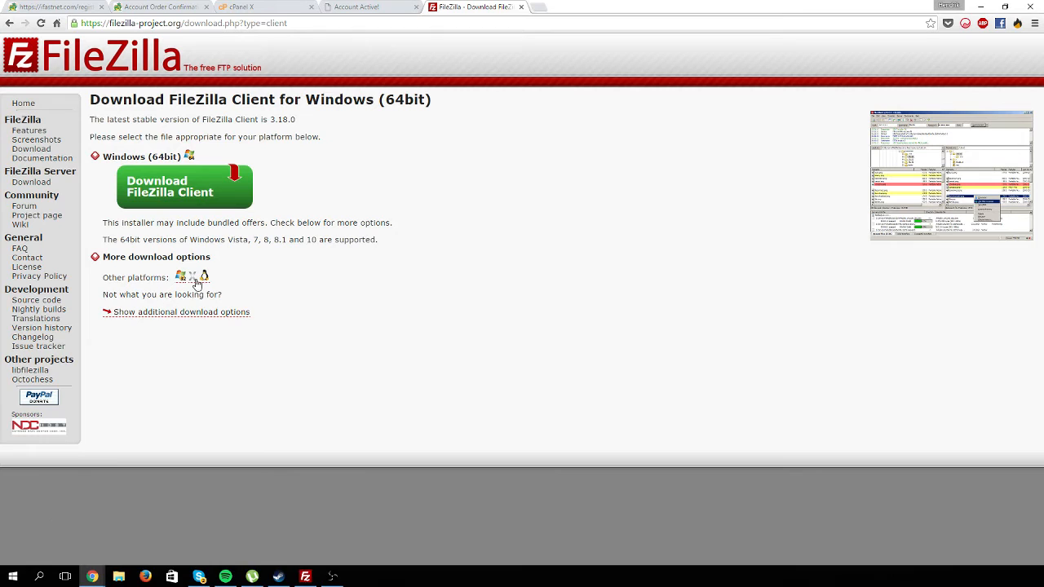
click(183, 186)
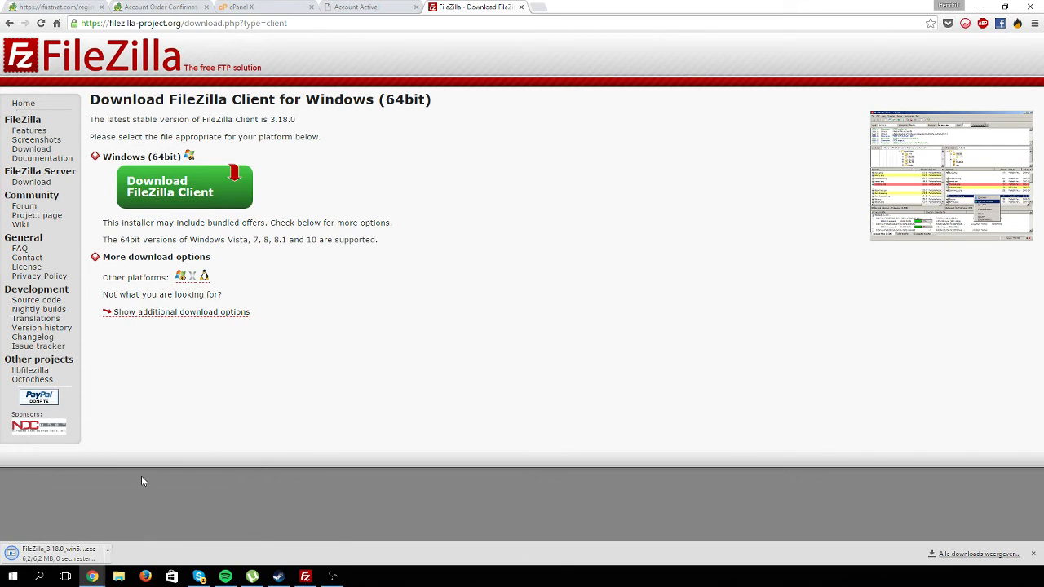
mouse_move(88, 556)
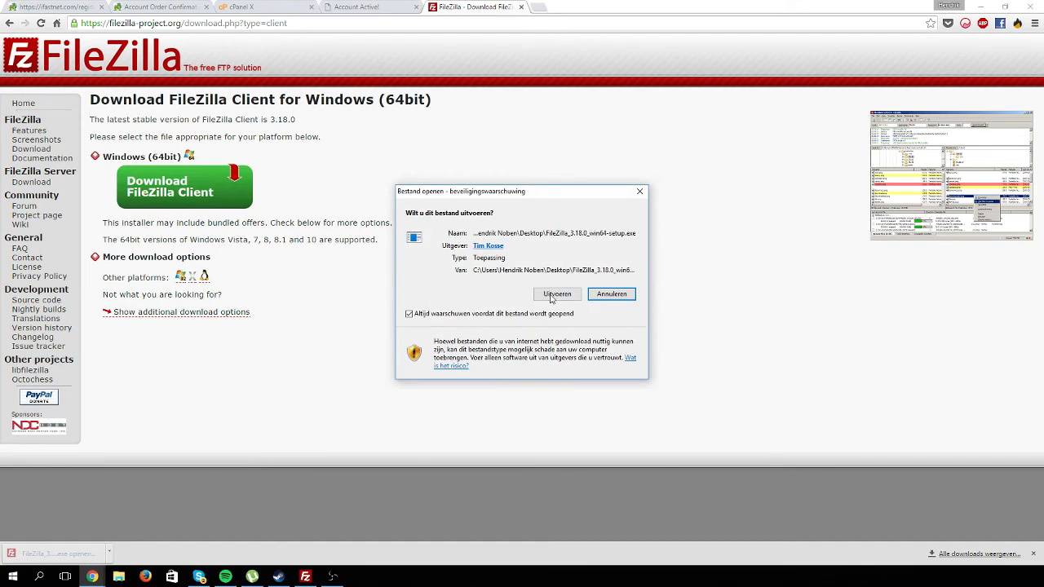
Step: Install FileZilla 3.18.0 over the old version, ignoring the write error, and launch it
click(557, 294)
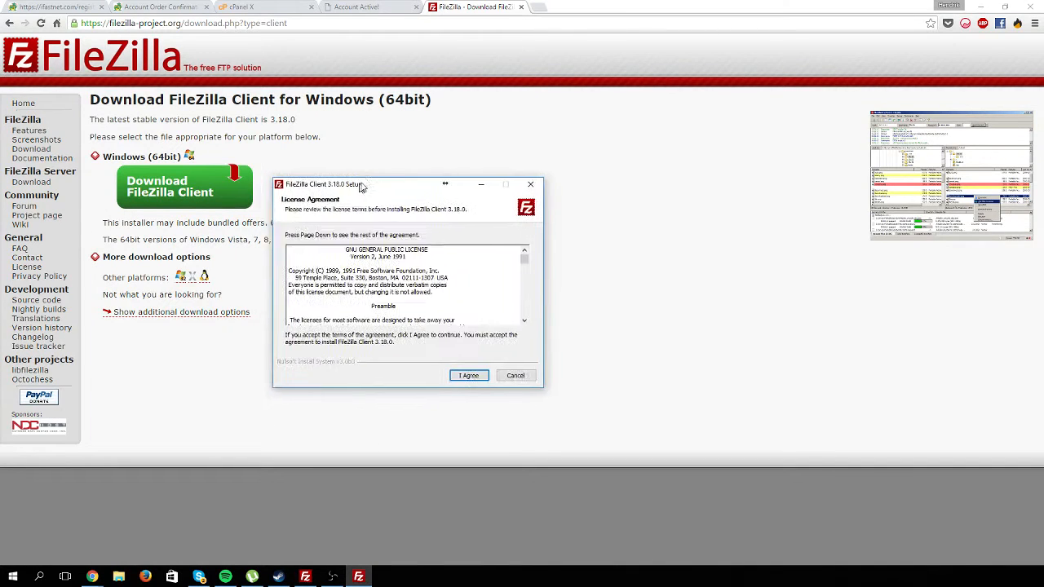
drag(361, 183, 354, 164)
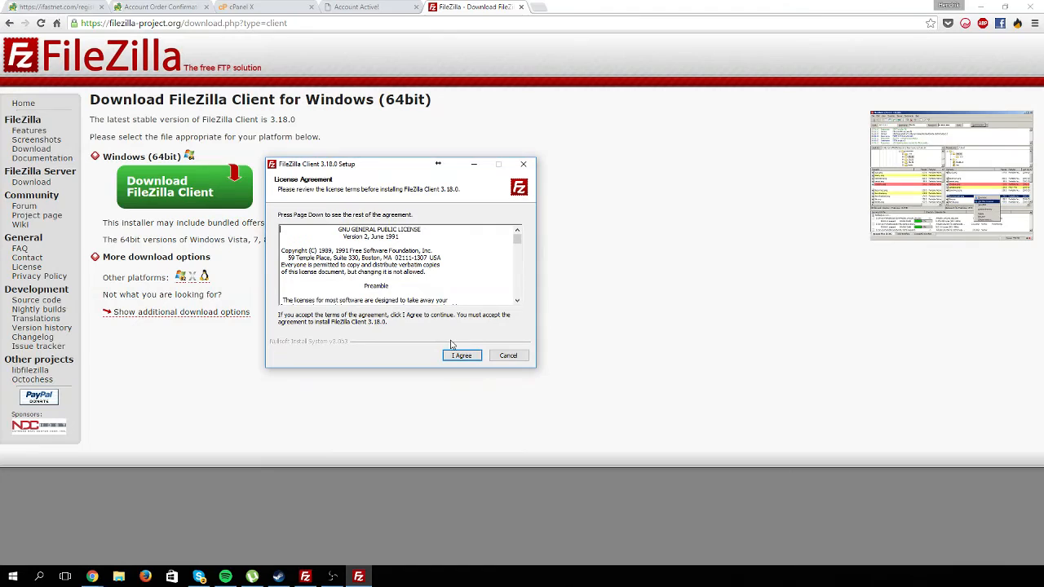
click(461, 355)
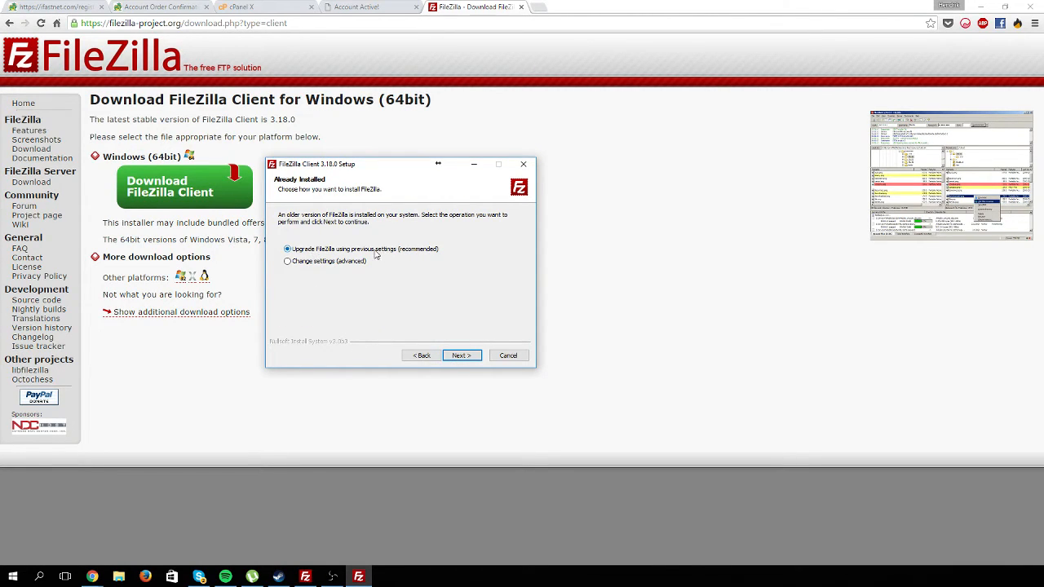
click(462, 355)
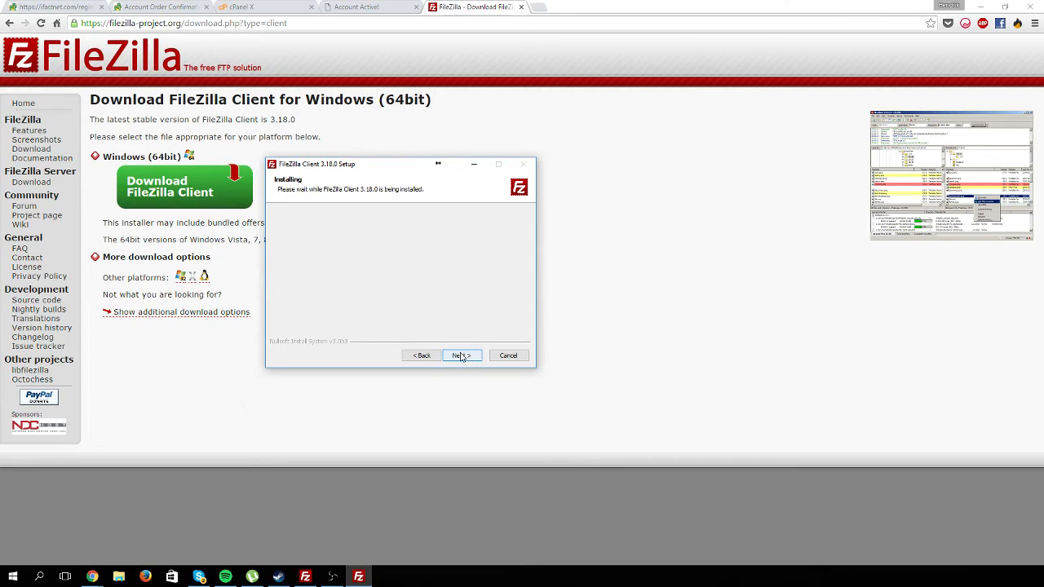
click(462, 355)
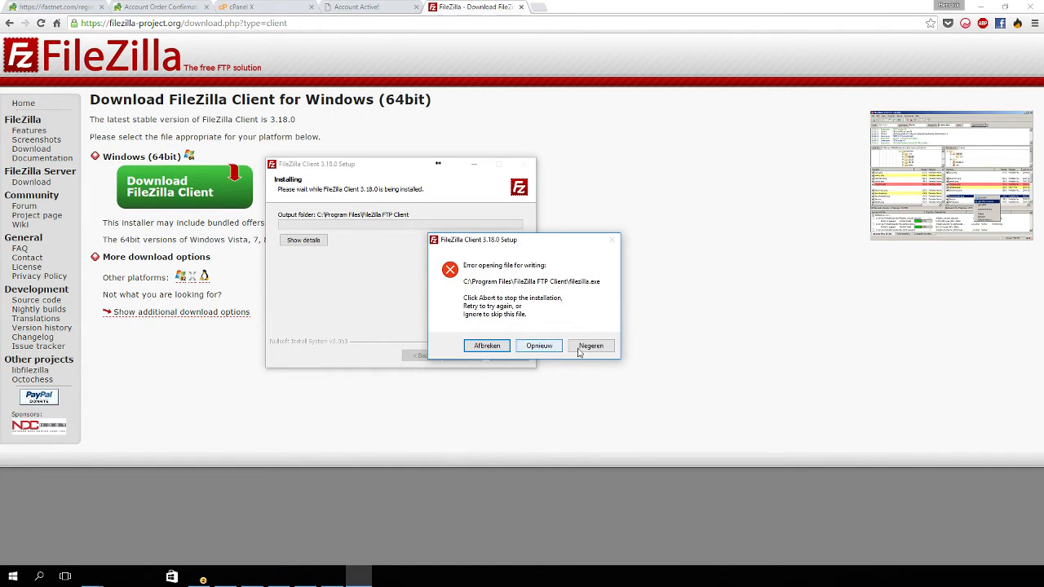
click(591, 346)
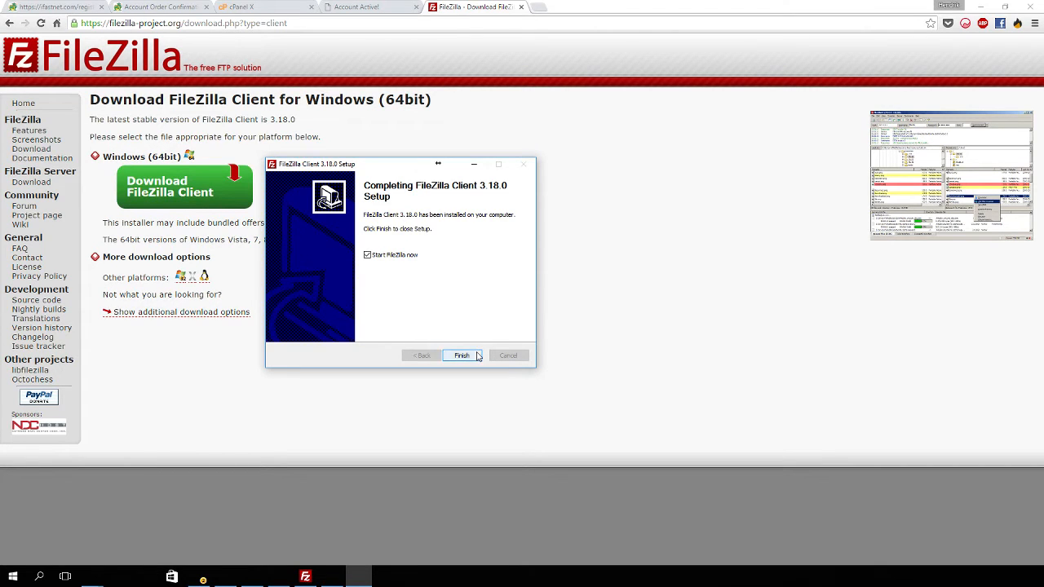
click(463, 355)
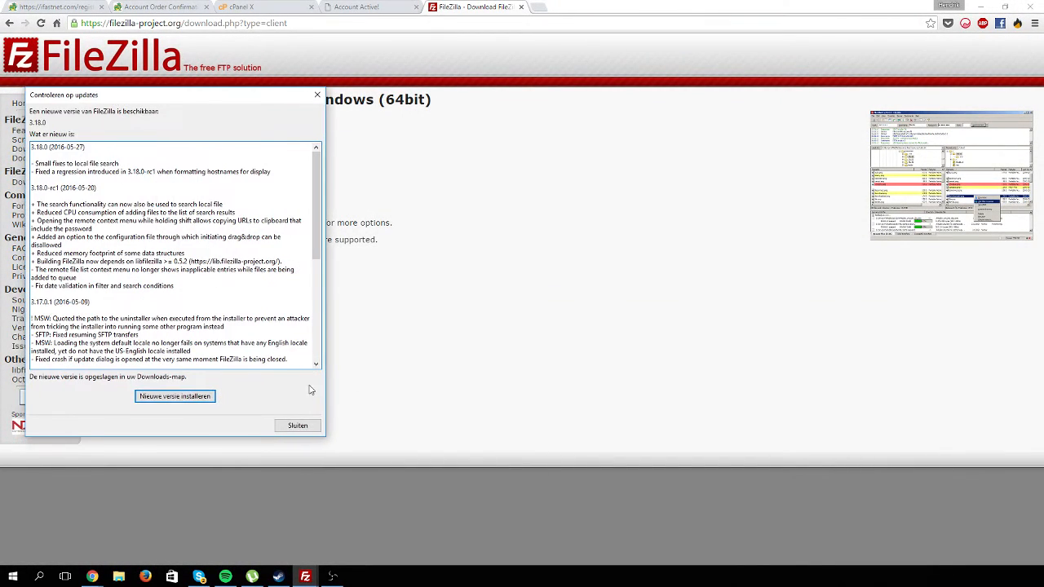
Step: Dismiss FileZilla's new-version notice and open the Site Manager
click(296, 425)
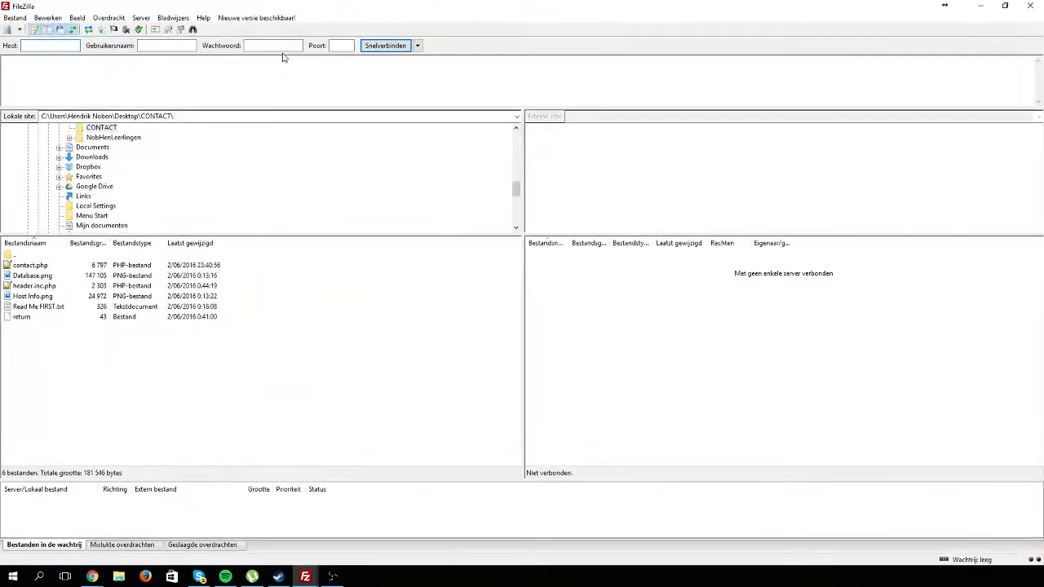
click(45, 46)
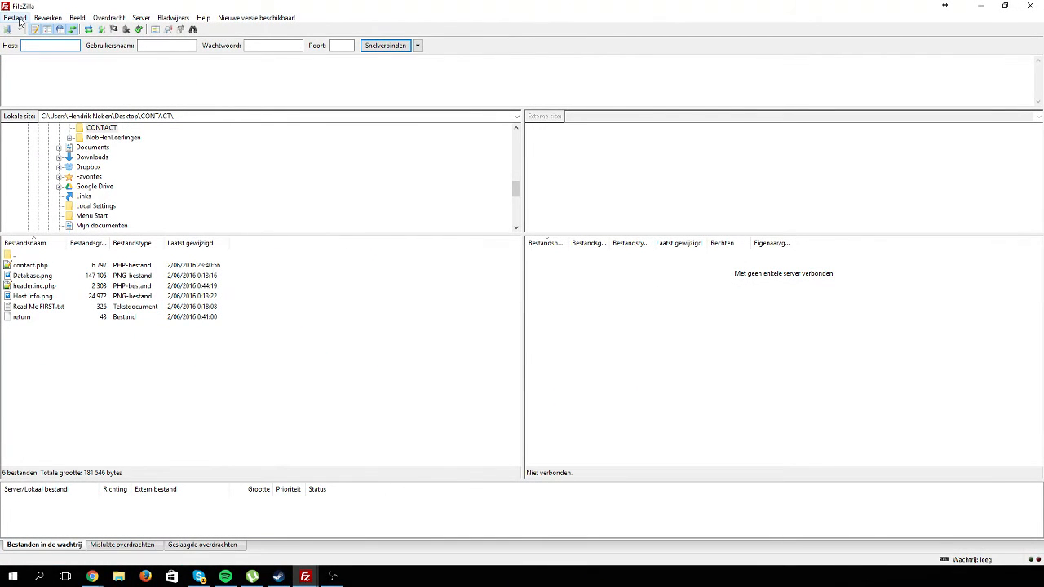
click(26, 23)
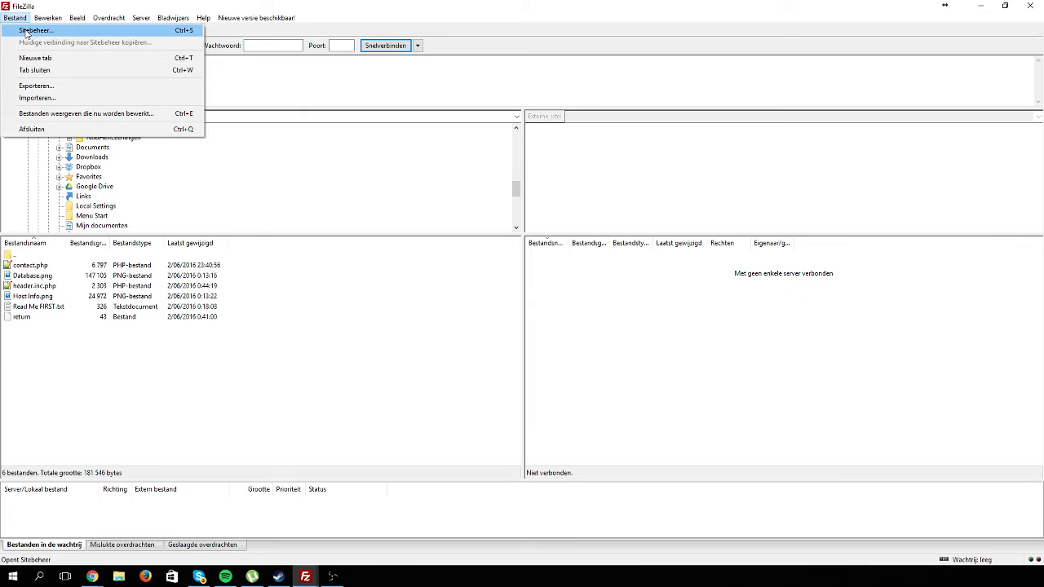
click(36, 31)
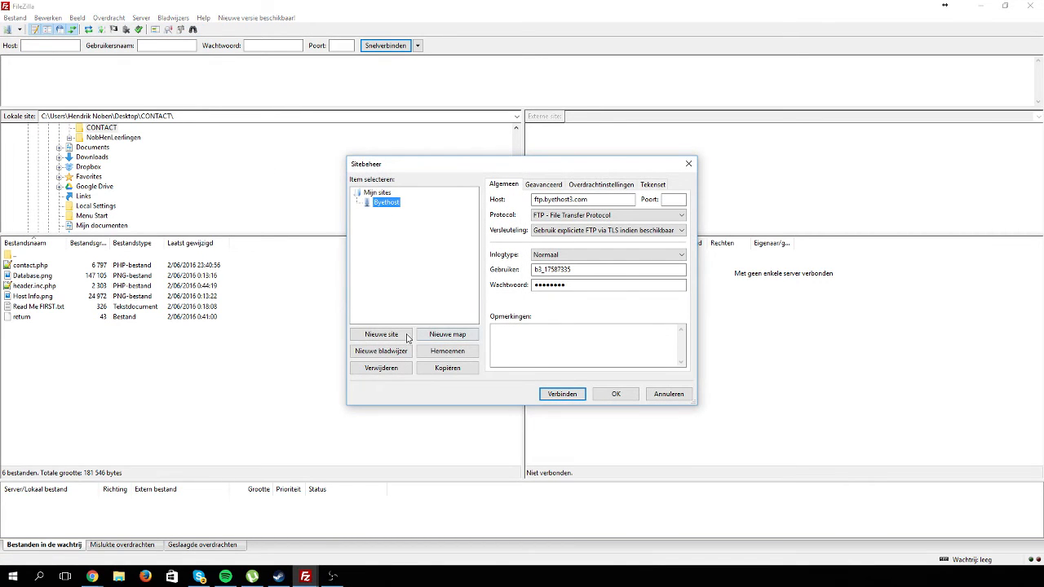
Step: Create a new site entry and begin naming it 'Constructi'
click(380, 334)
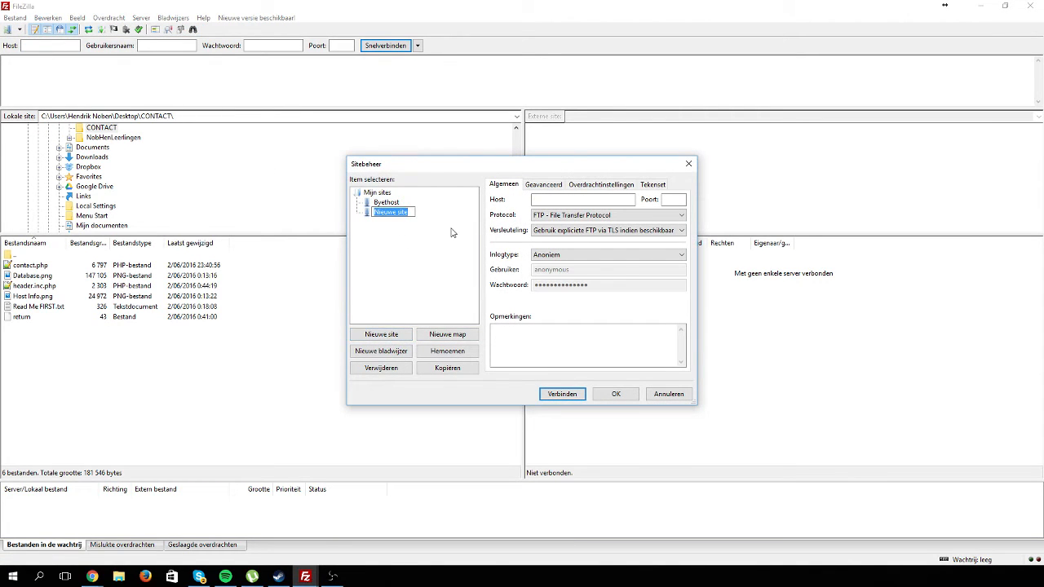
text(Cont)
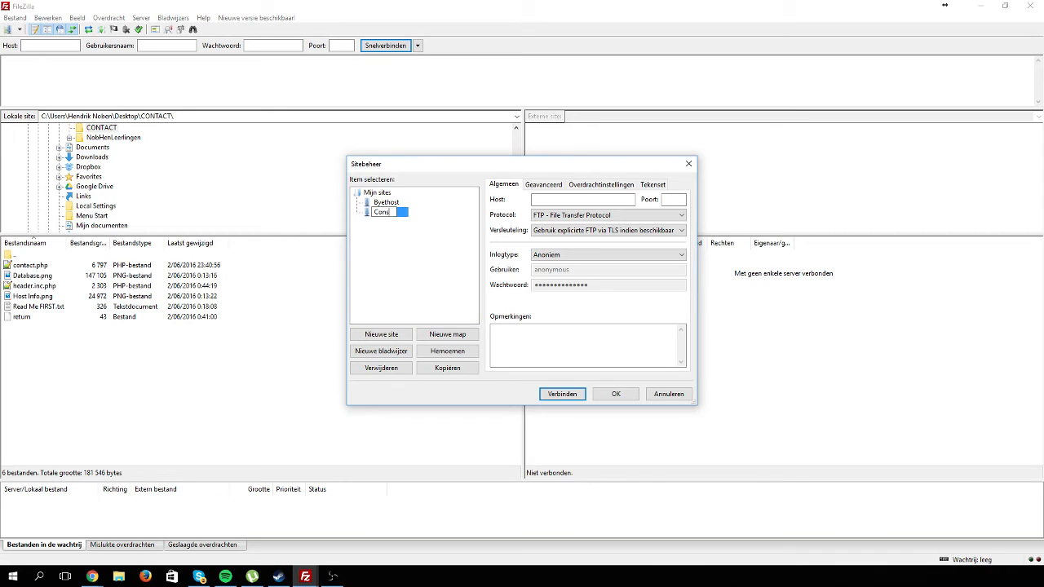
text(Constructi)
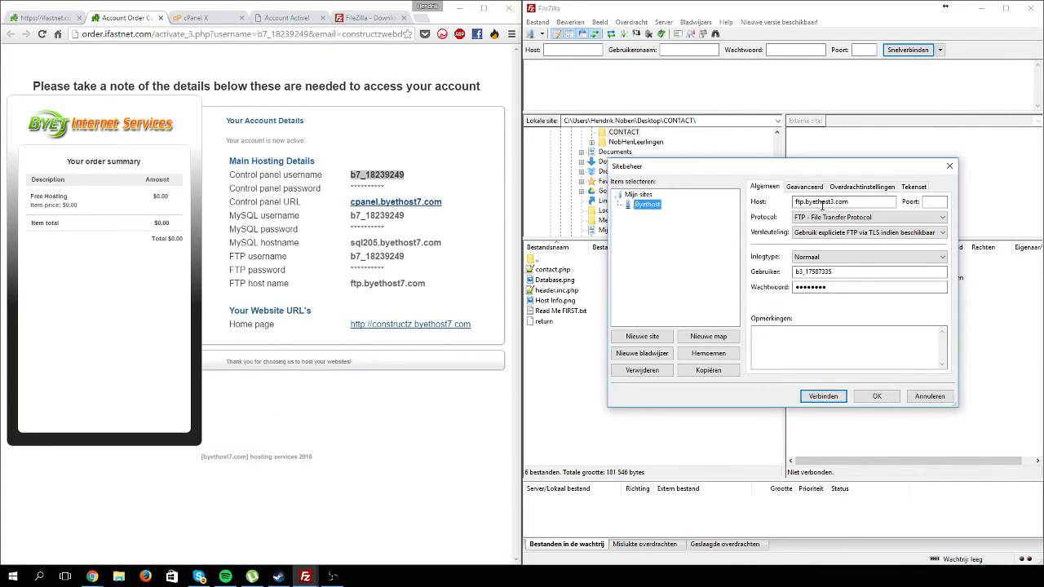
Step: Add a site entry named Constructz with host ftp.byethost7.com
click(641, 336)
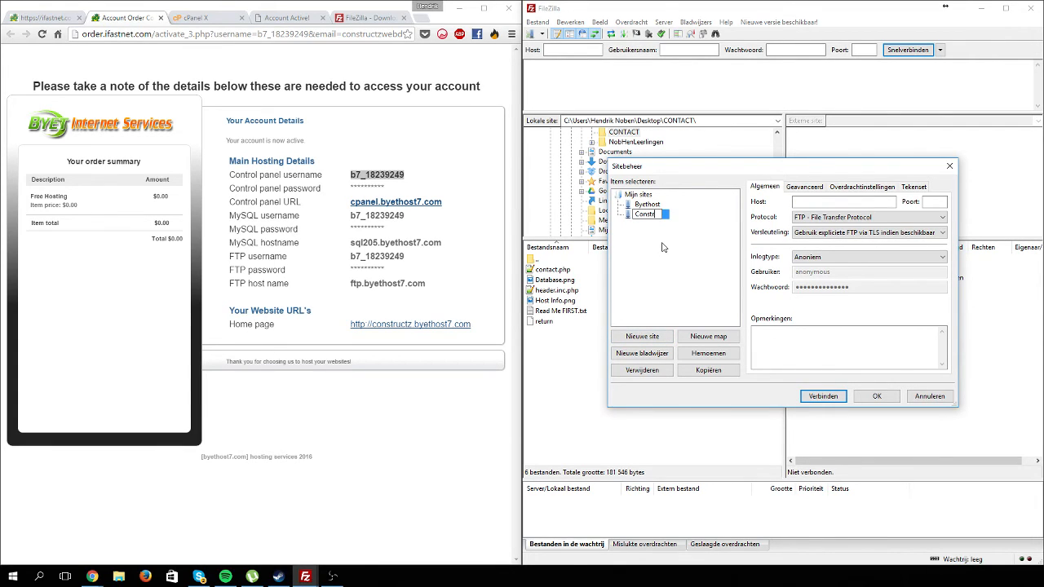
key(Backspace)
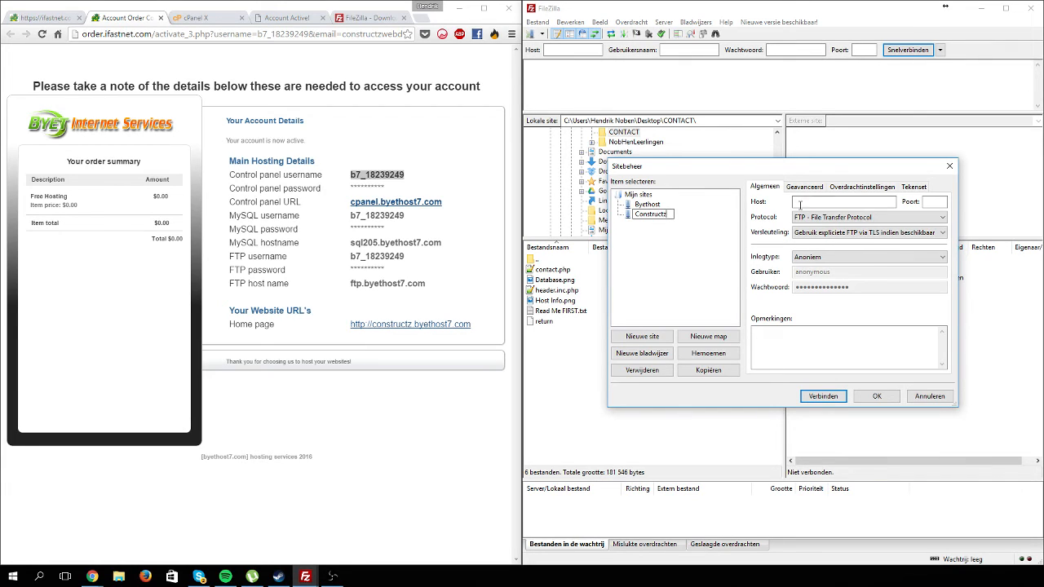
click(840, 201)
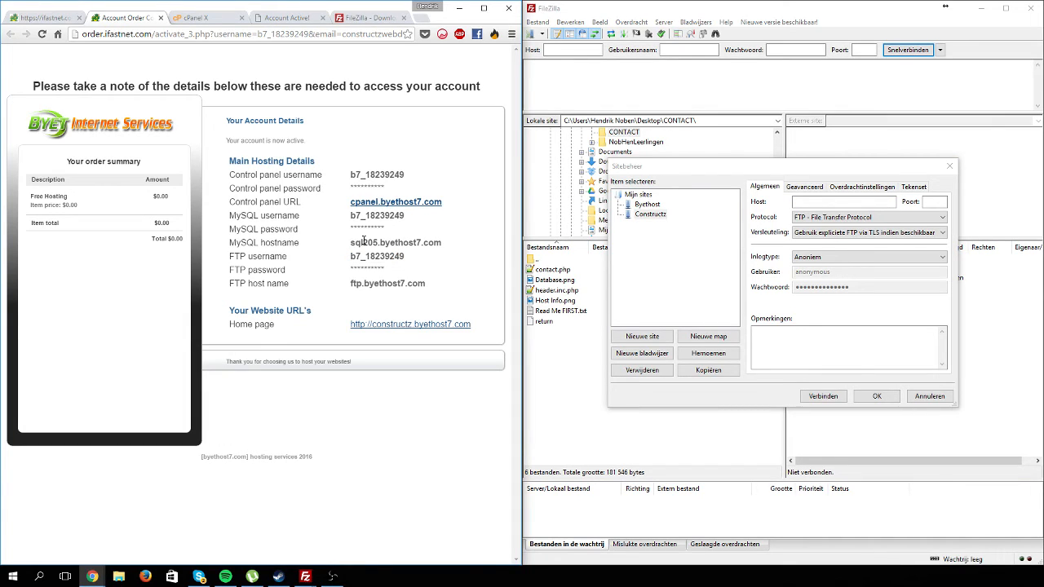
mouse_move(356, 286)
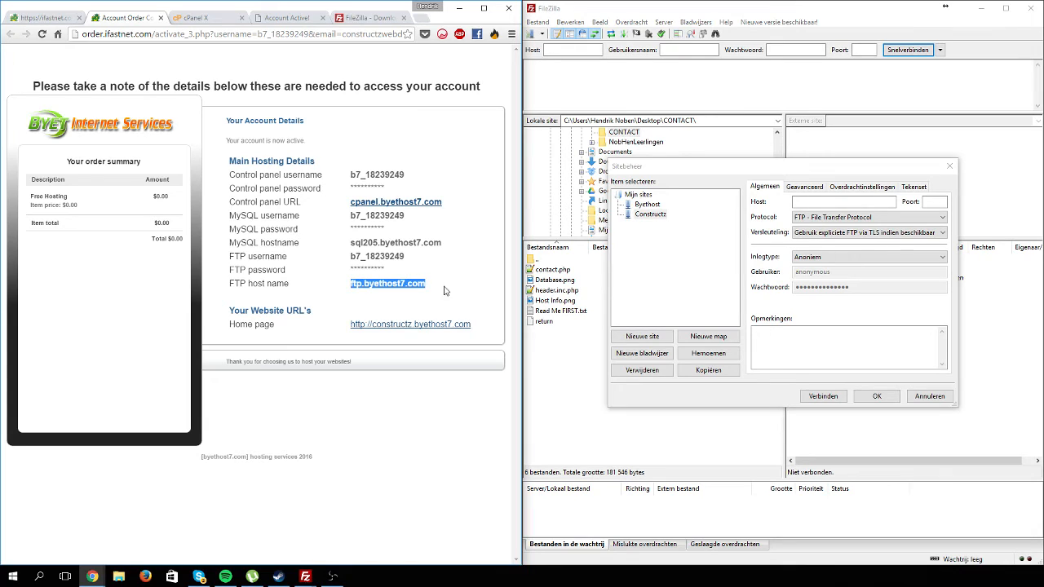
click(844, 201)
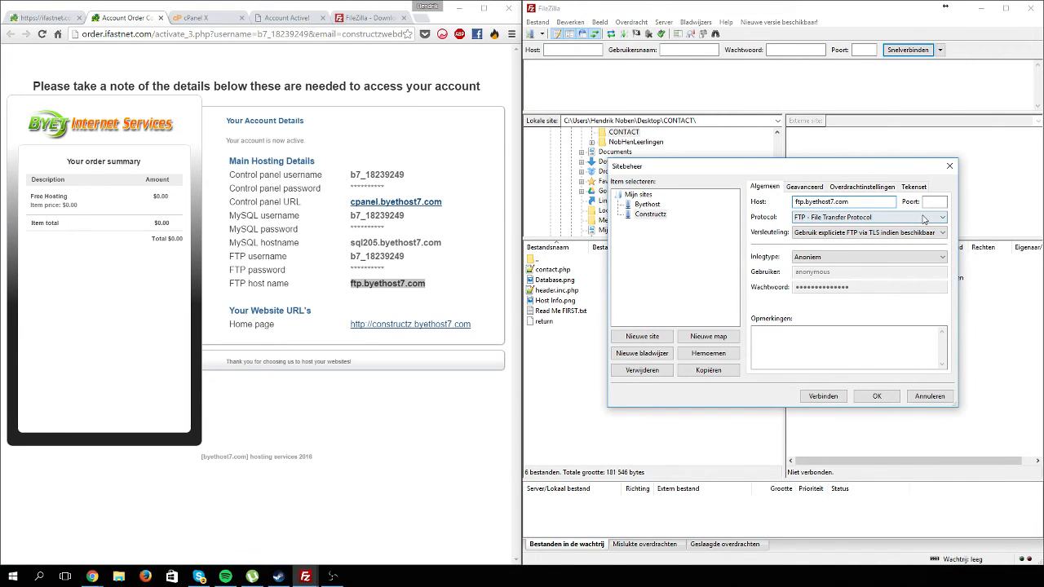
Step: Set normal logon with the account's FTP username and password, and save the site
click(935, 202)
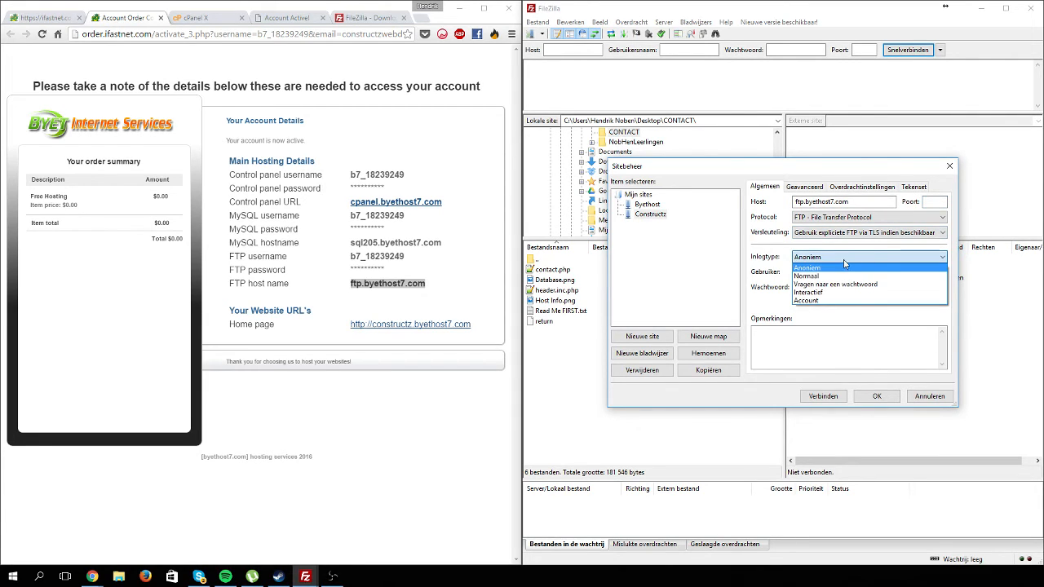
click(806, 276)
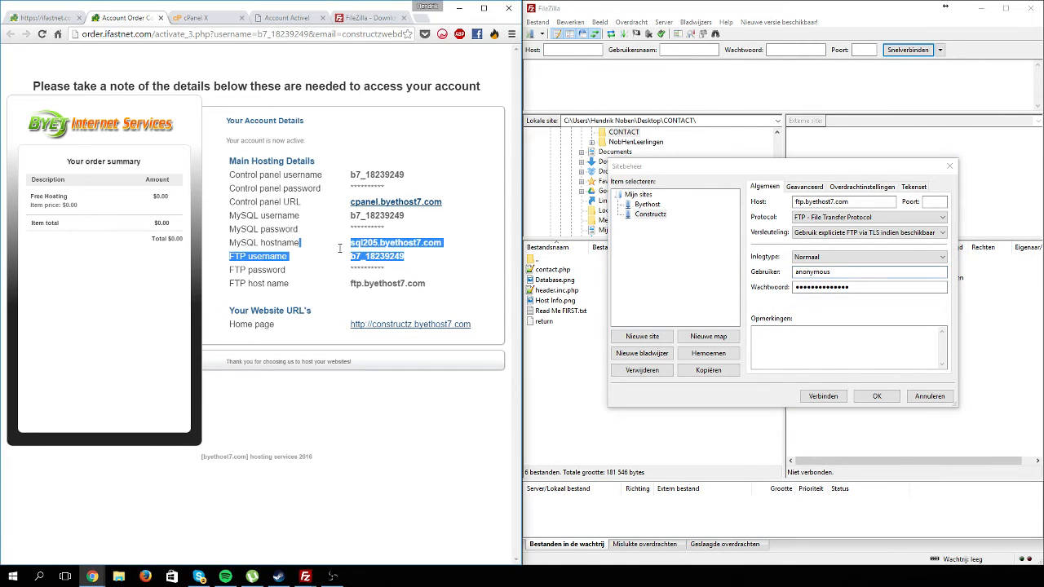
double_click(377, 256)
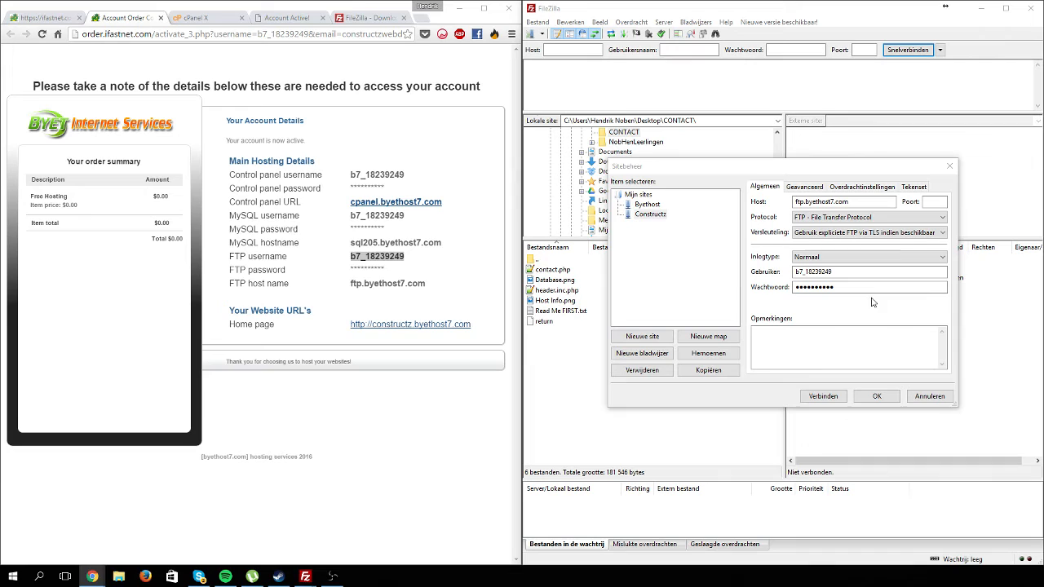
click(876, 396)
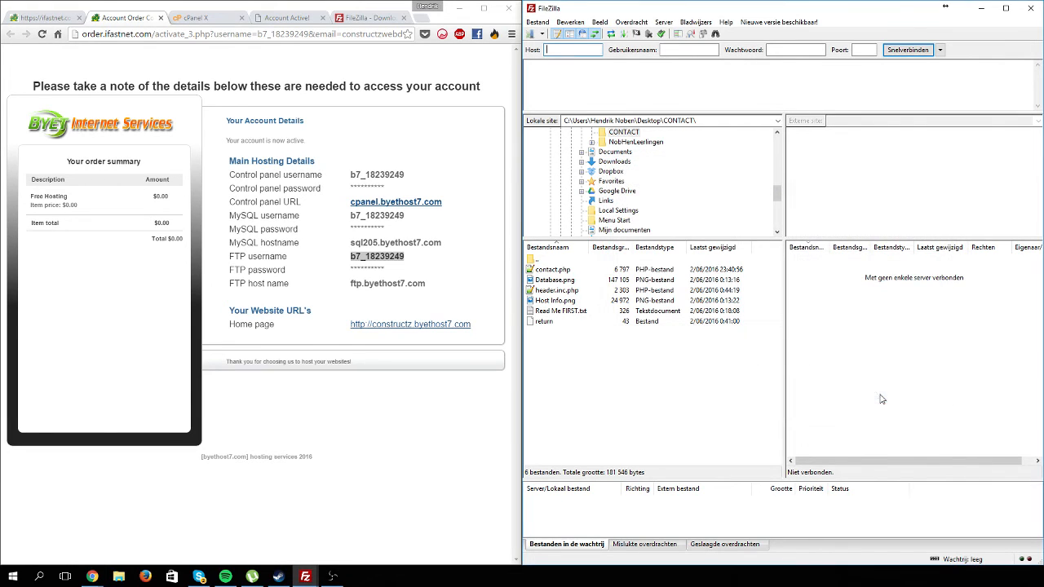
click(537, 22)
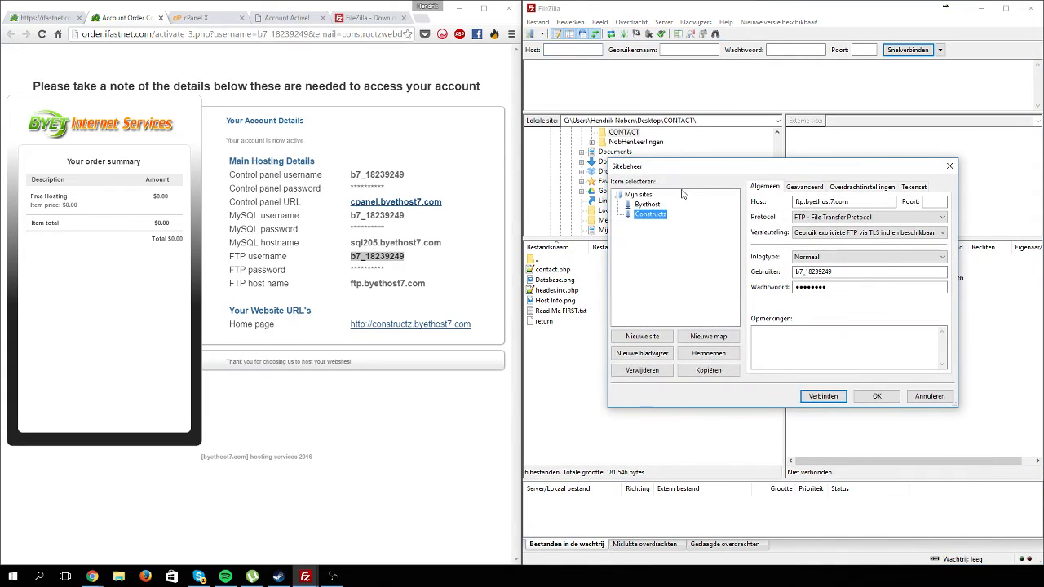
Step: Connect to the Constructz site, trusting the expired certificate from ftp.byethost7.com
click(822, 396)
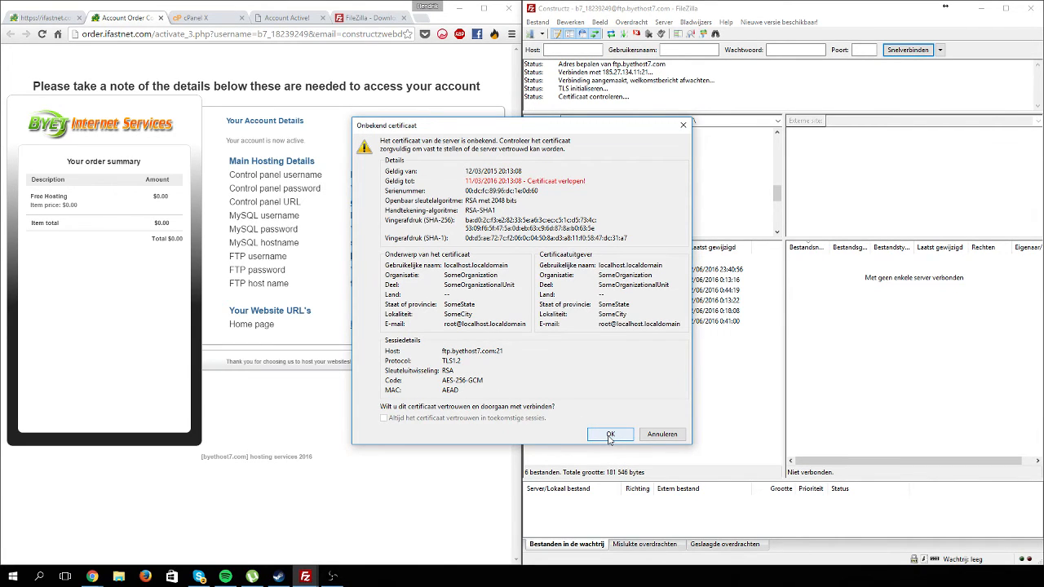
click(610, 434)
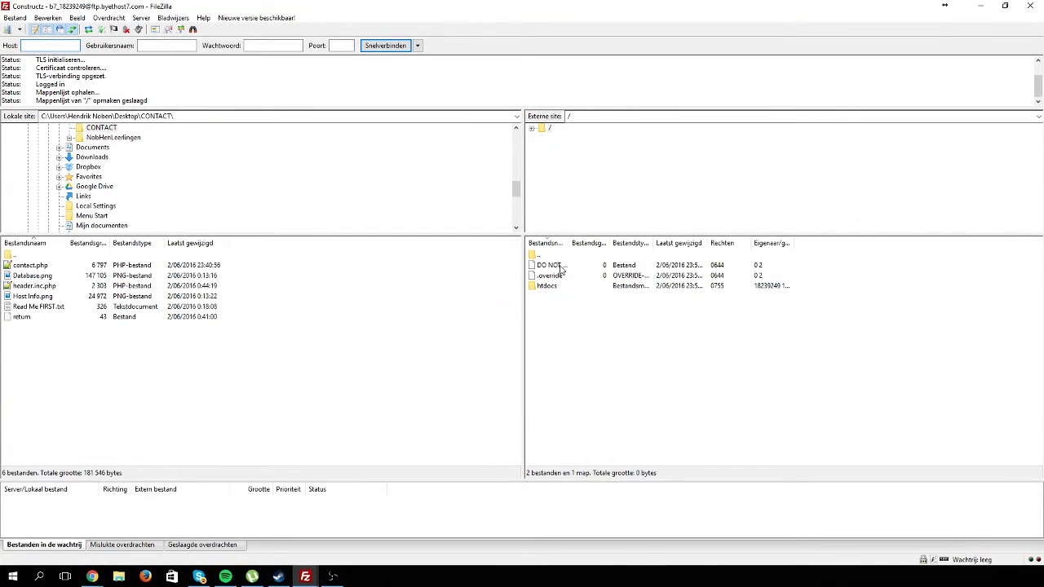
Step: Open the remote htdocs folder and delete index2.html and the placeholder upload notice
click(550, 265)
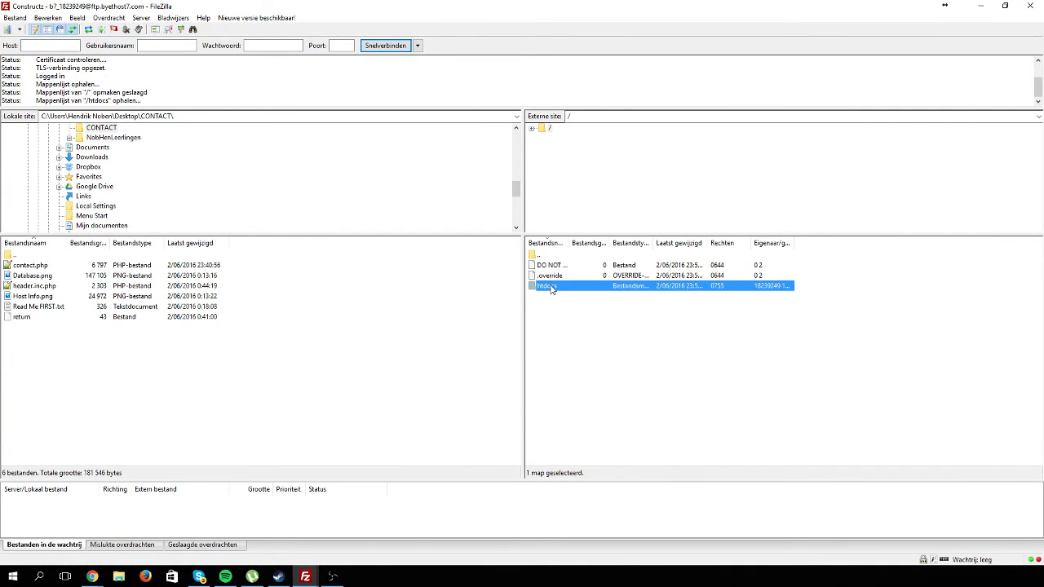
double_click(549, 286)
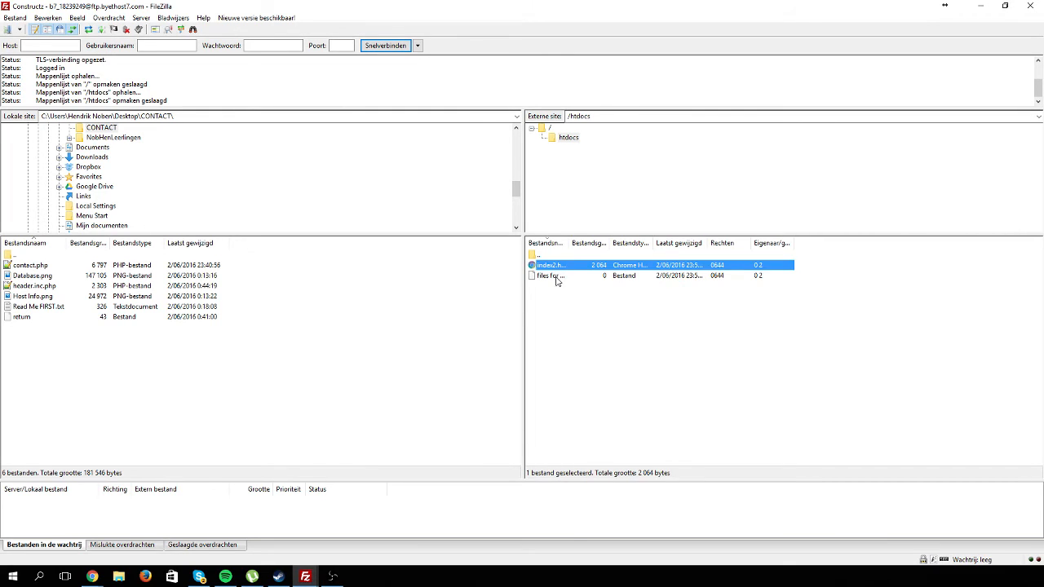
click(555, 275)
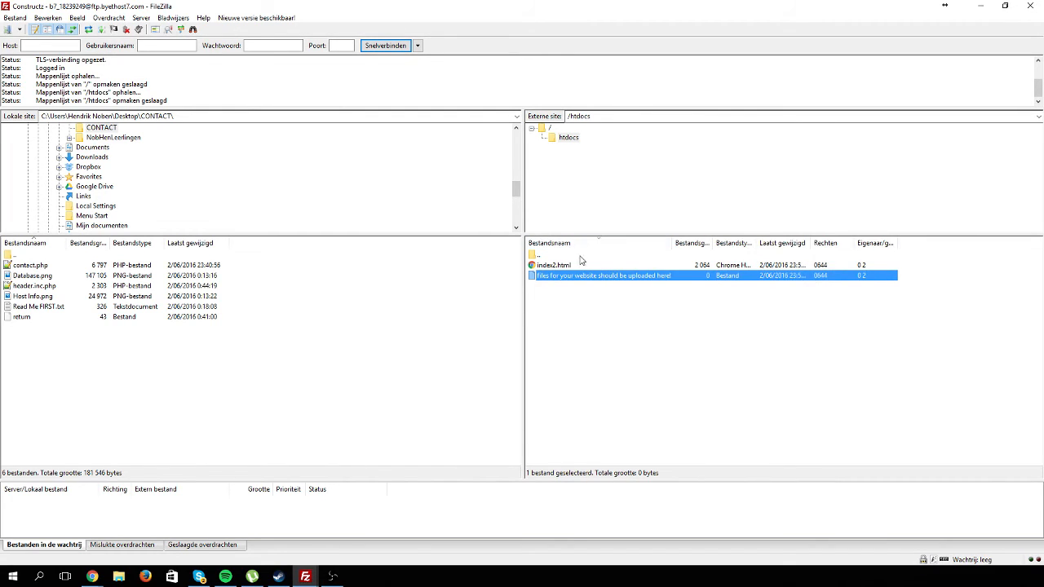
mouse_move(632, 279)
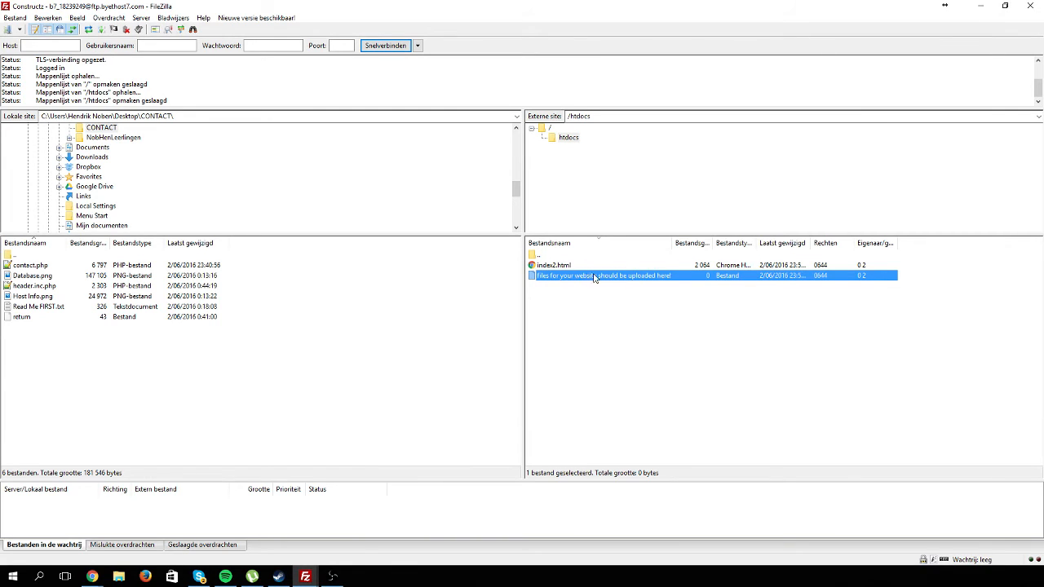
click(554, 265)
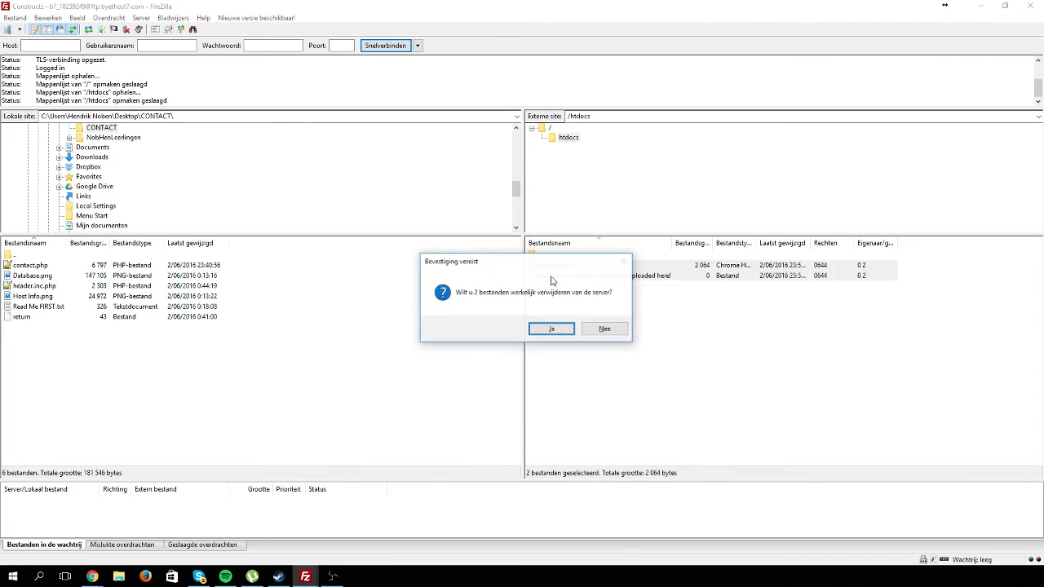
click(551, 329)
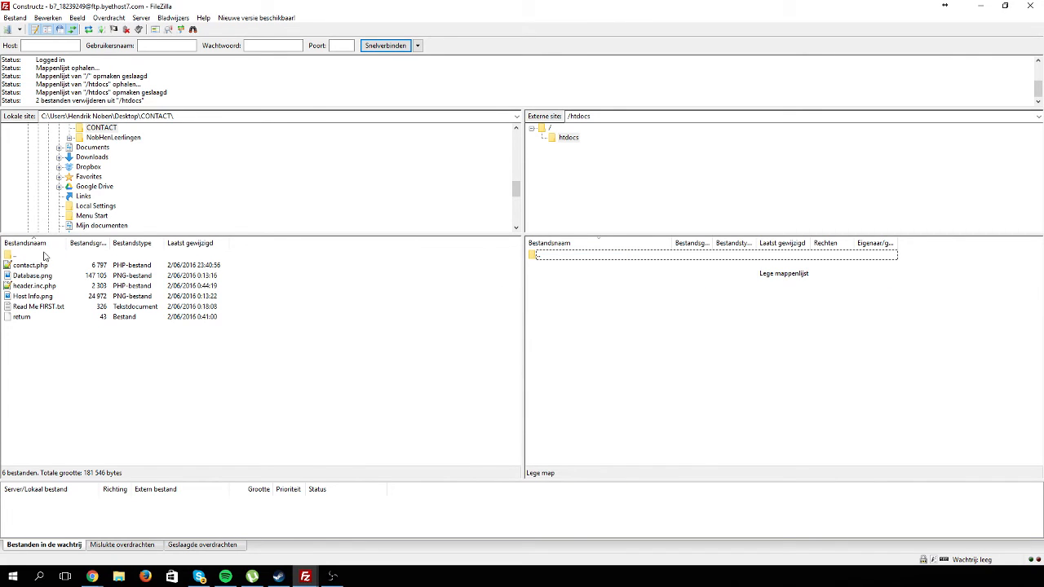
mouse_move(171, 158)
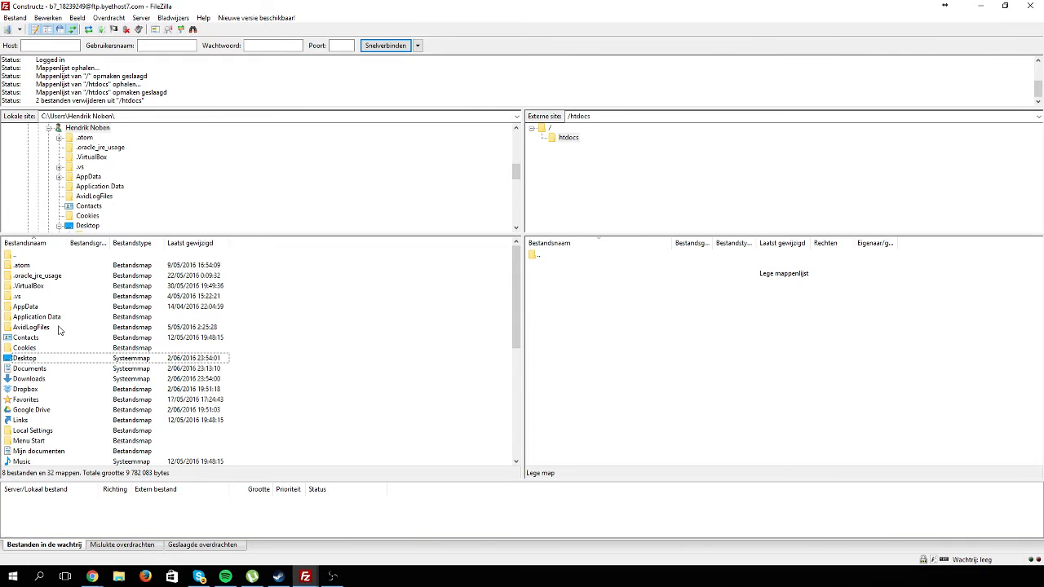
scroll(down, 3)
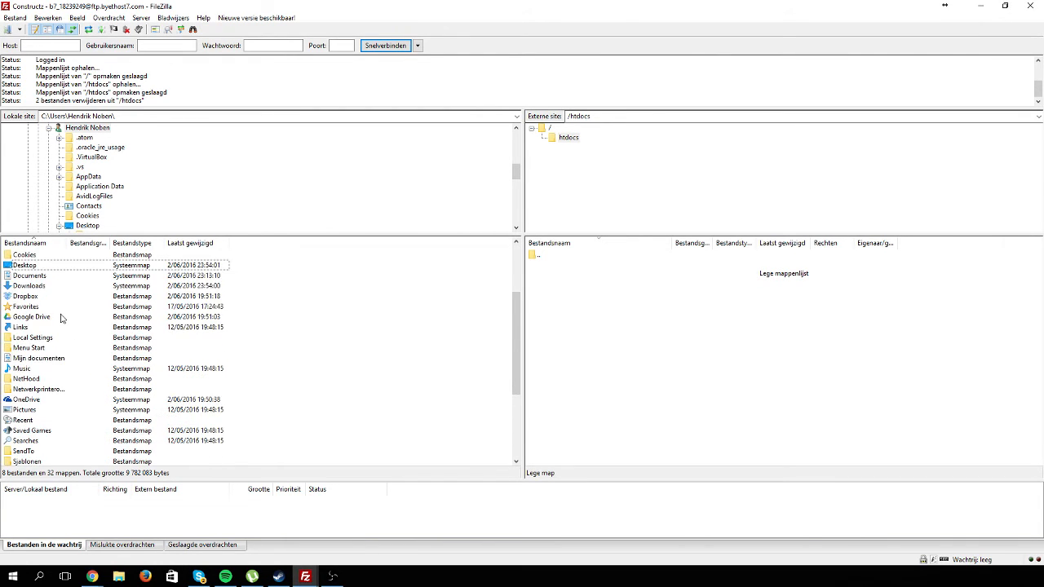
Step: Connect to the saved Byethost site in a second tab and open its htdocs folder
click(14, 17)
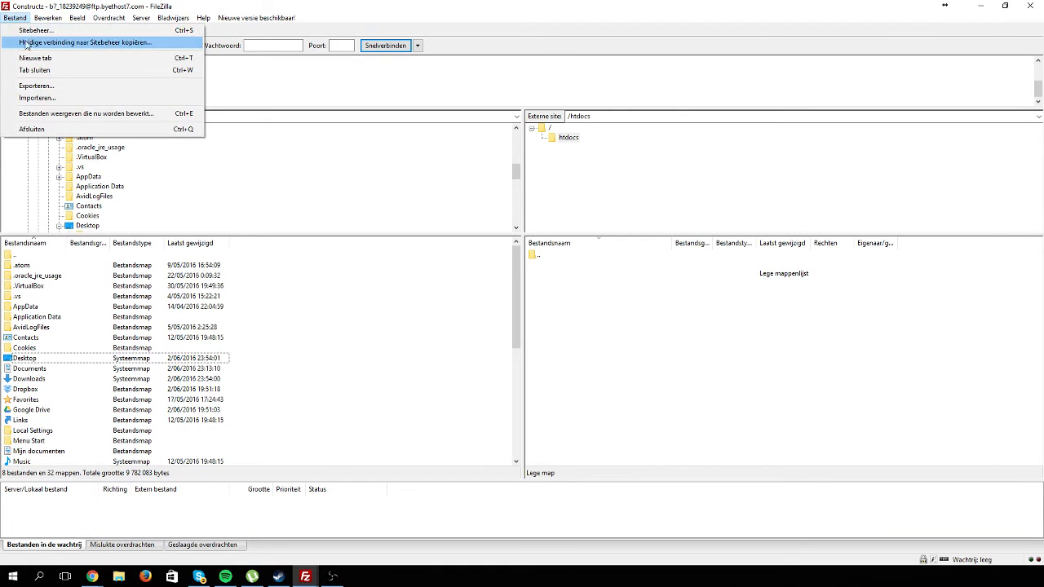
click(33, 29)
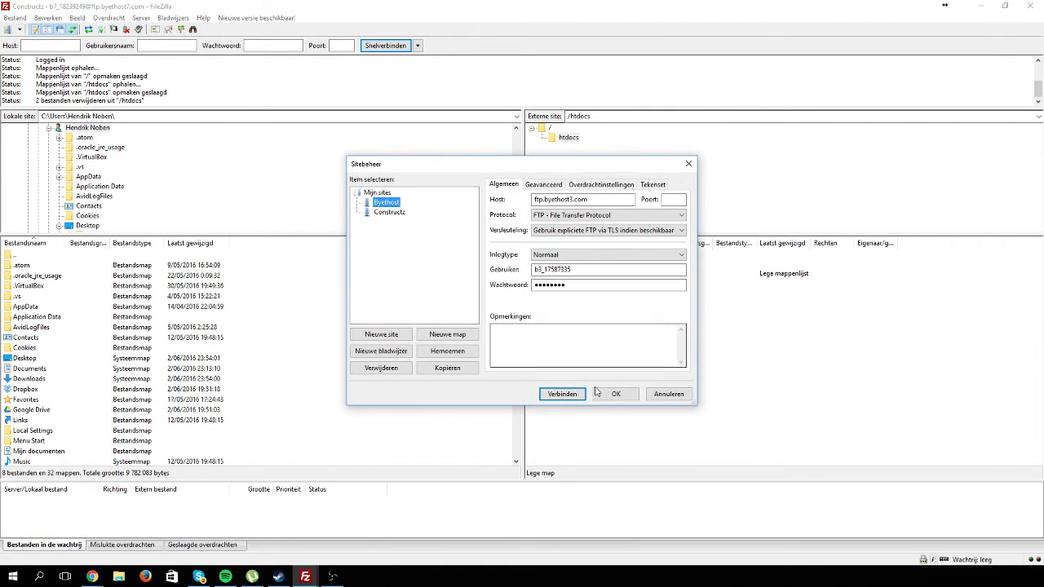
click(561, 393)
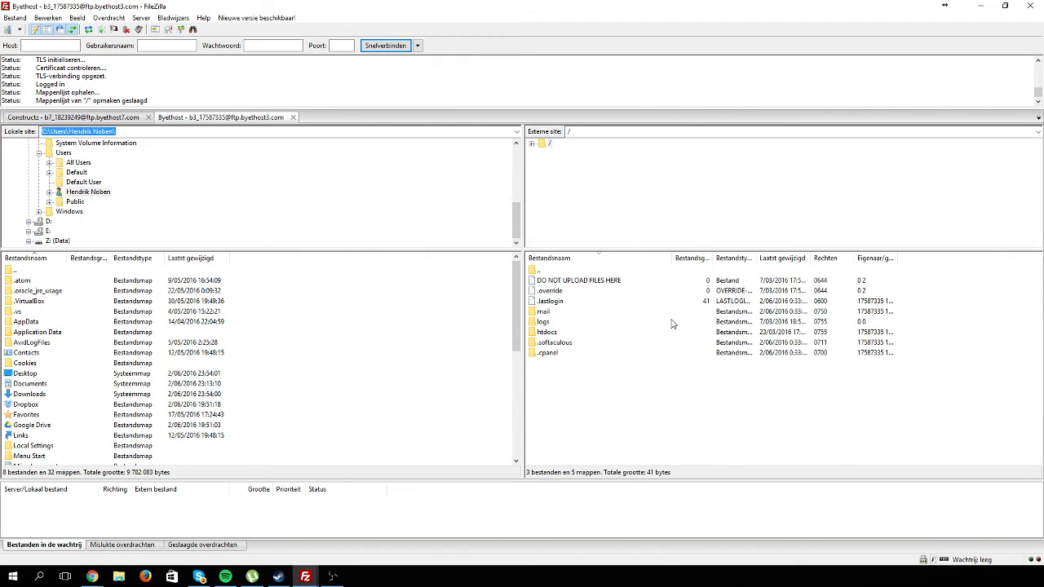
mouse_move(549, 314)
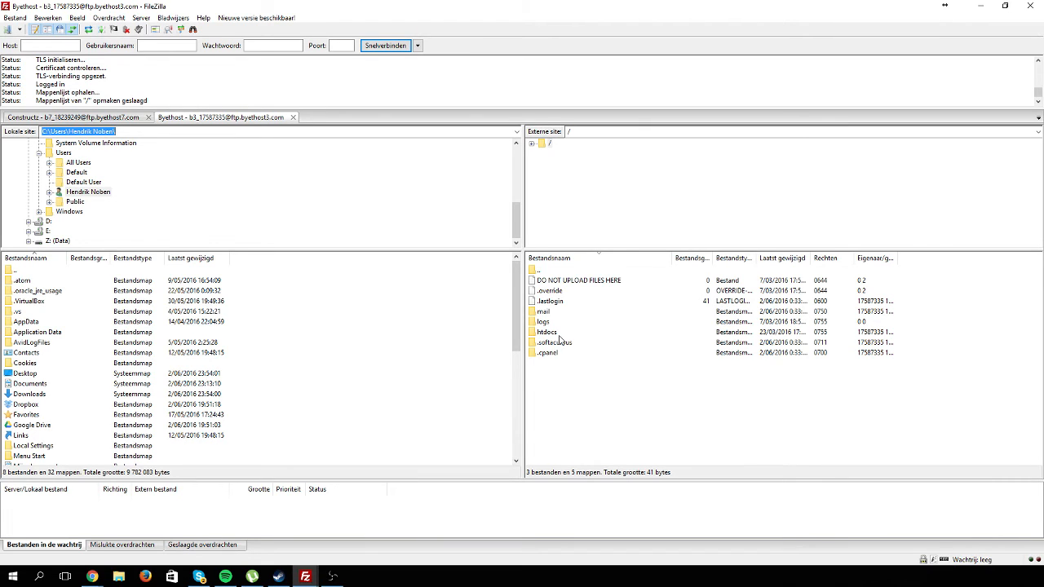
double_click(546, 331)
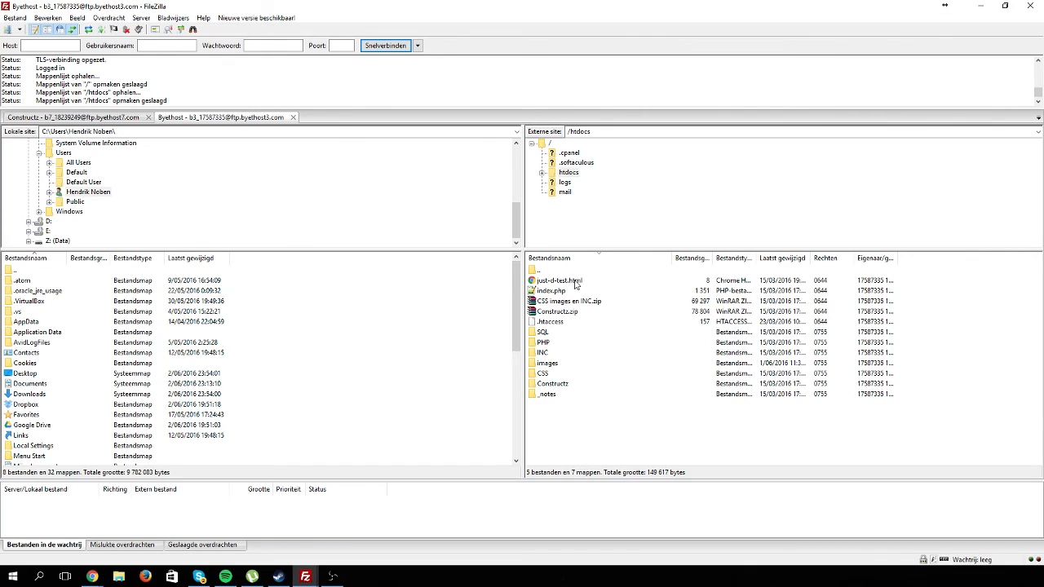
mouse_move(543, 344)
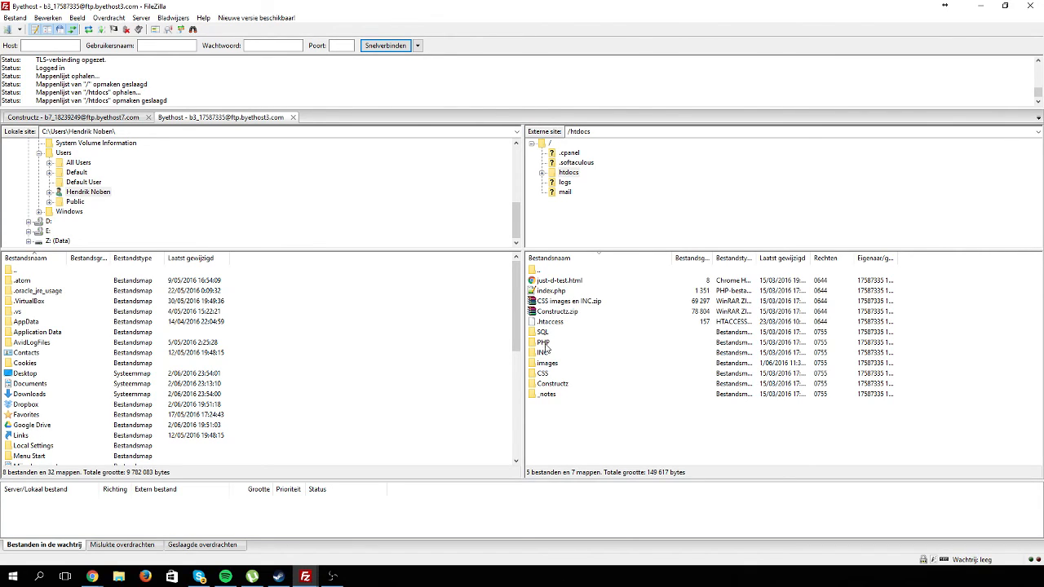
mouse_move(558, 352)
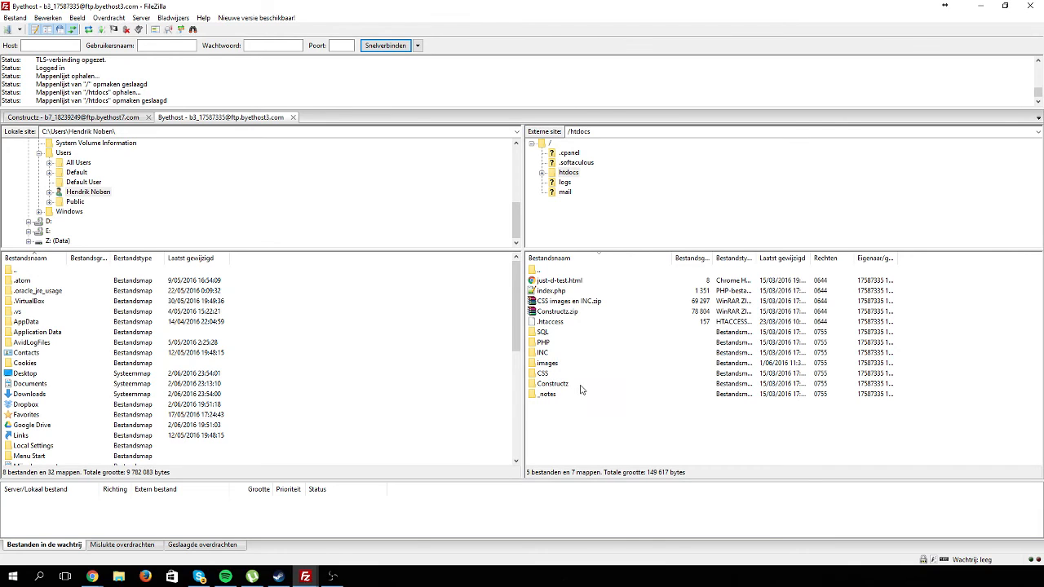
mouse_move(549, 337)
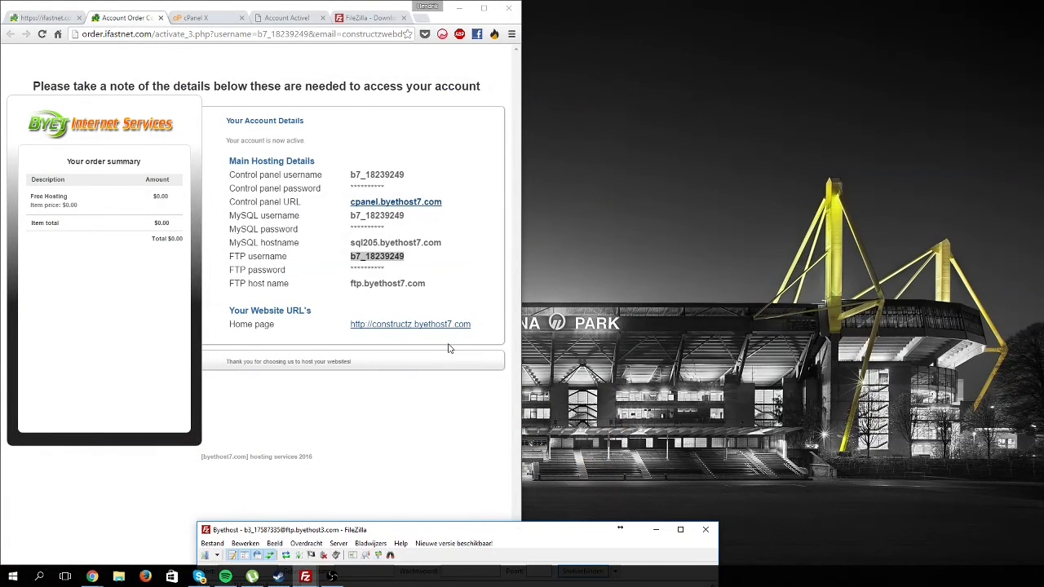
Step: Load bugbearb.byethost3.com in Chrome, then browse the Constructz site's Info and Route pages
double_click(376, 257)
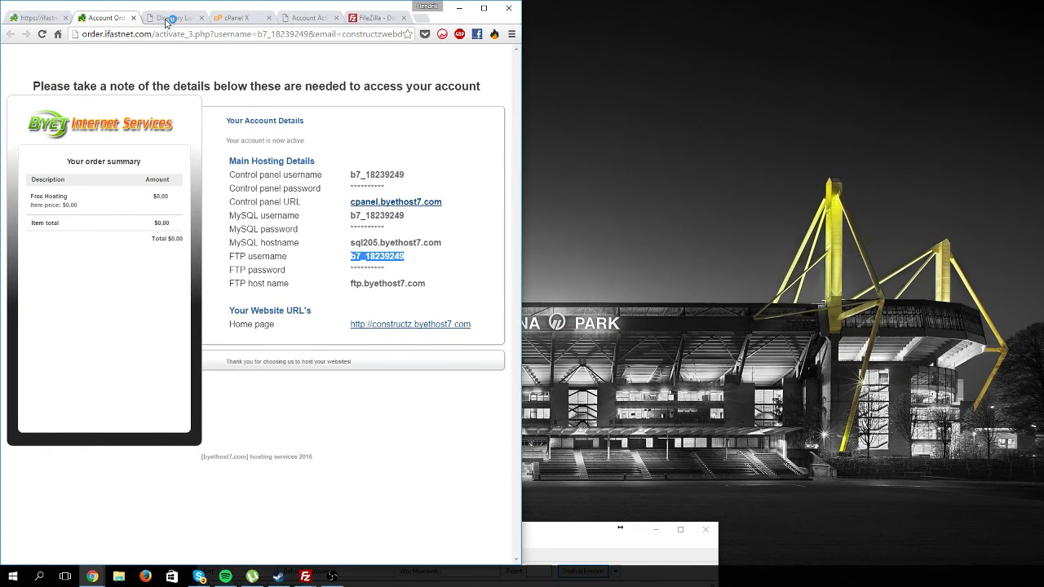
click(171, 16)
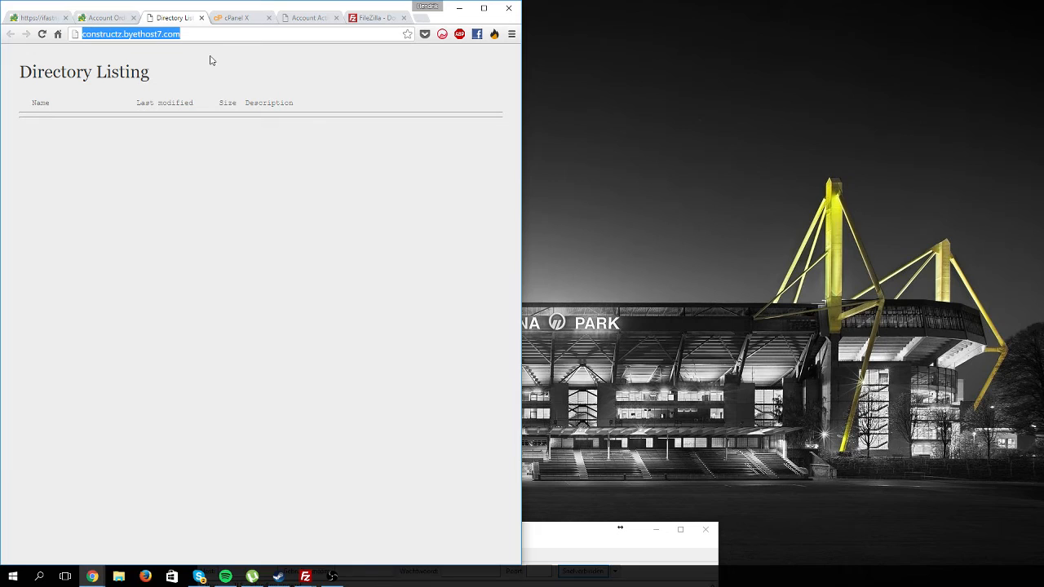
text(bugbearb.byethost3.com)
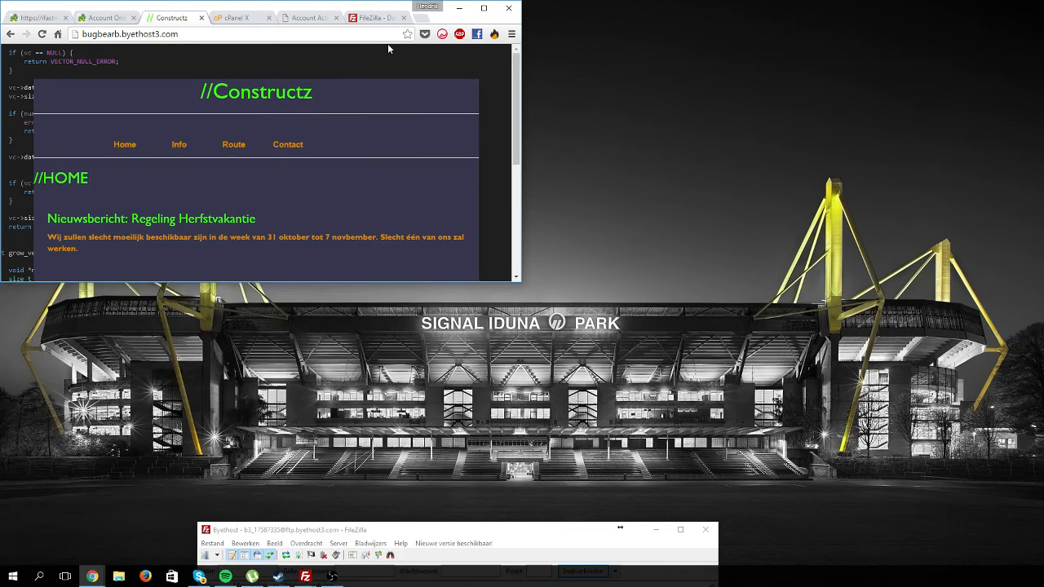
click(472, 8)
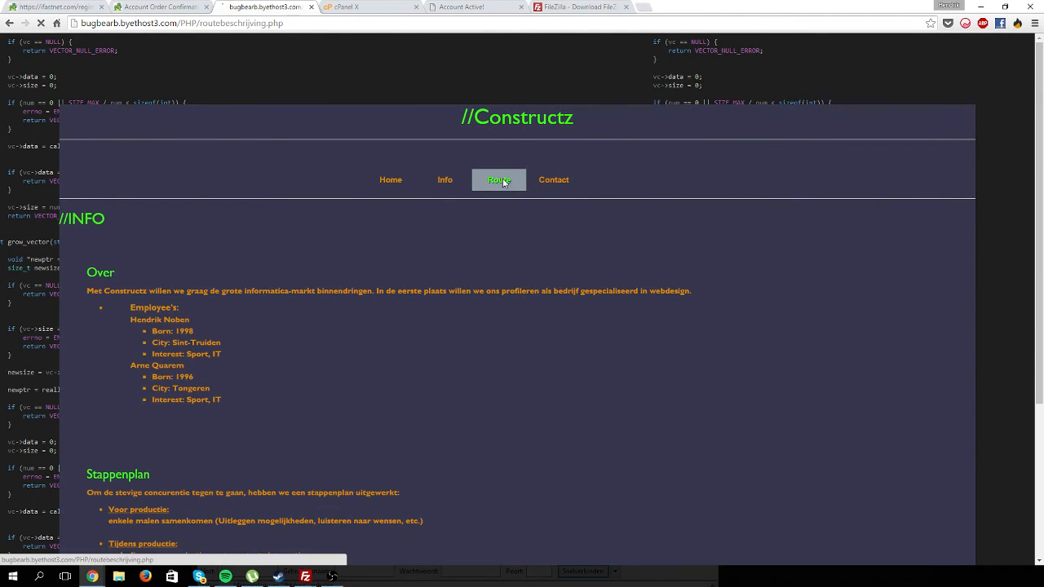
click(554, 179)
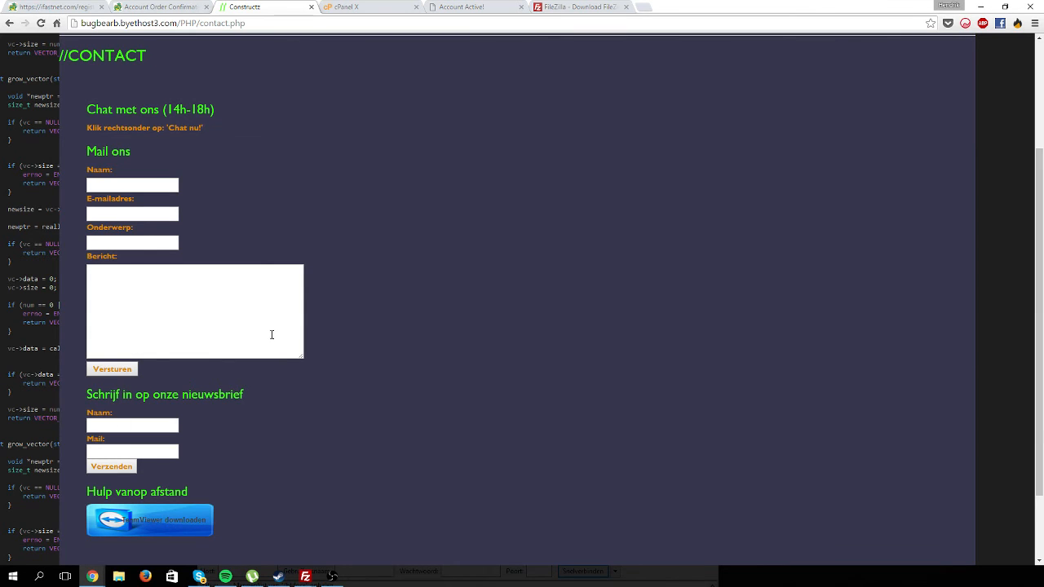
mouse_move(163, 5)
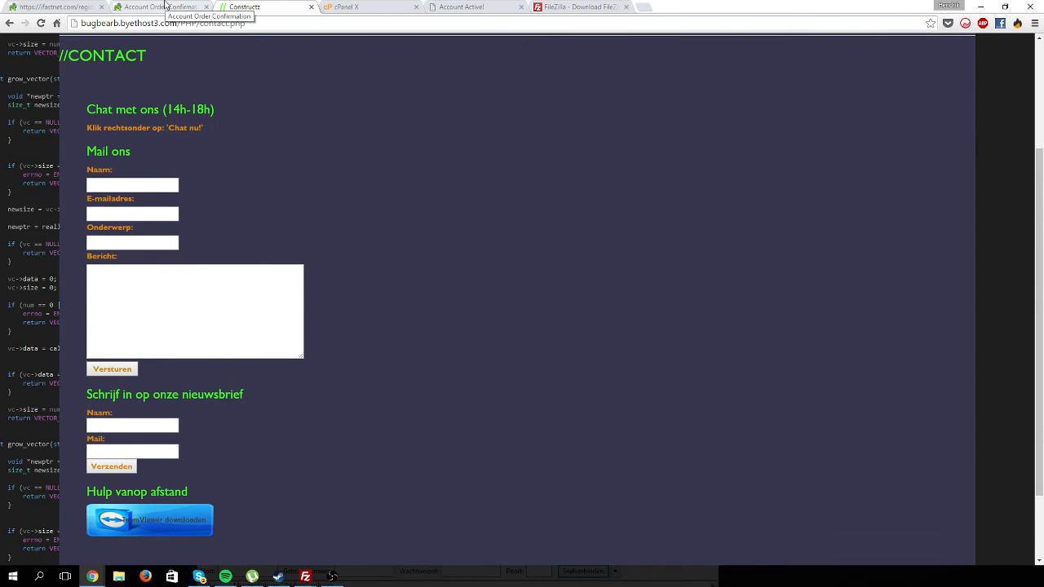
Step: Return to the logged-in VistaPanel control panel and its database tools
click(155, 9)
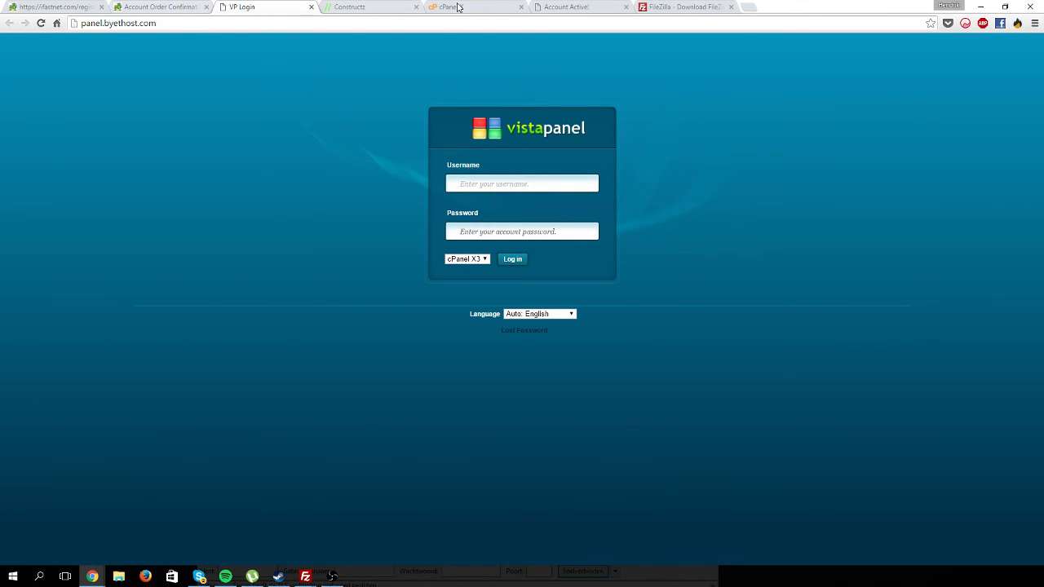
click(512, 259)
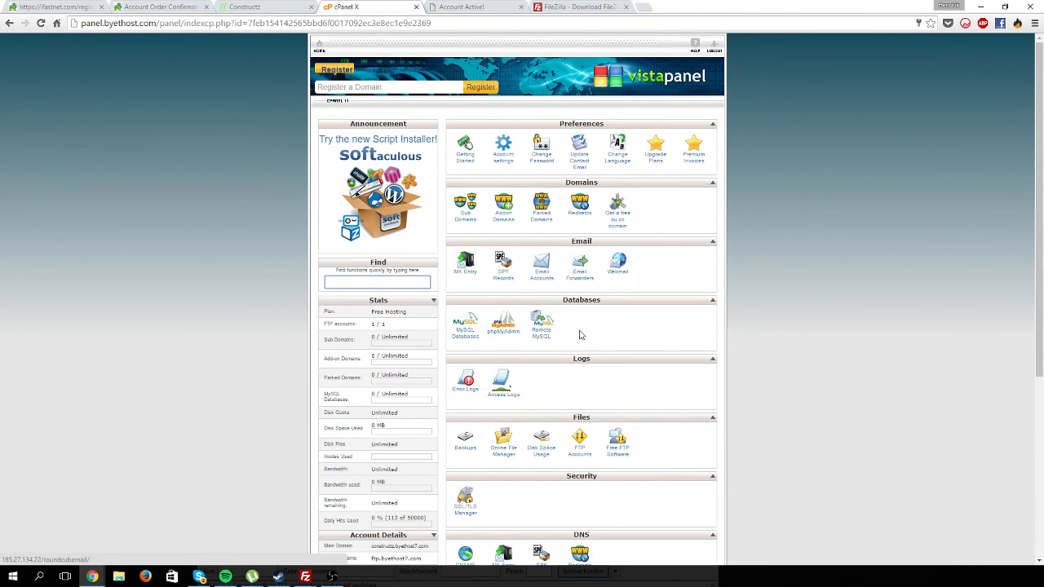
mouse_move(503, 334)
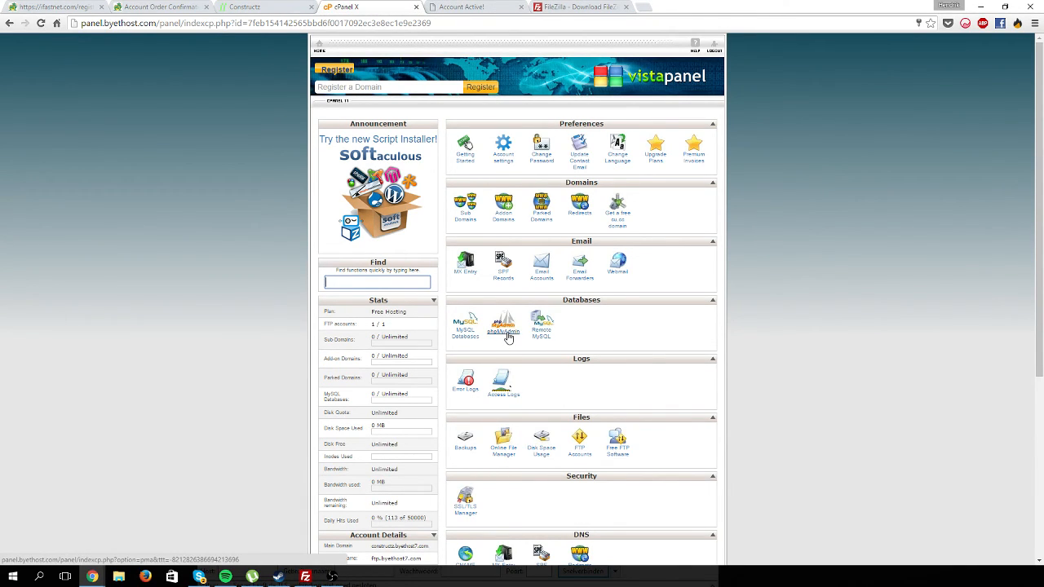
click(503, 324)
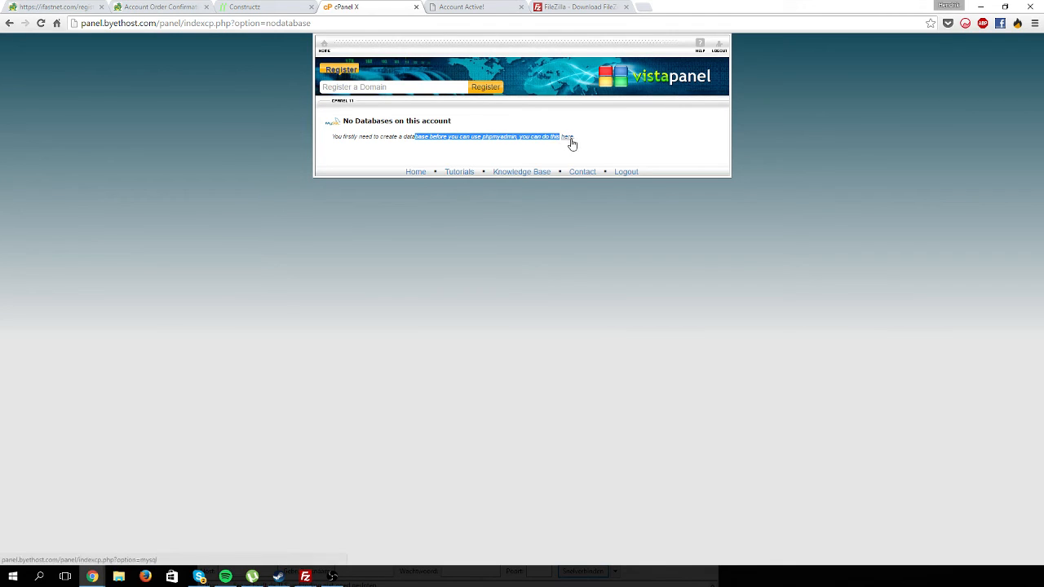
Step: Create the MySQL database 'Example' and open it in phpMyAdmin
click(566, 136)
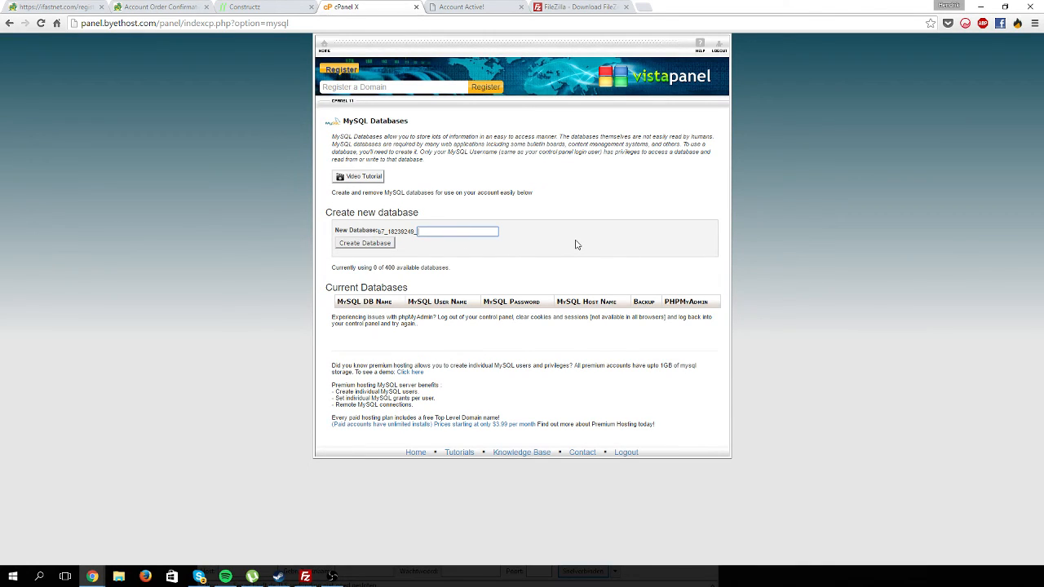
text(Test)
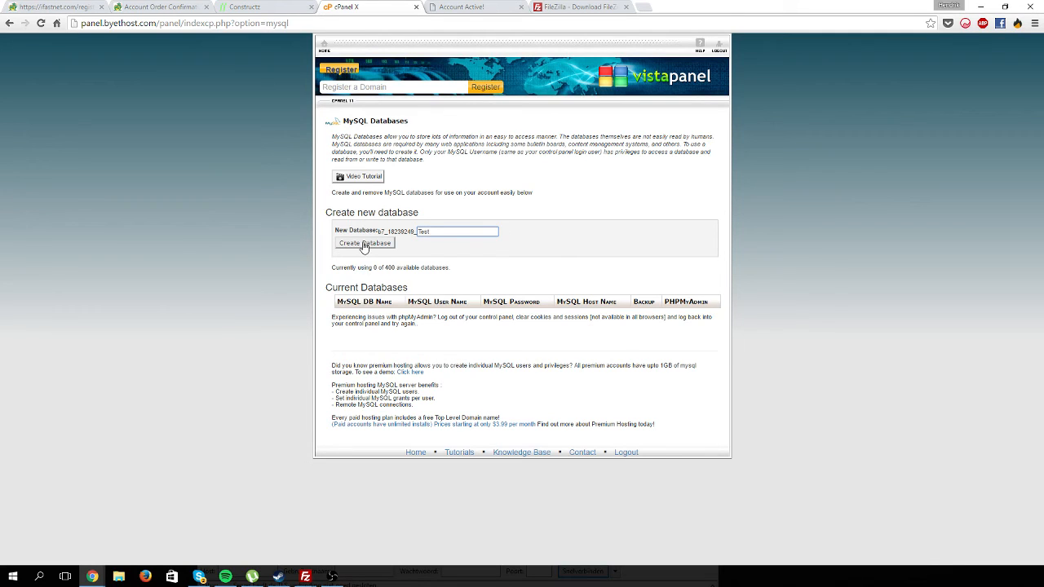
text(Example)
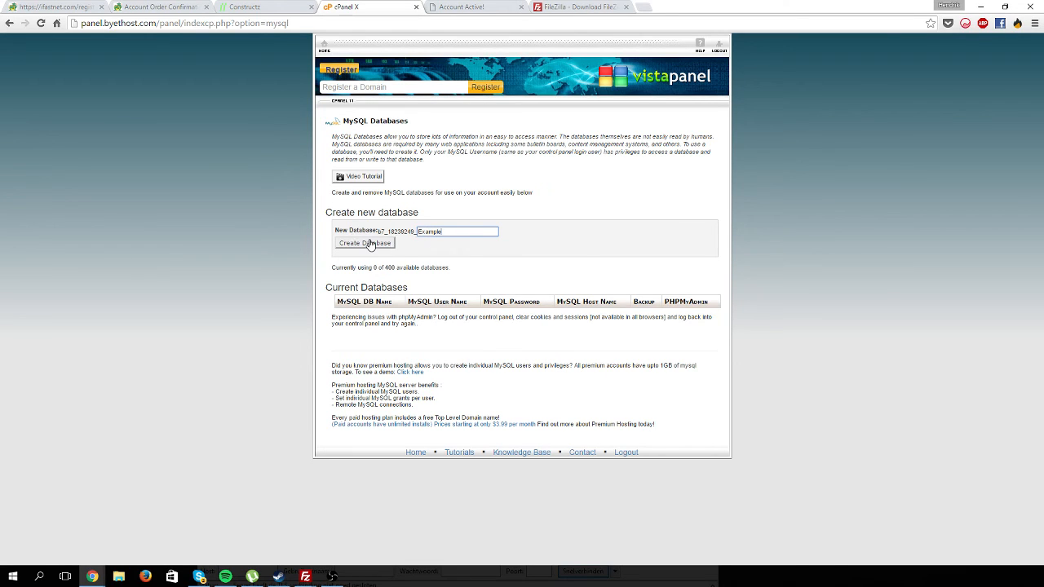
click(365, 243)
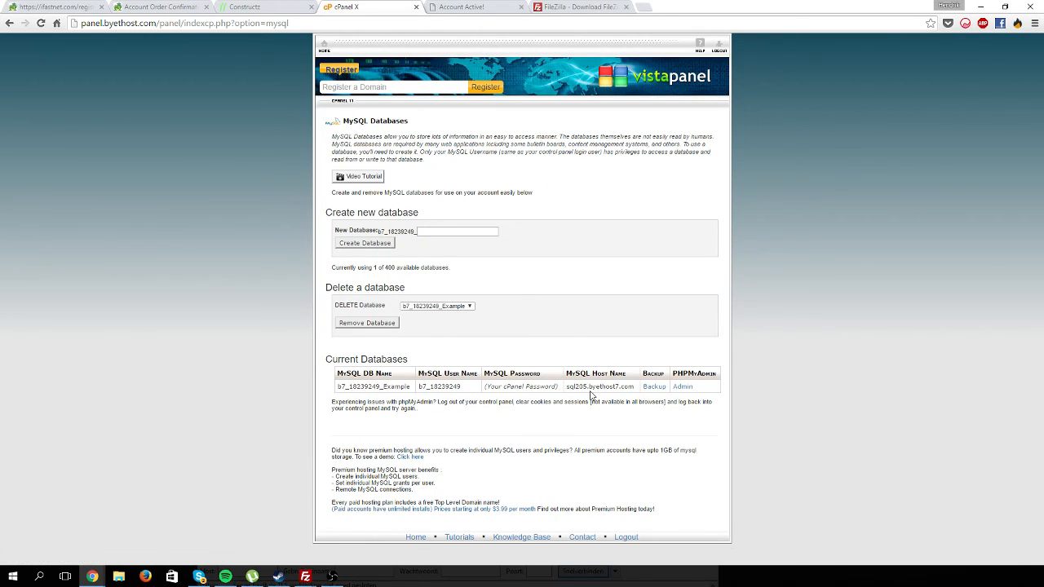
click(683, 387)
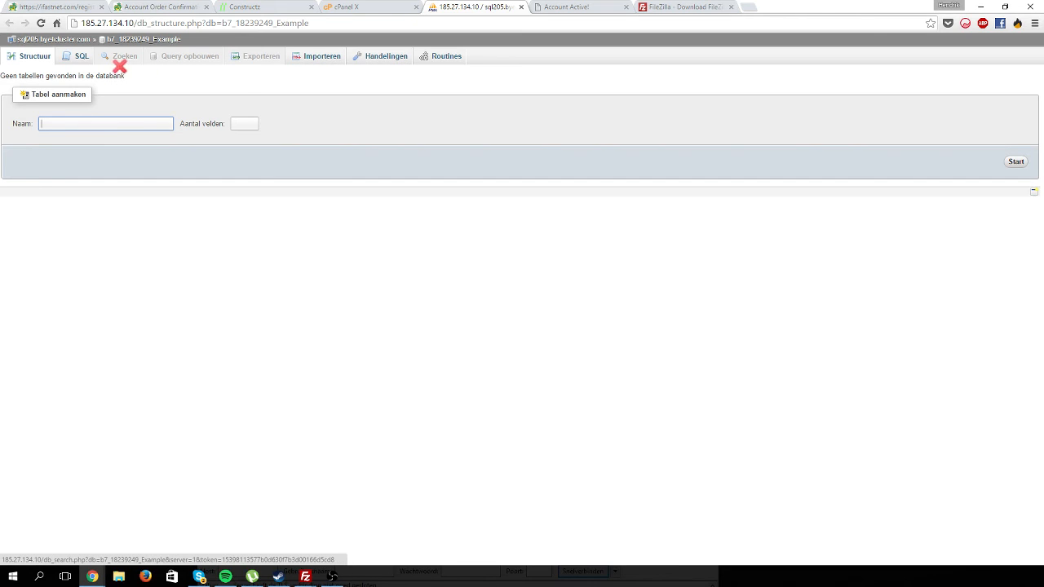
Step: Start a new table named Example with 2 fields in phpMyAdmin
click(80, 55)
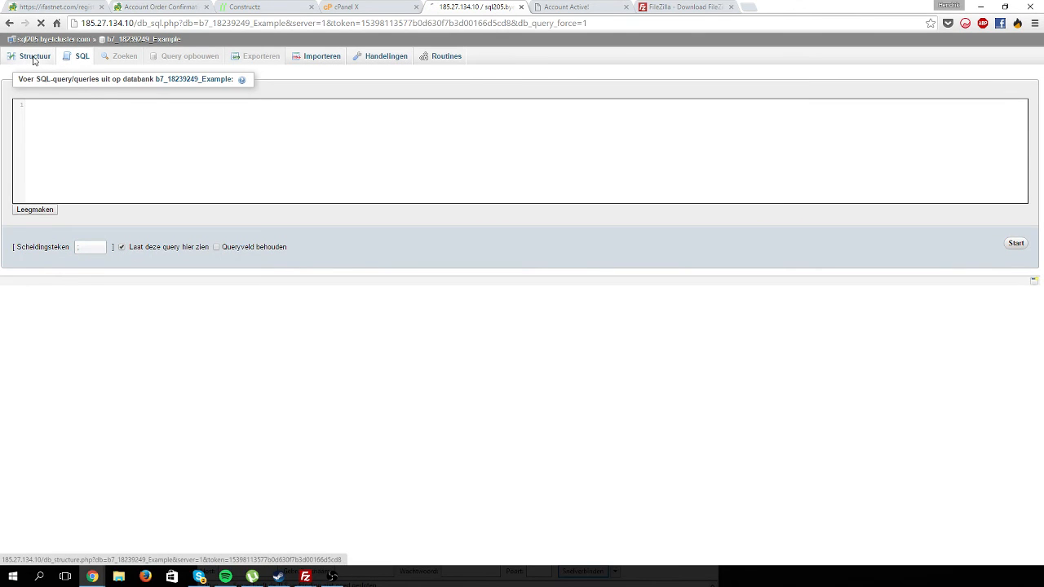
click(34, 57)
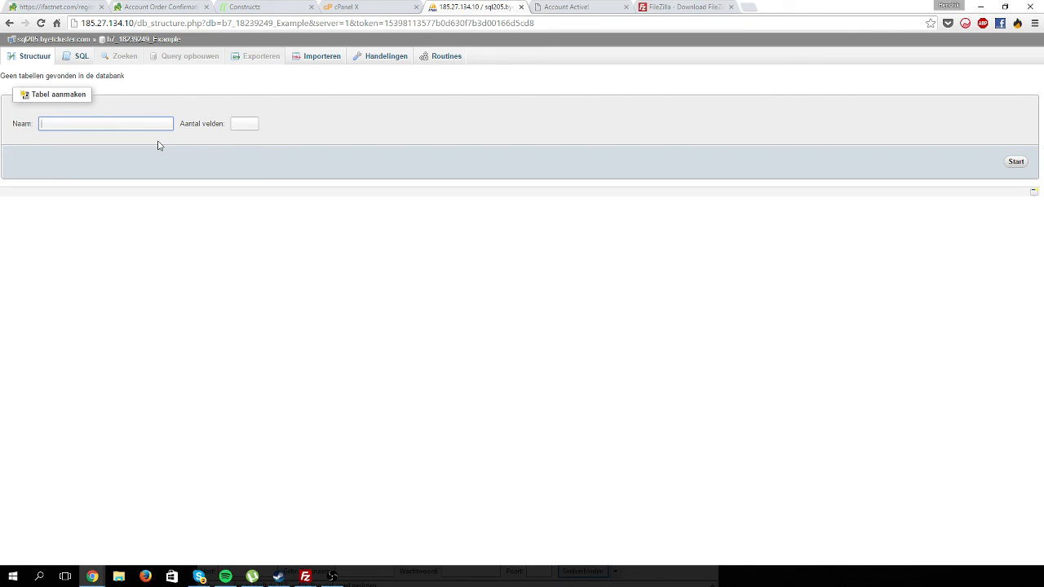
text(E)
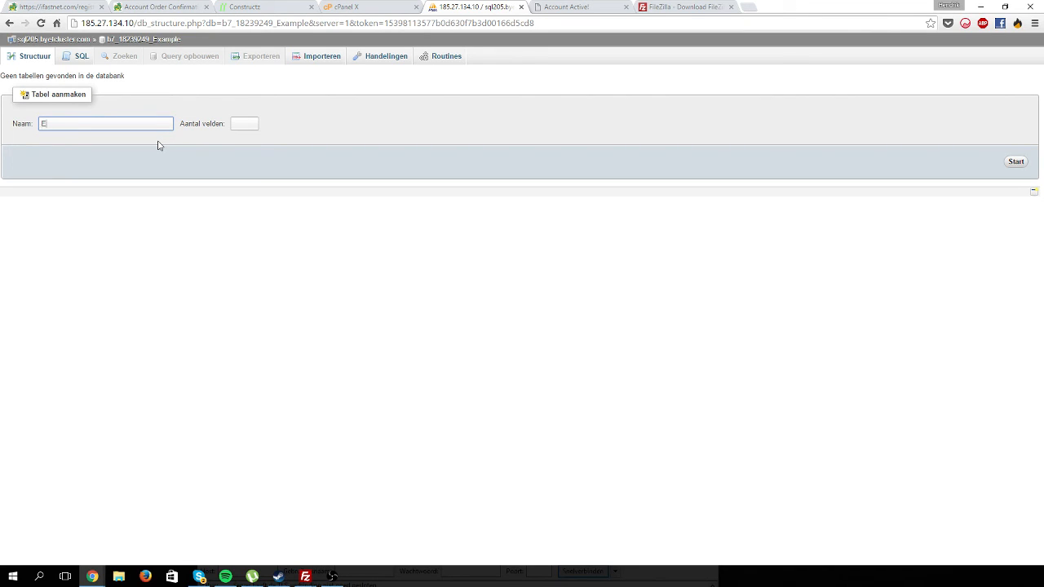
text(xam)
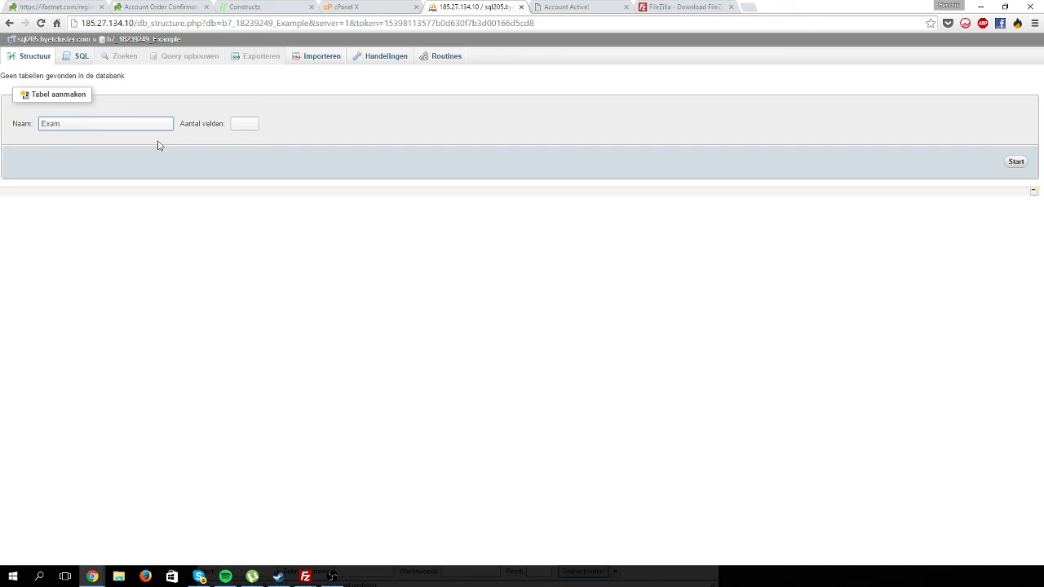
click(243, 123)
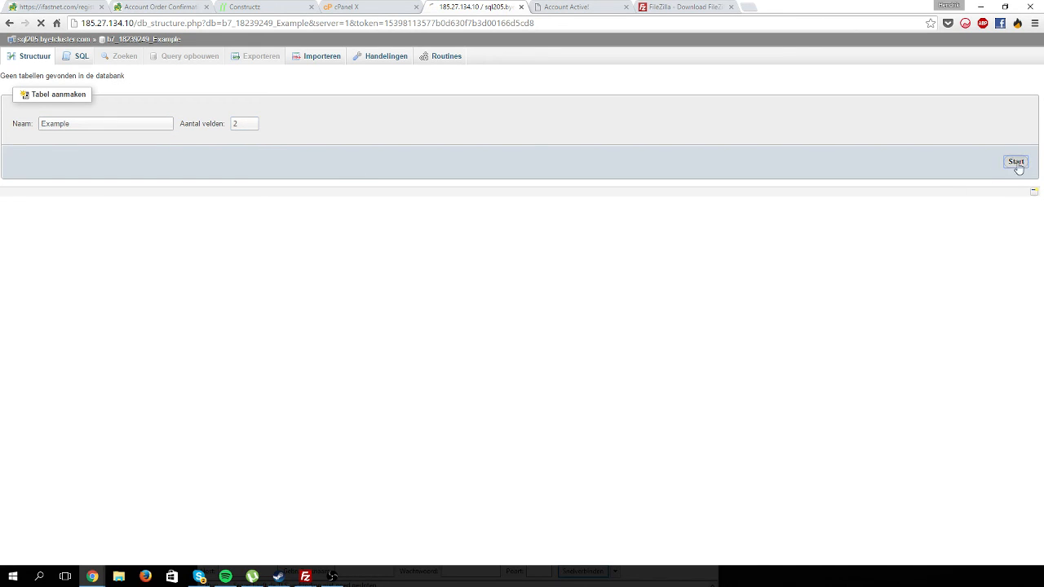
click(1018, 160)
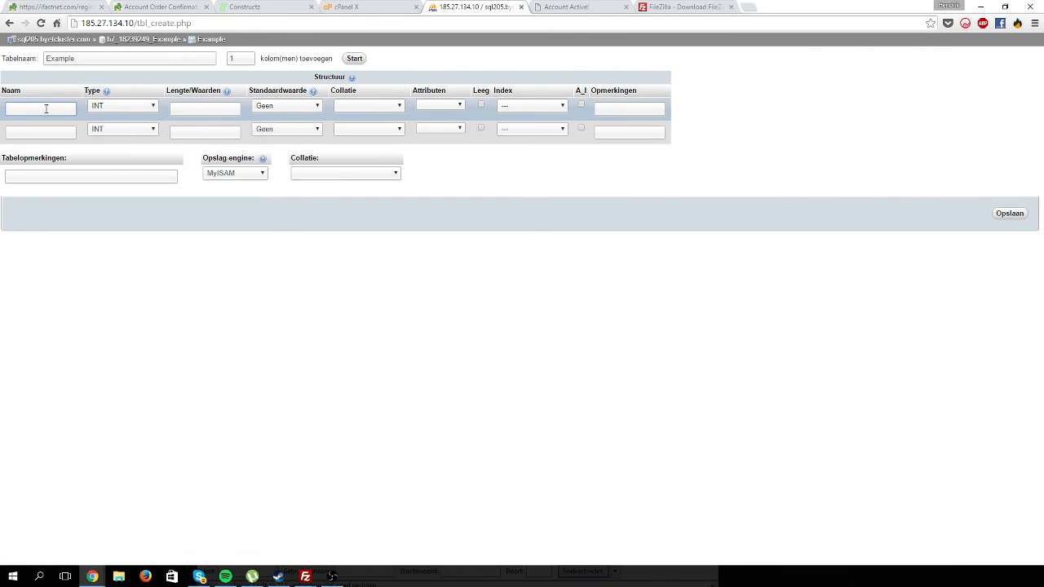
Step: Define an auto-increment ID column and a VARCHAR(25) Name column, then save
text(ID)
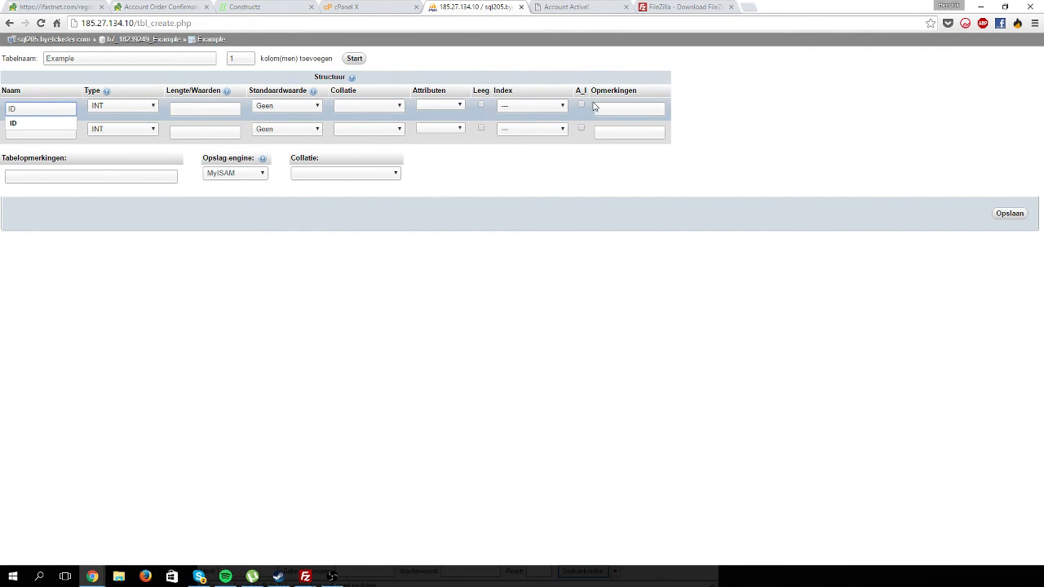
click(581, 104)
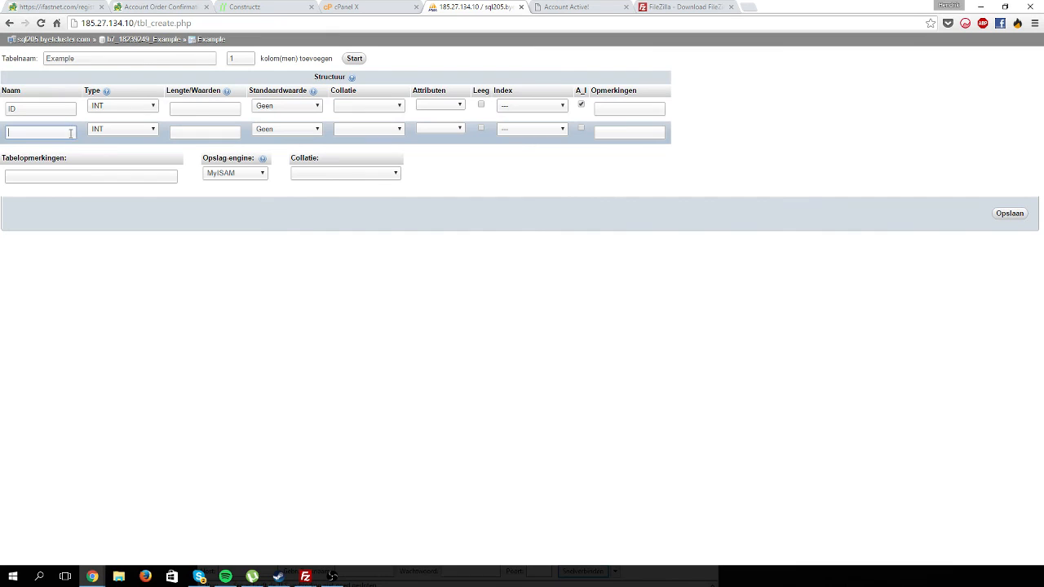
text(Name)
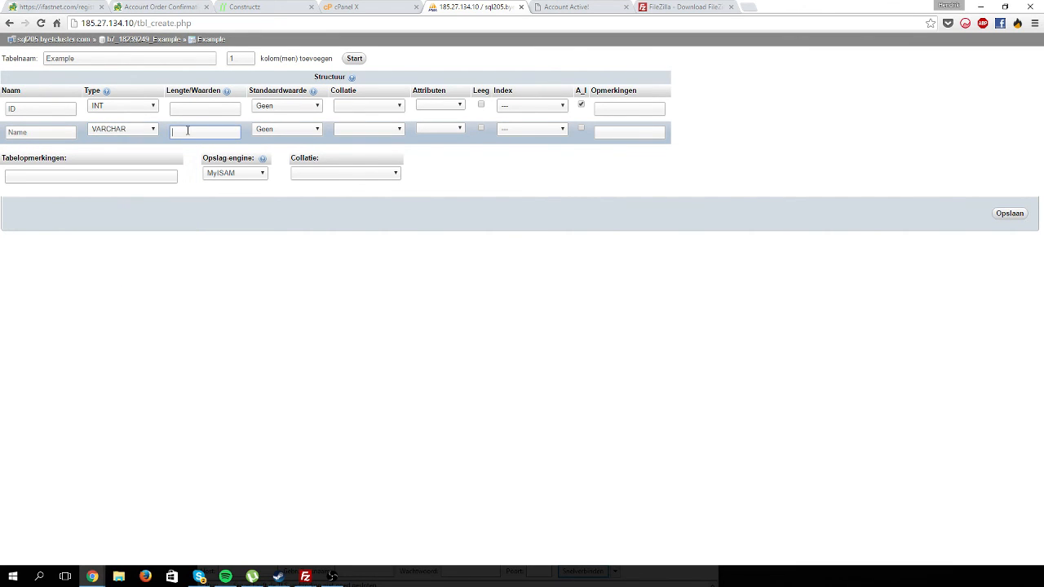
text(25)
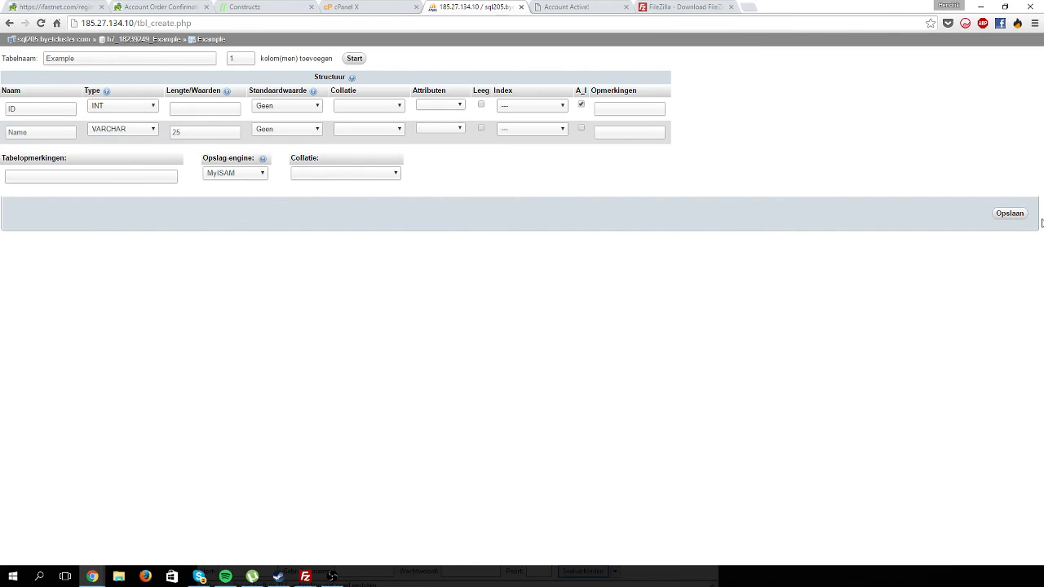
click(1010, 213)
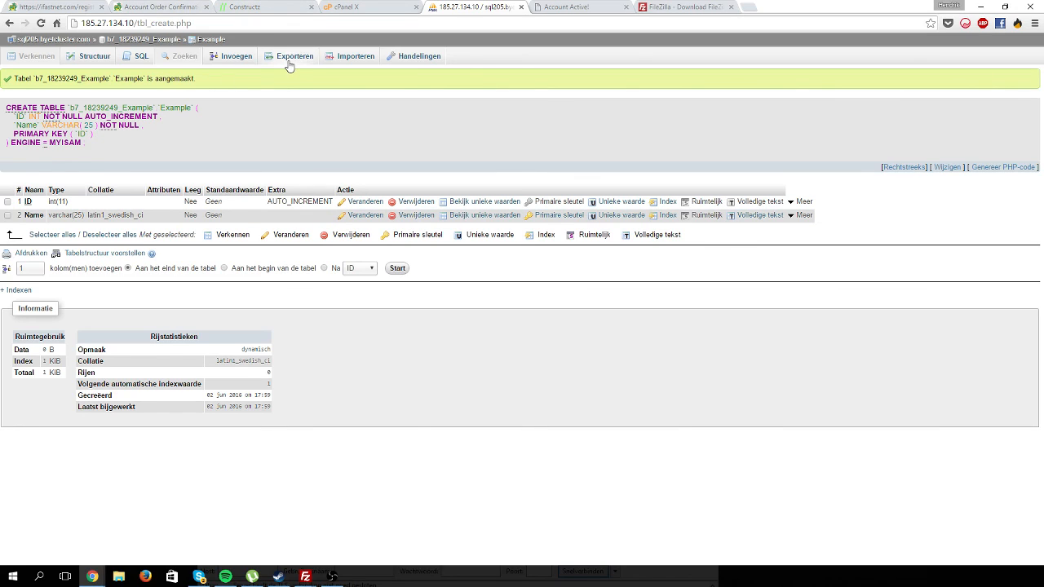
mouse_move(188, 106)
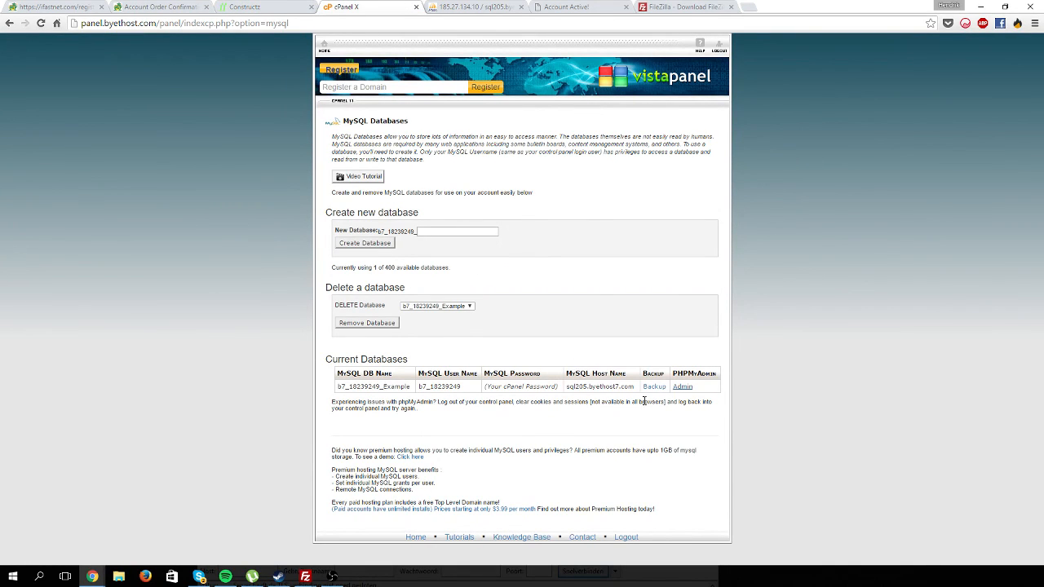
mouse_move(532, 314)
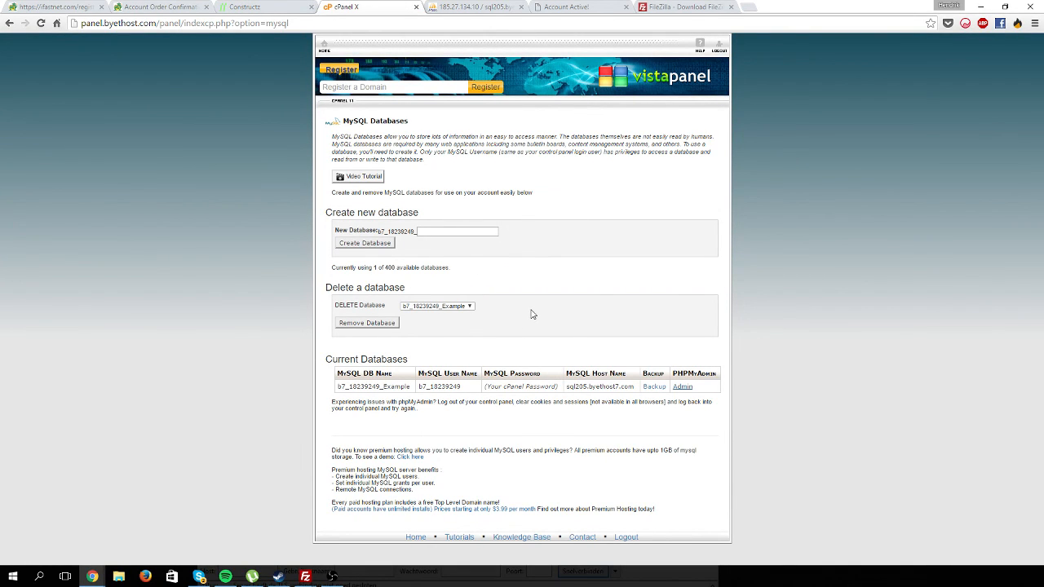
mouse_move(626, 398)
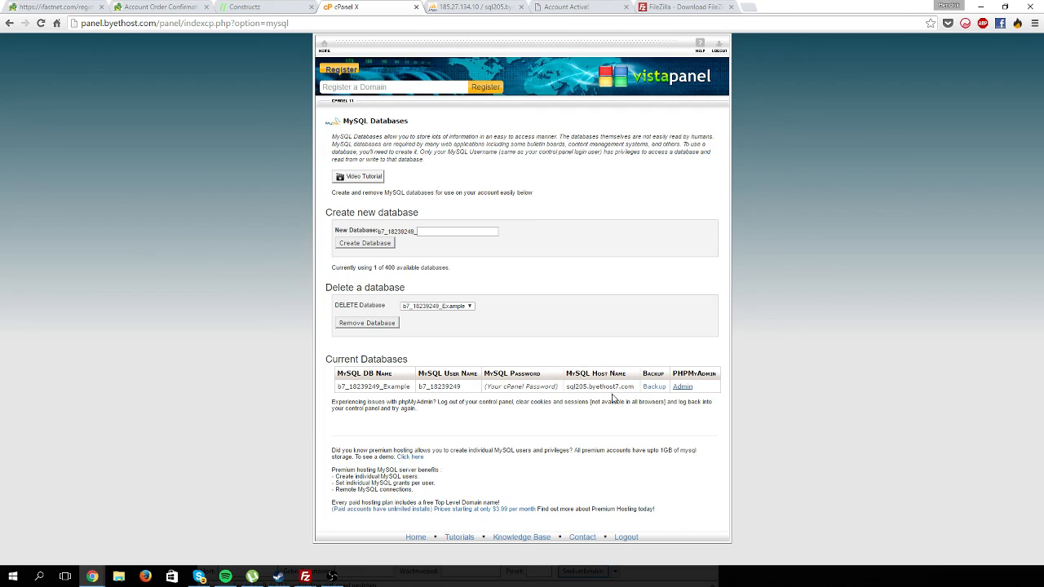
mouse_move(643, 402)
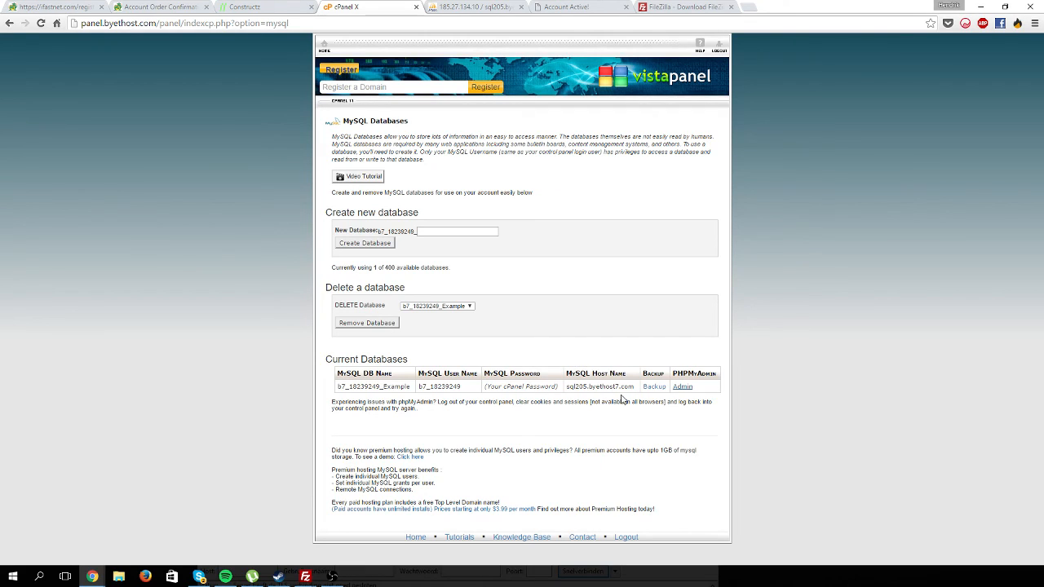
mouse_move(638, 390)
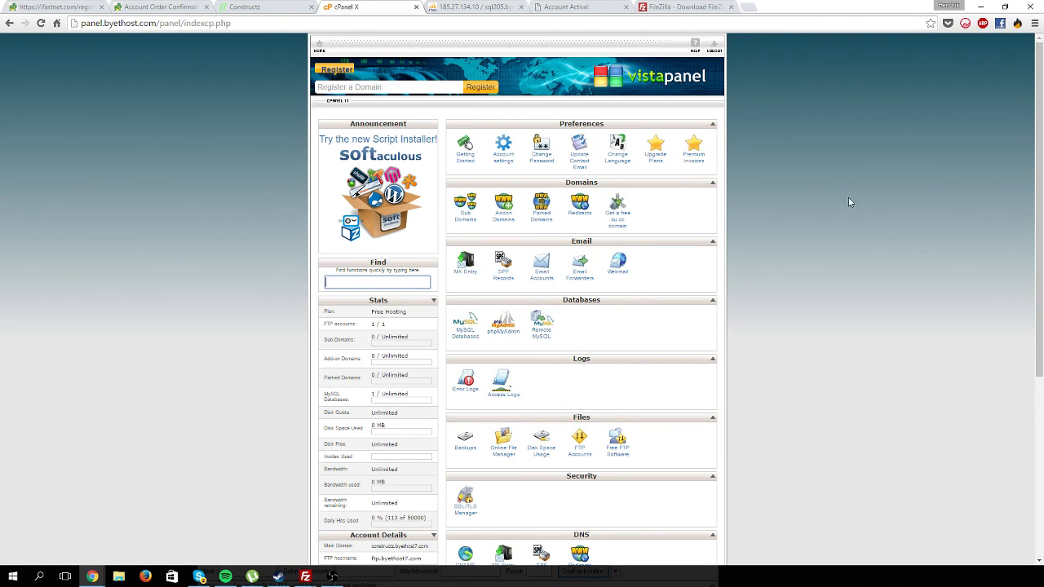
Step: Go back to the VistaPanel dashboard through the cPanel X Home link
click(320, 44)
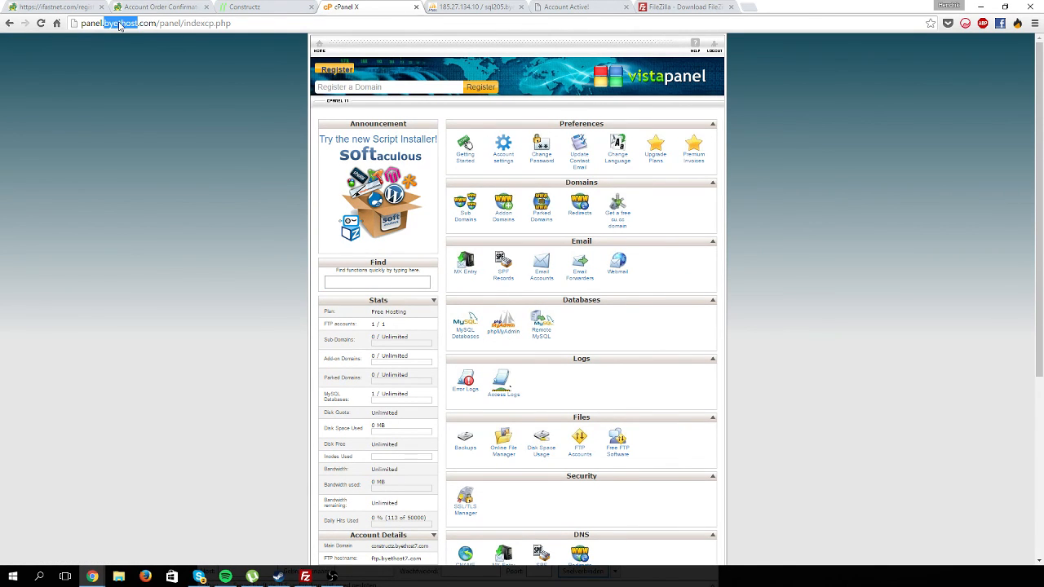
mouse_move(187, 100)
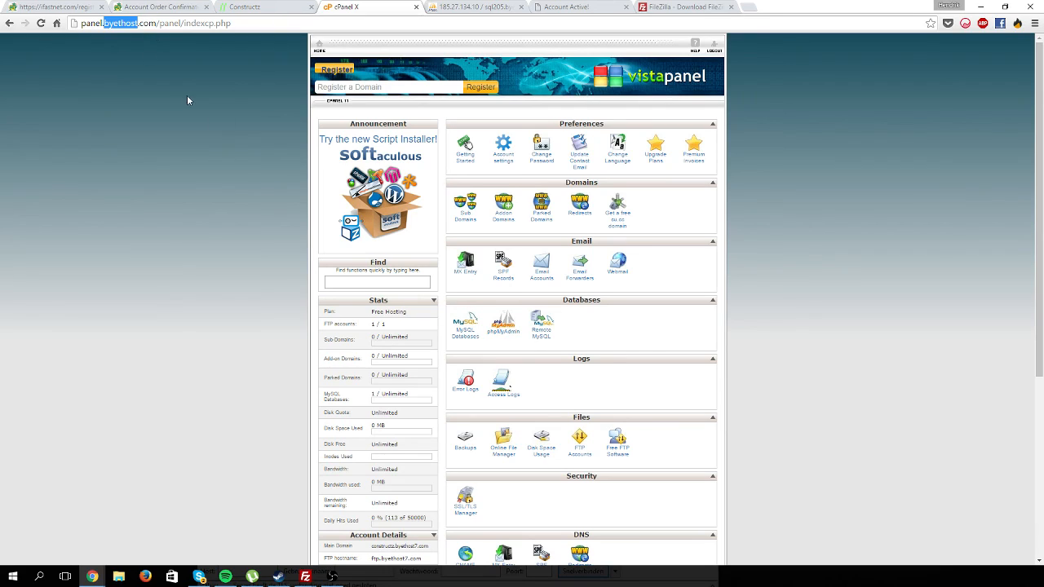
mouse_move(304, 147)
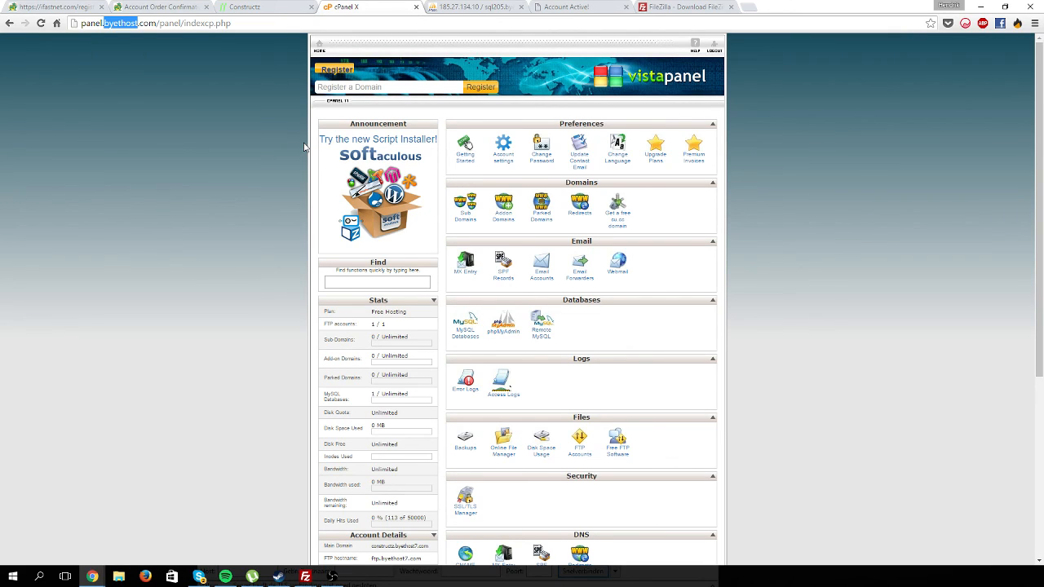
mouse_move(654, 284)
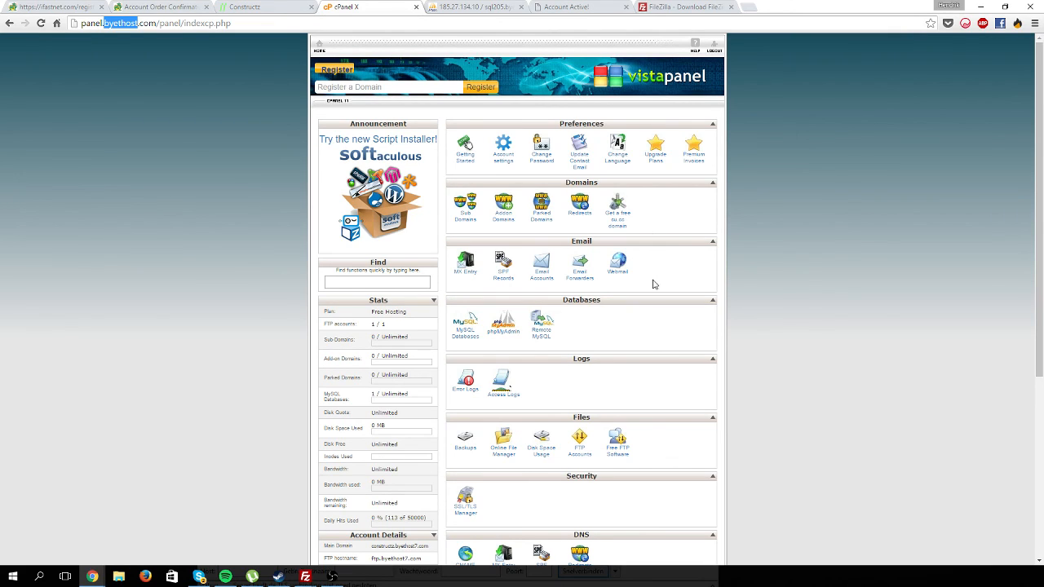